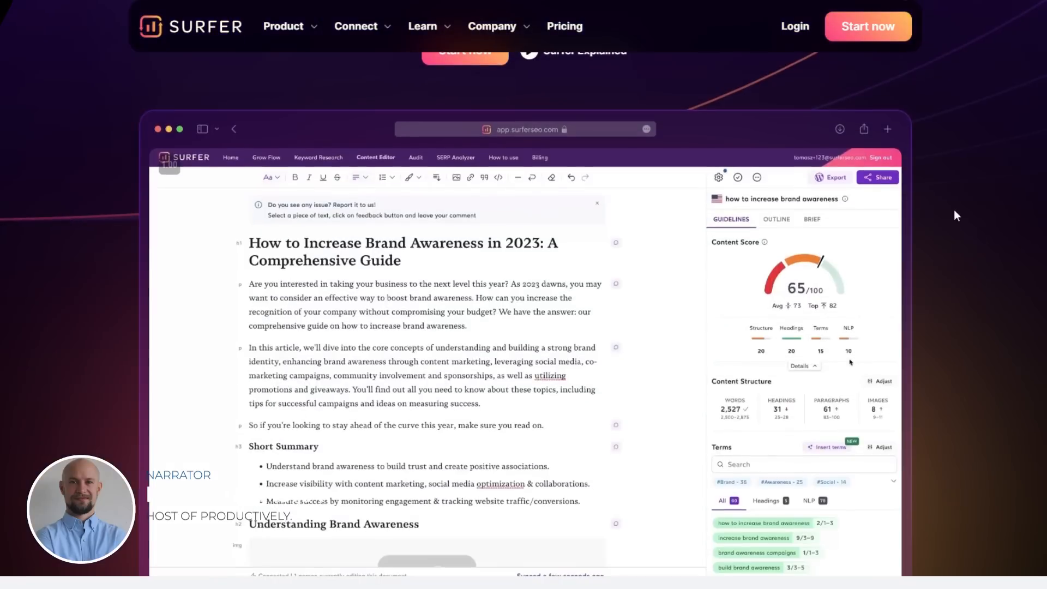
Scroll the Surfer homepage past the AI writing, integrations and Academy sections.
scroll(down, 3)
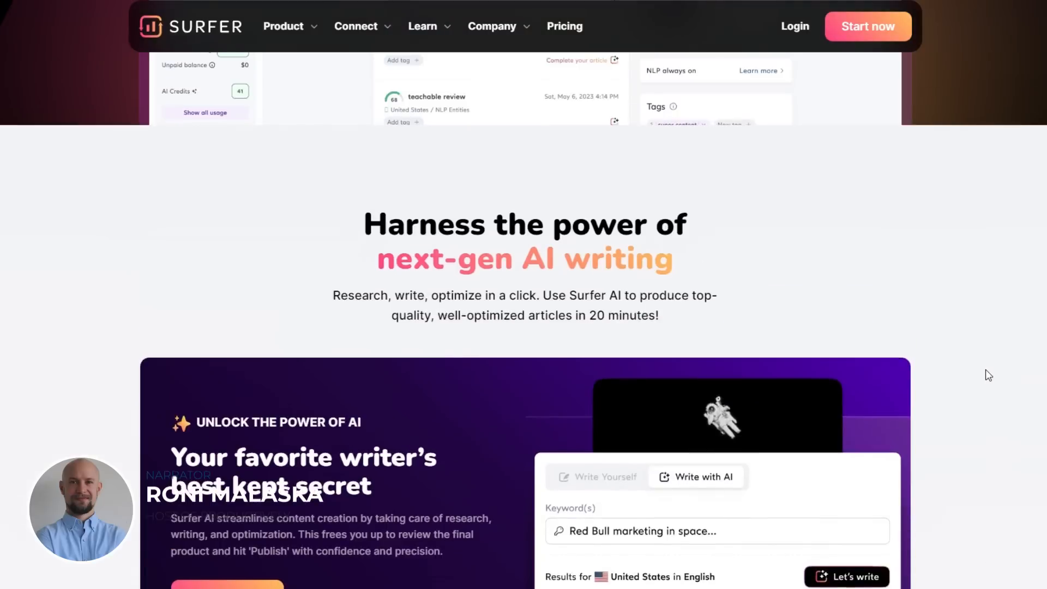
scroll(down, 3)
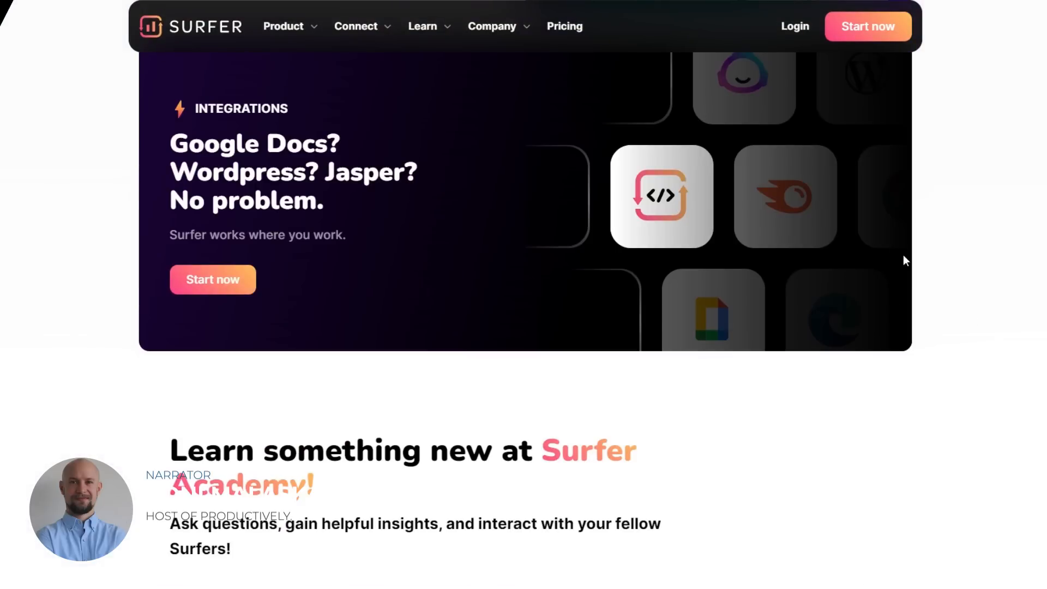
scroll(down, 3)
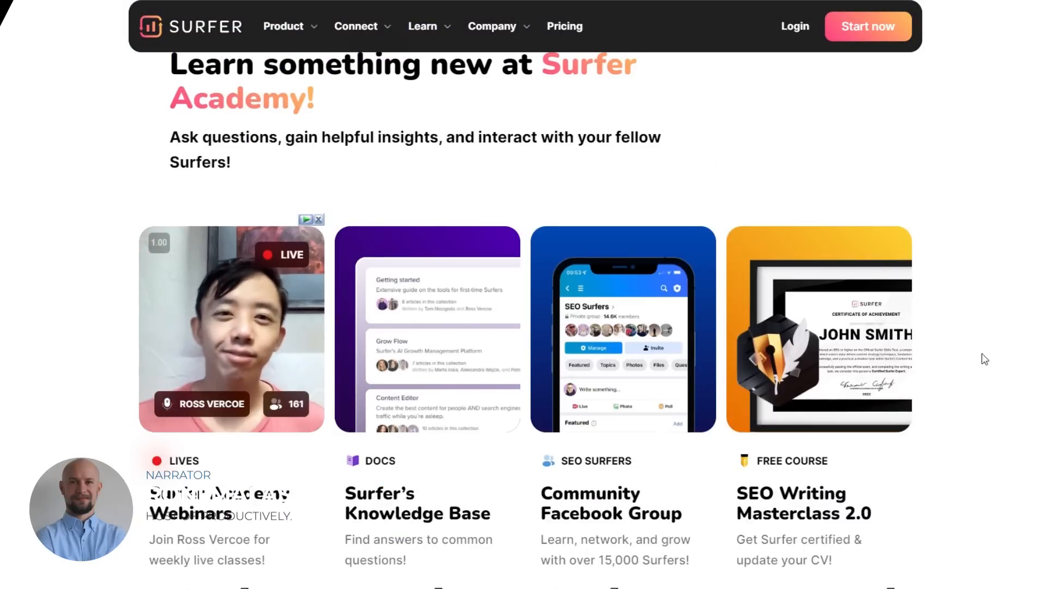
scroll(down, 3)
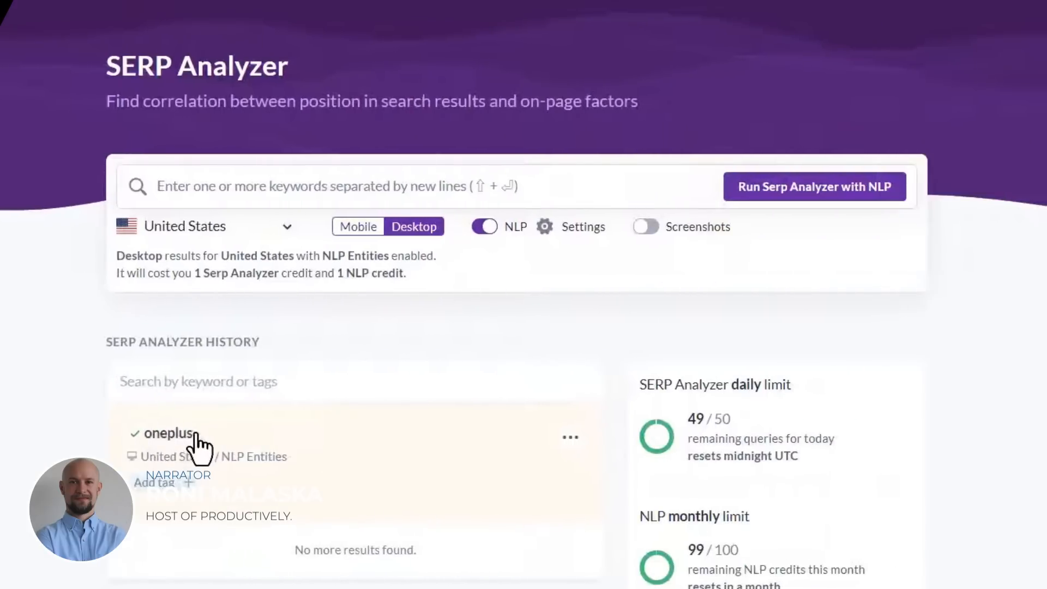
mouse_move(591, 468)
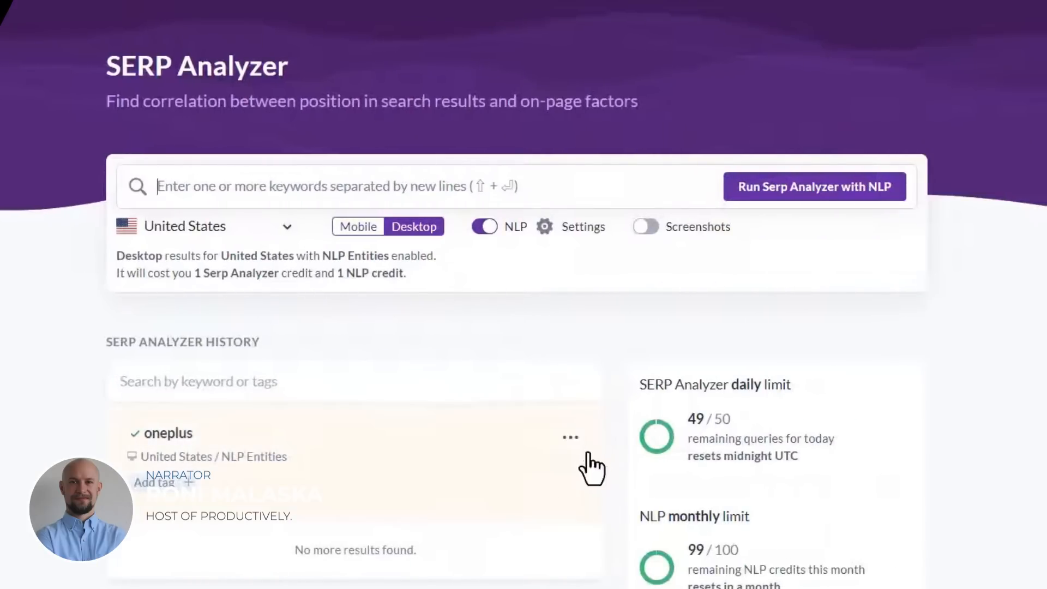
Enter 'how to use chat' in Content Editor and run Keyword Research for mailchimp affiliate program.
click(571, 437)
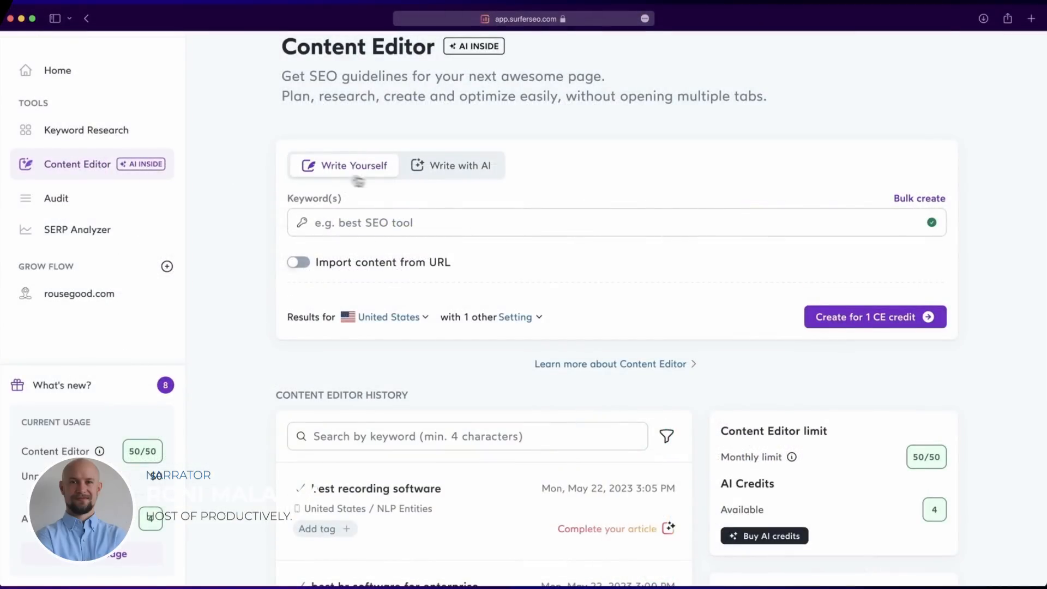
text(how to use chat gpt for seo)
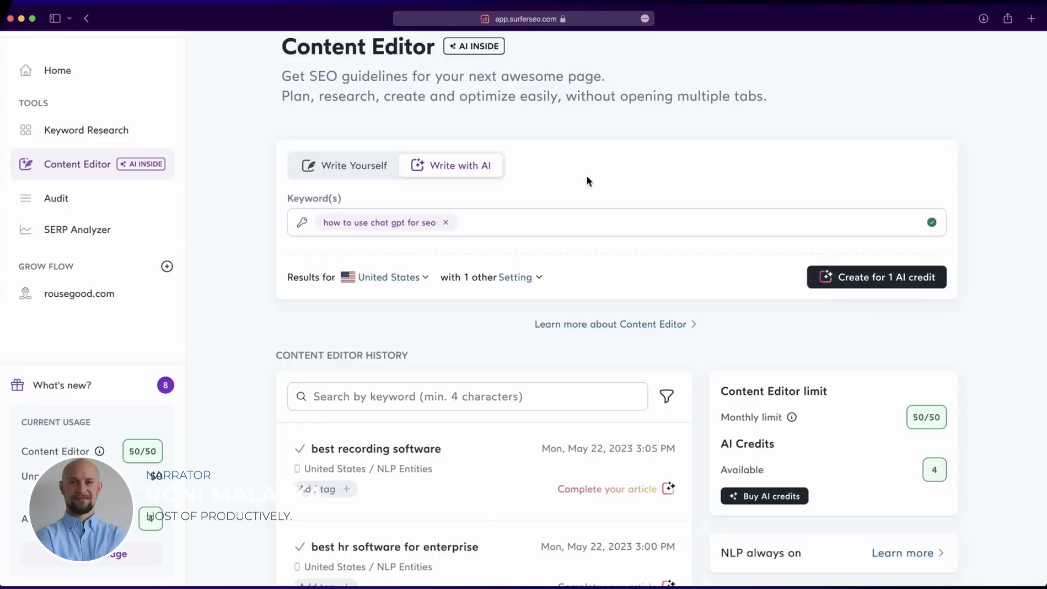
click(87, 130)
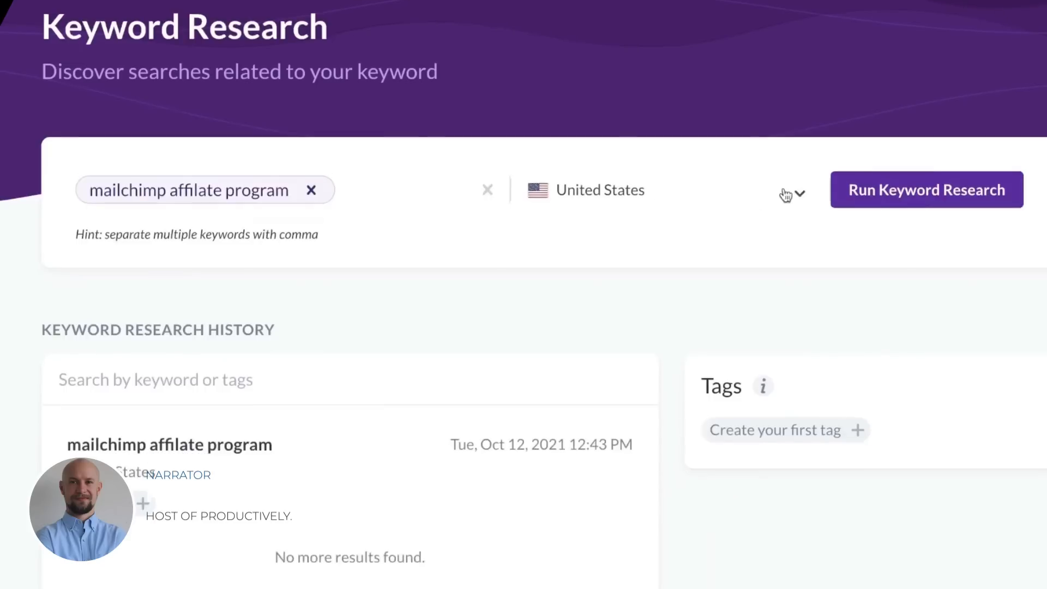
click(926, 189)
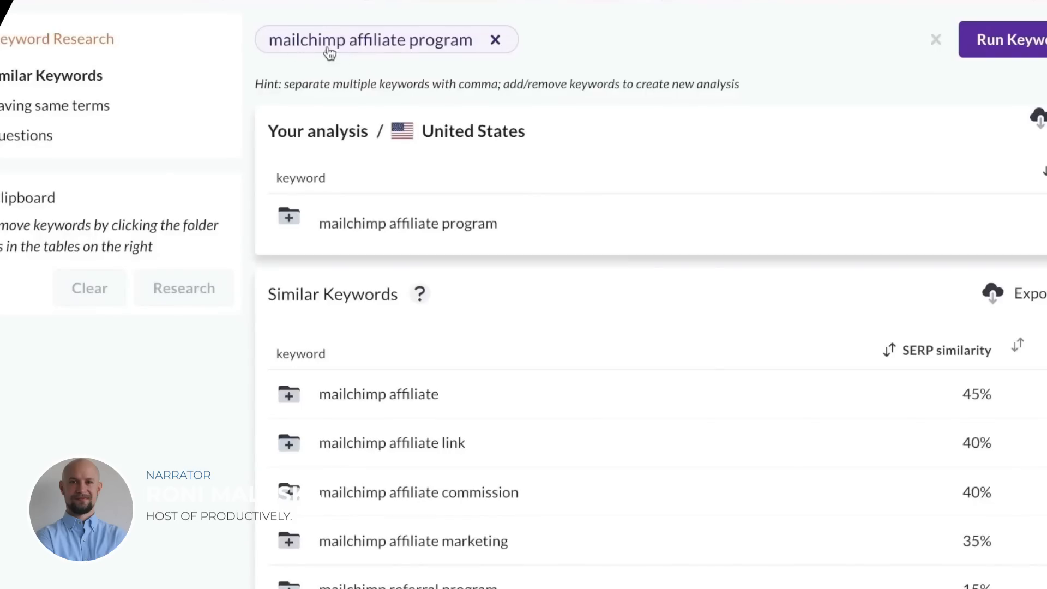
mouse_move(1025, 52)
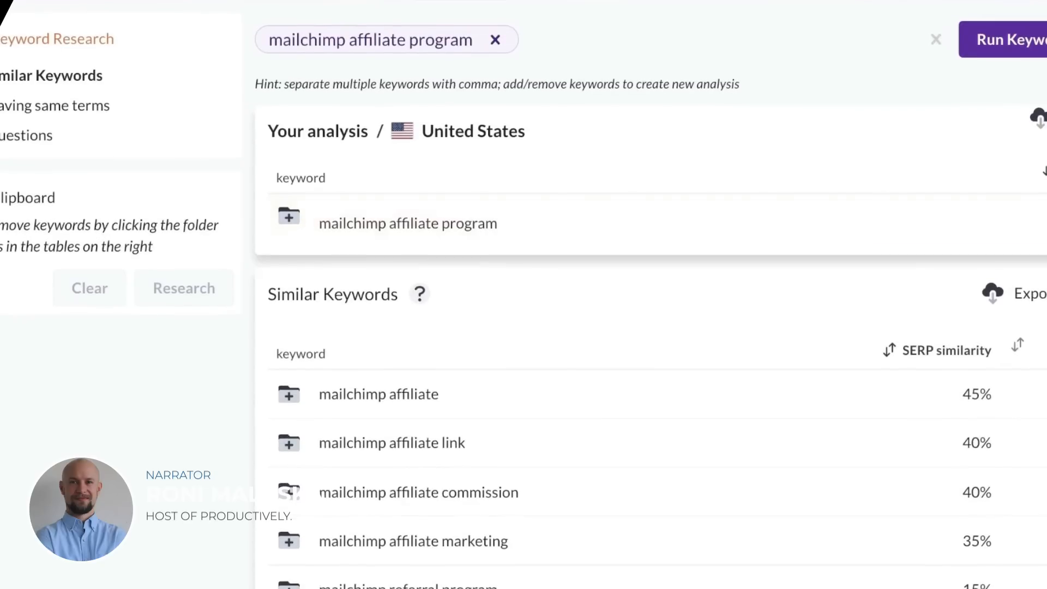
Review the Similar Keywords table and start a SERP analysis for 'Mailchimp affiliate program'.
scroll(down, 3)
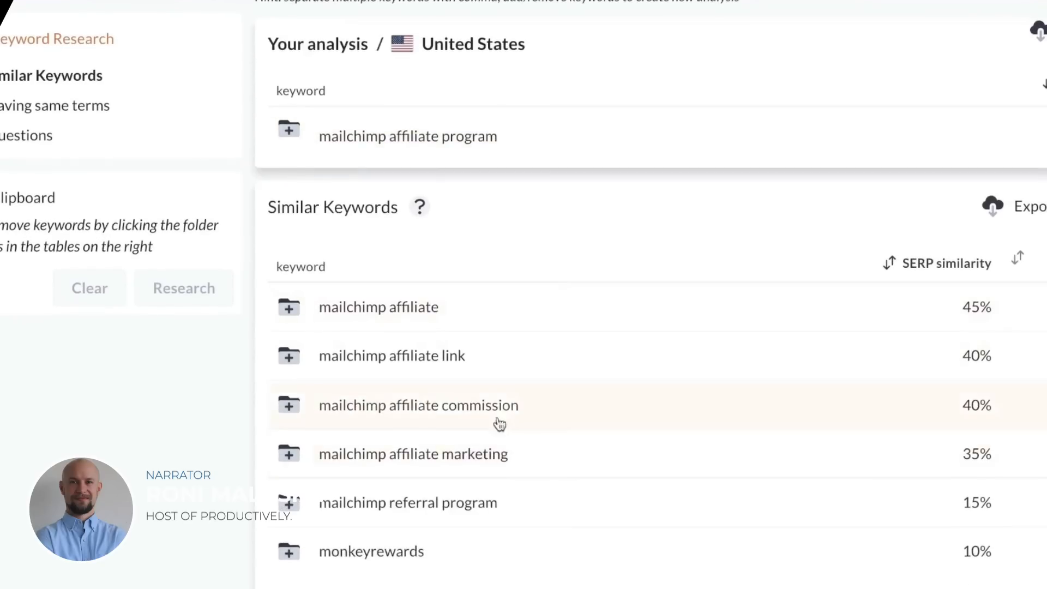
click(653, 3)
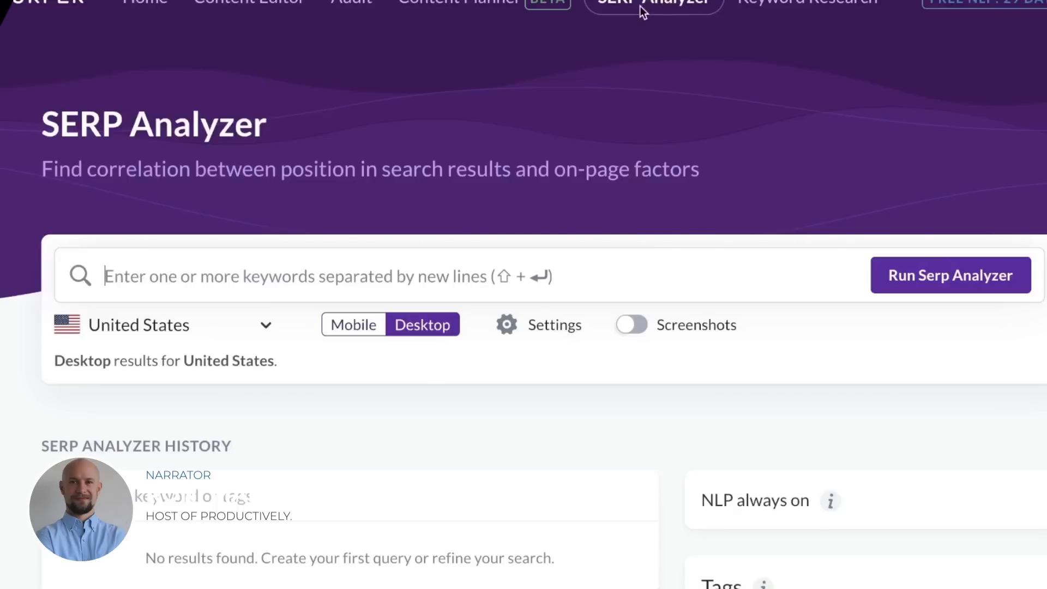
text(Mailchimp affiliate program)
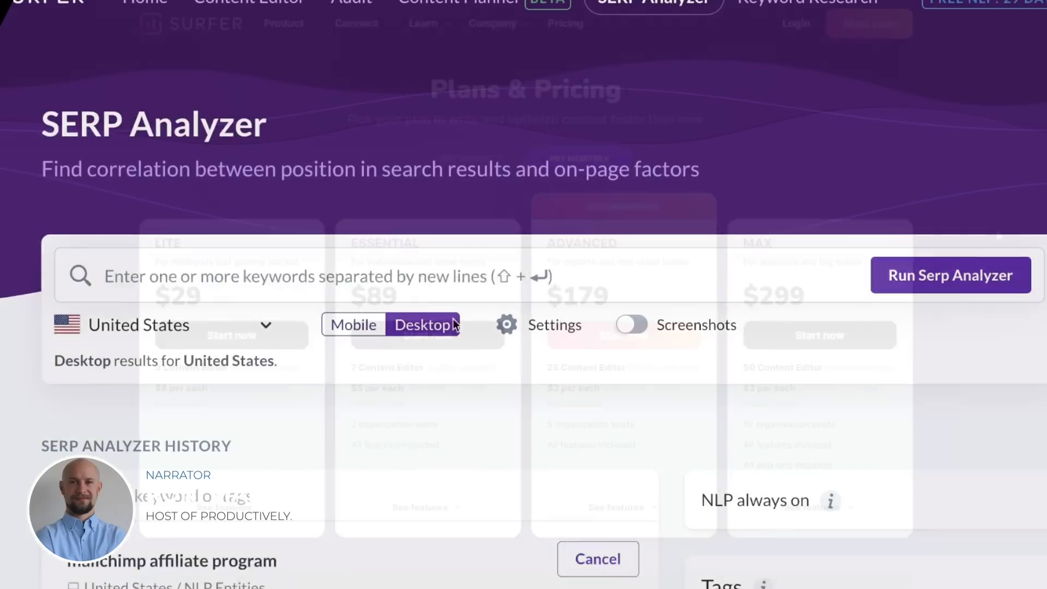
View the Pricing page's Compare Plans table switched to Pay Monthly, $29/m Lite to $299/m Max.
click(596, 558)
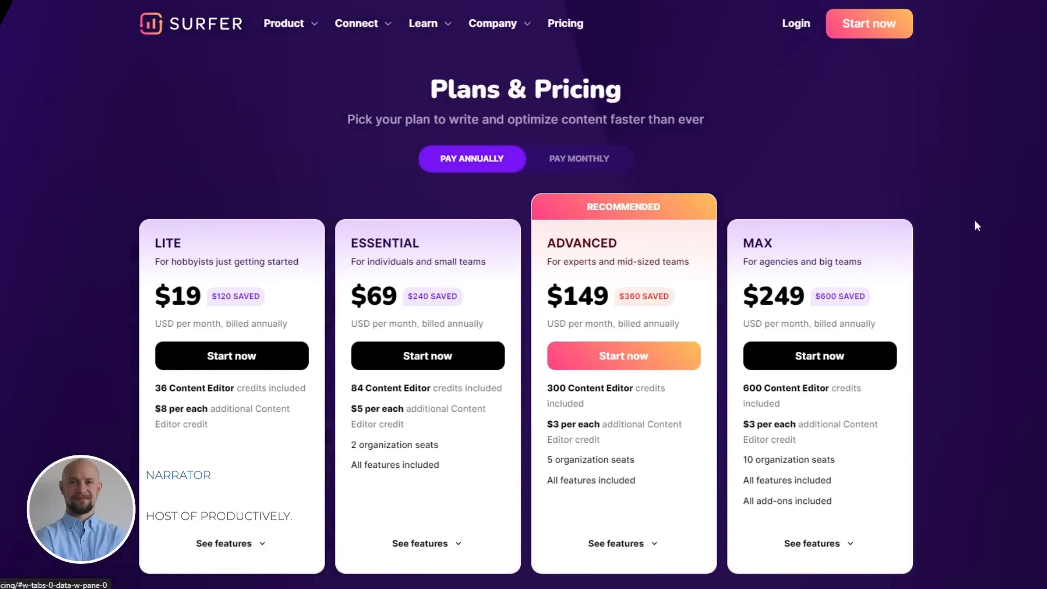
scroll(down, 3)
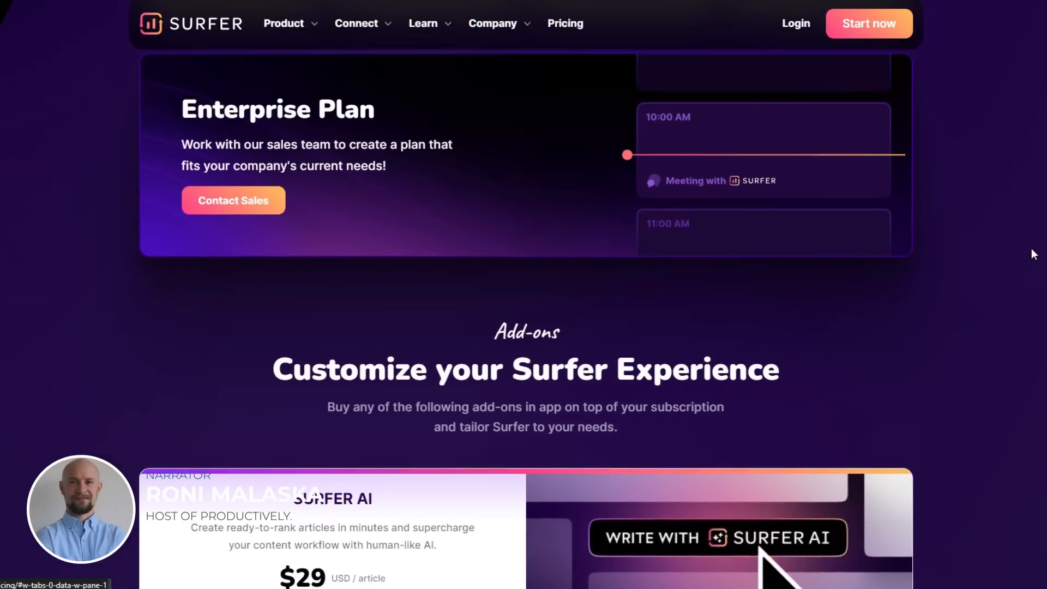
scroll(down, 3)
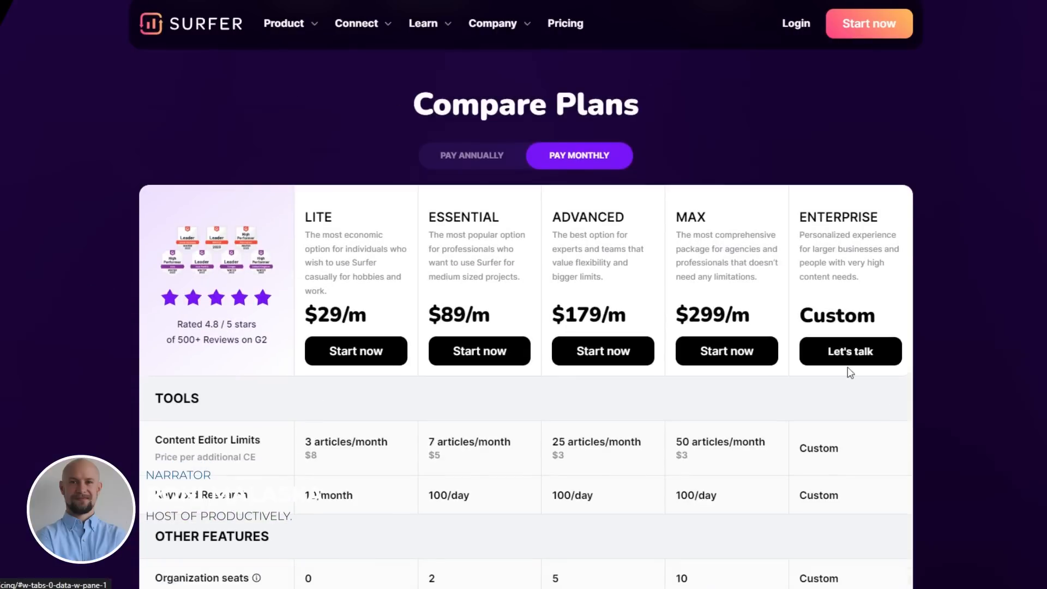
click(472, 155)
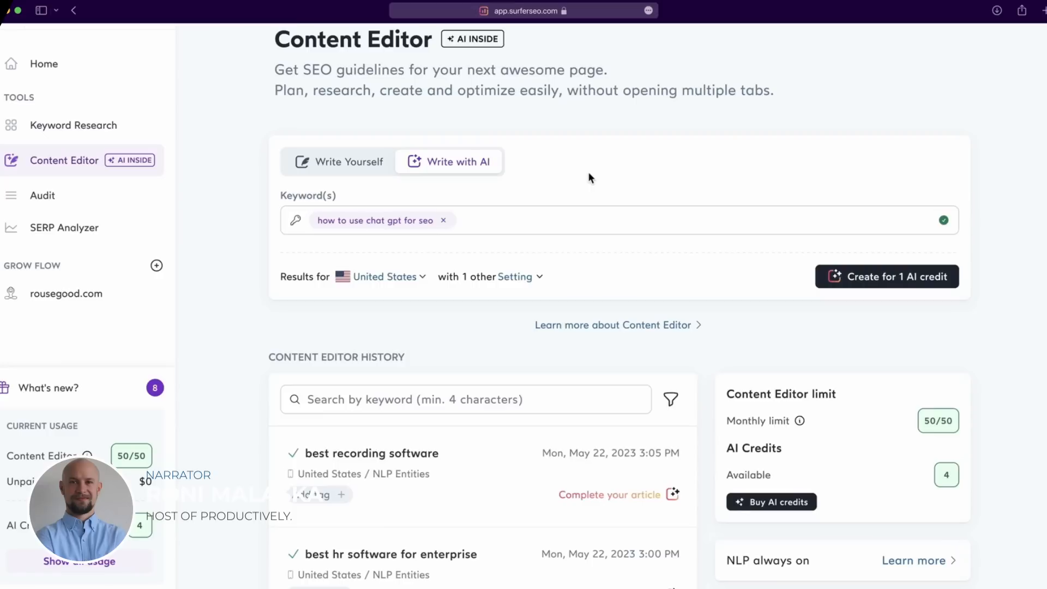
Select Write with AI and review the Apple SERP Analyzer search results with content scores.
click(887, 276)
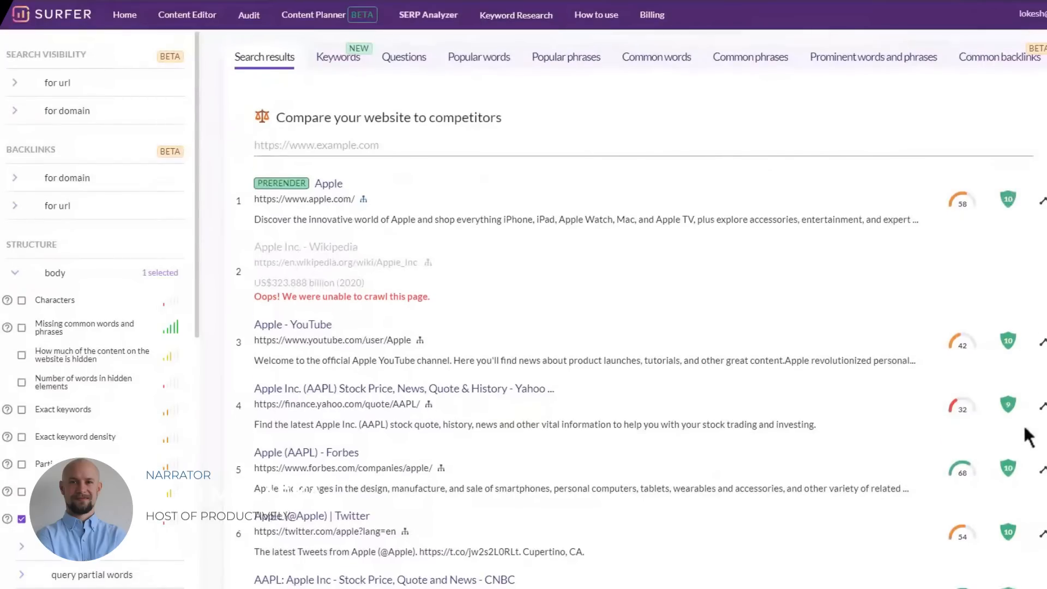
scroll(down, 3)
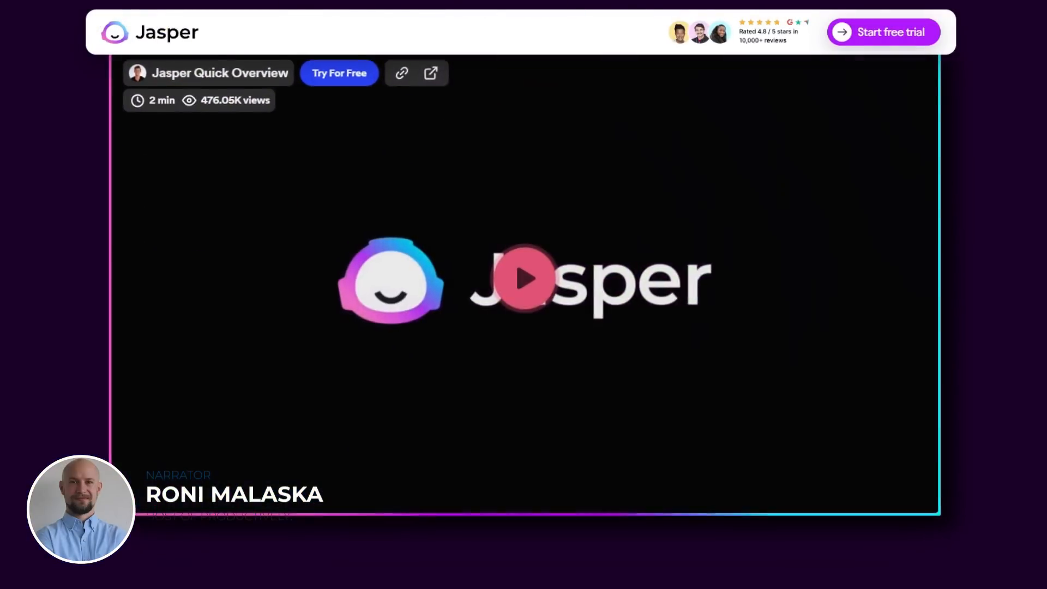
Generate a Facebook ad for Bright Green Lawn Care and a catchy headline in Power Mode.
scroll(down, 3)
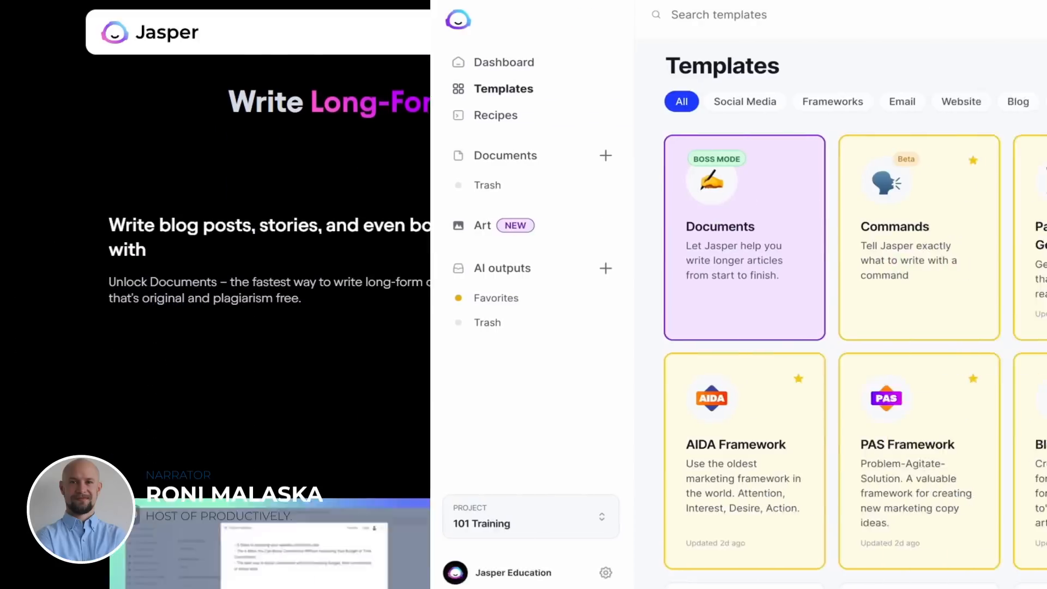
scroll(down, 3)
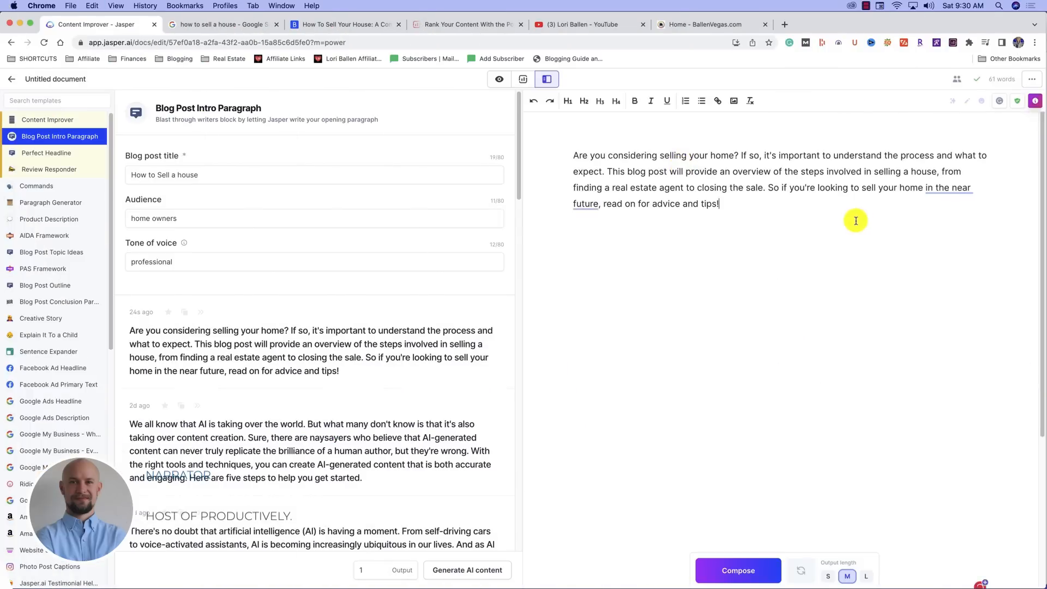
click(948, 188)
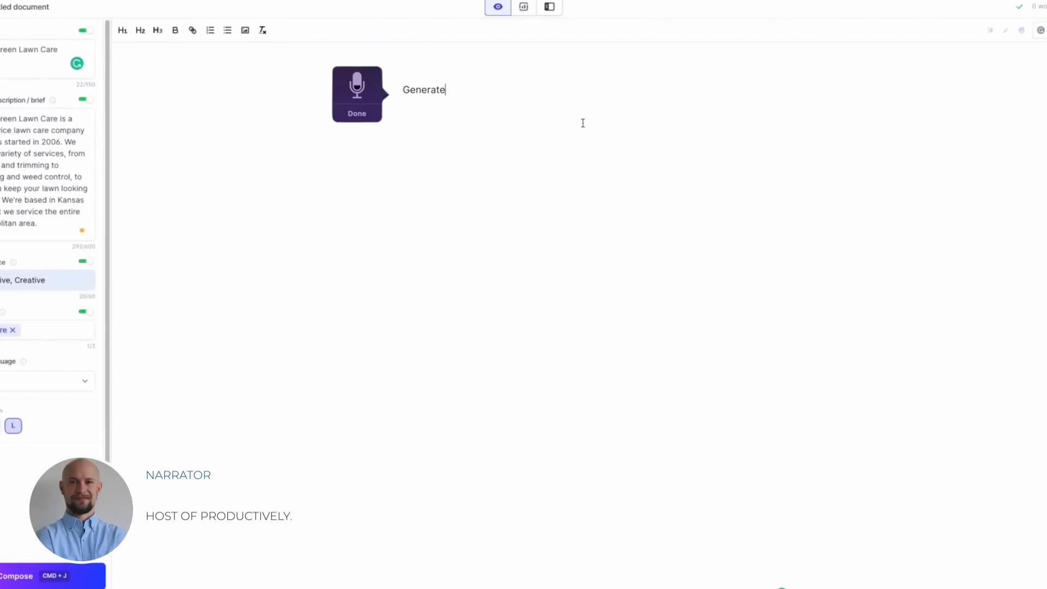
text(a Facebook ad for a company called Bright G)
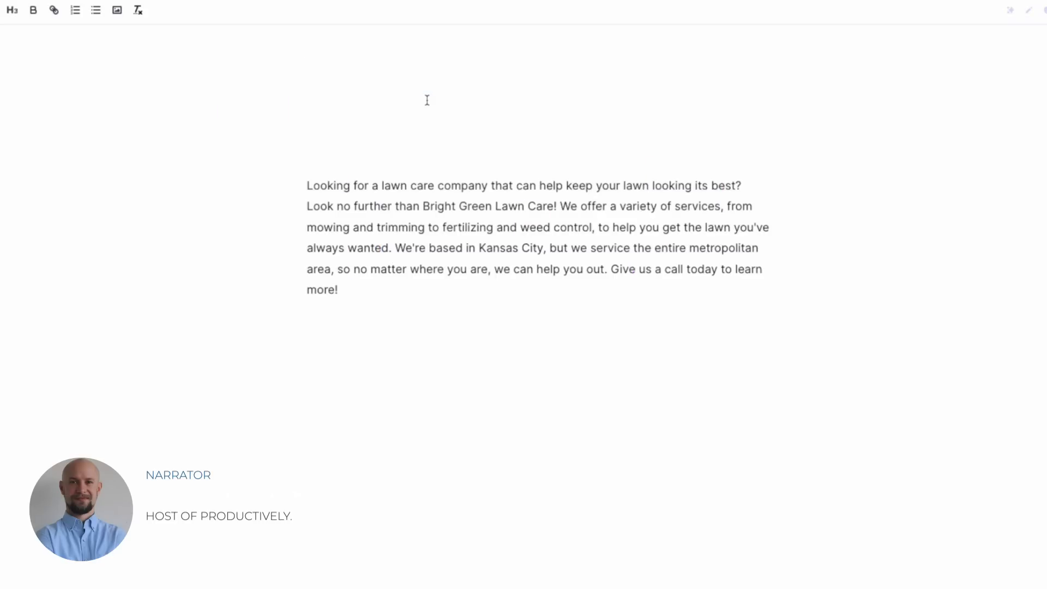
text(Generate a catchy headline about the above)
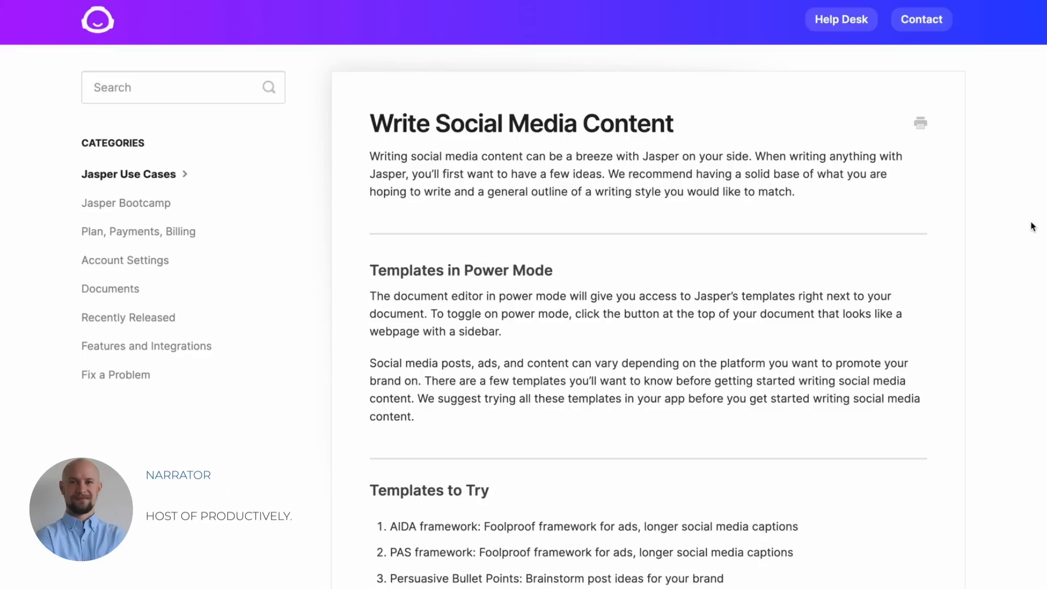
Use the Paragraph Generator to produce tips on arranging furniture to enlarge a room.
scroll(down, 3)
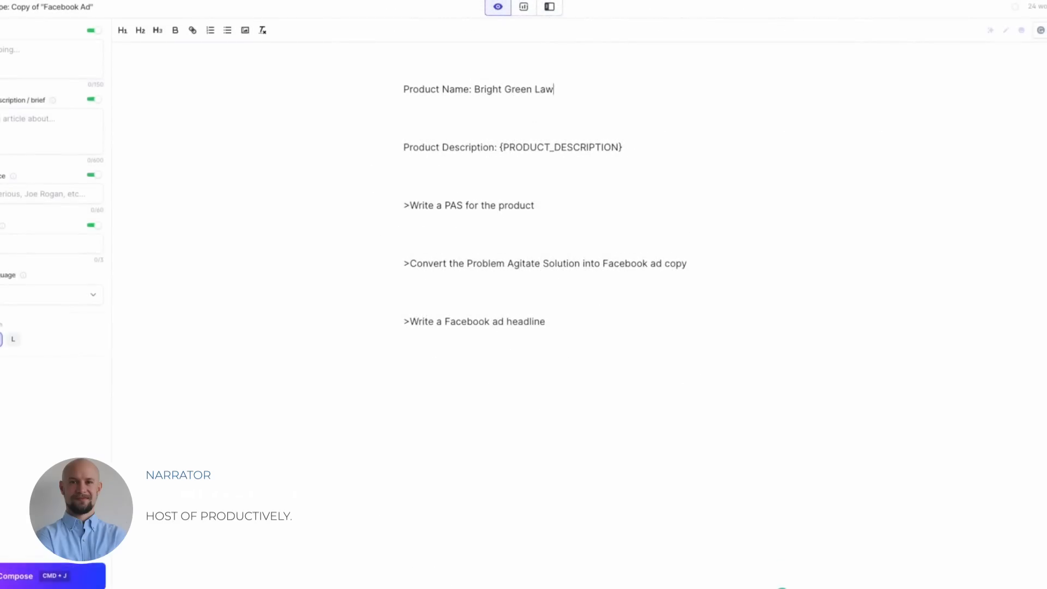
click(30, 576)
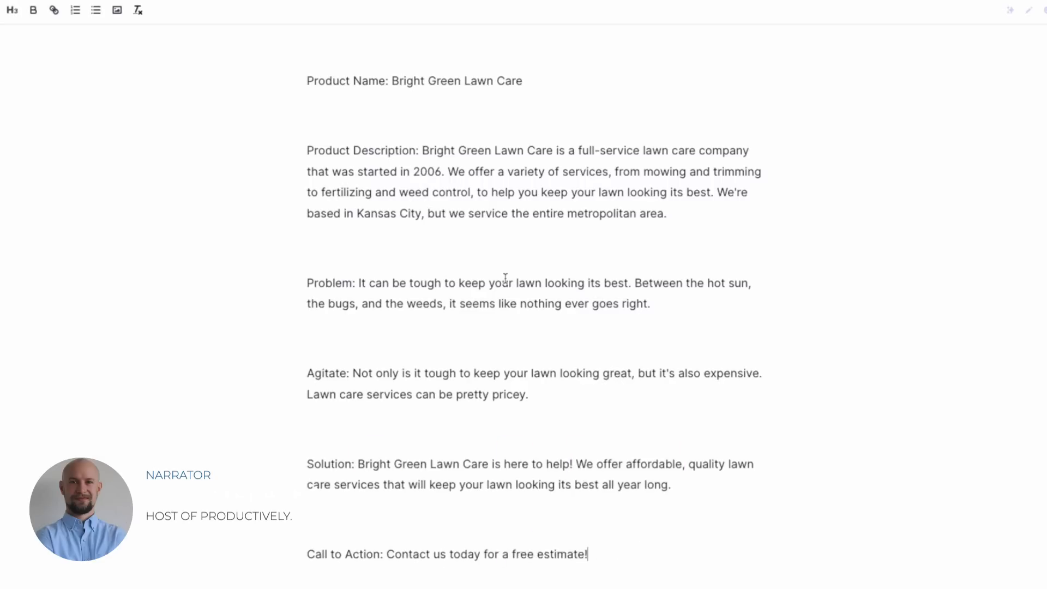
click(32, 10)
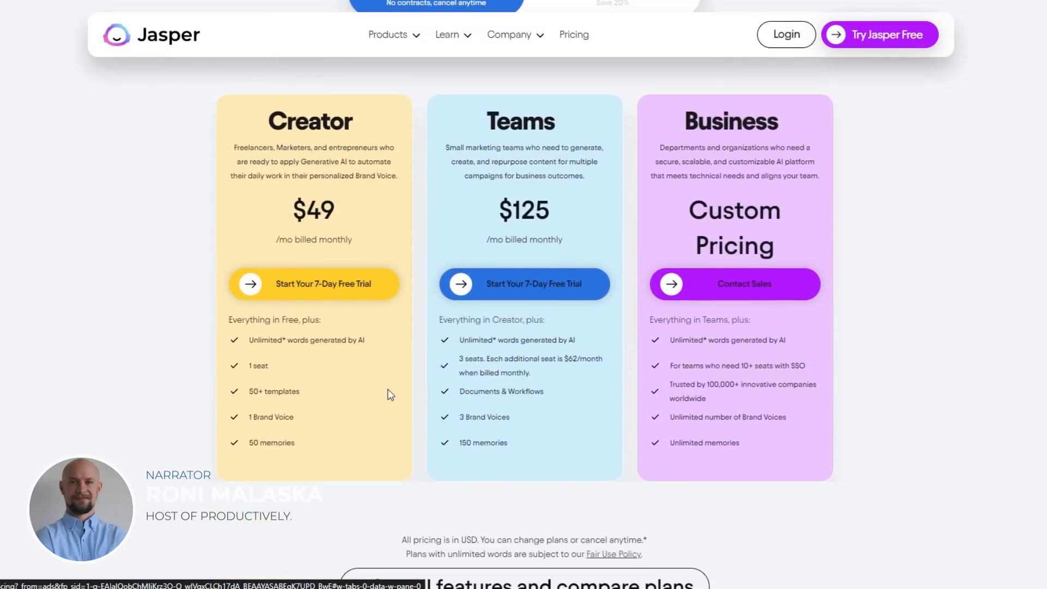
scroll(down, 3)
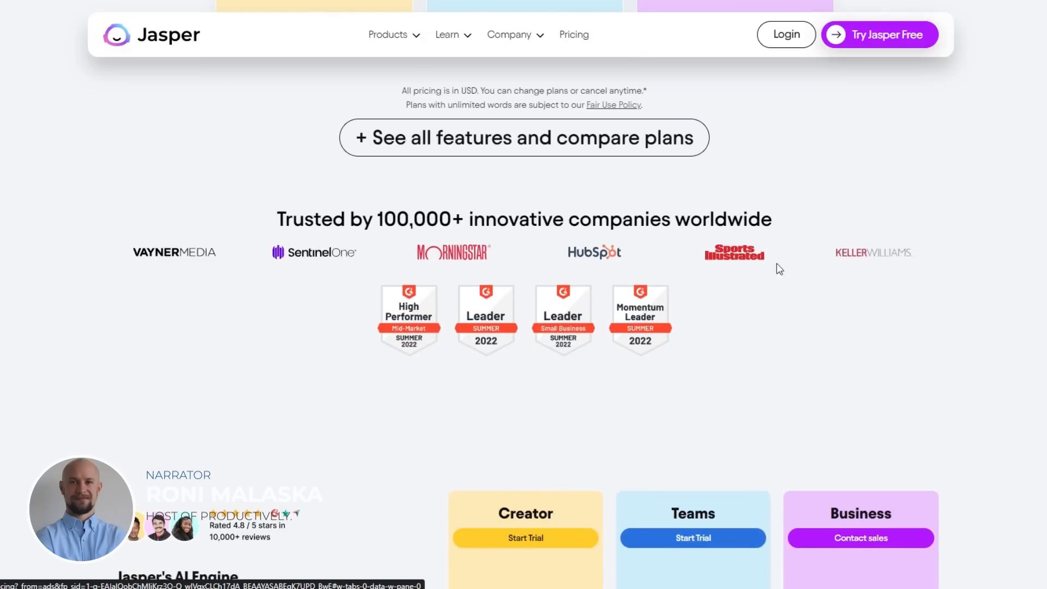
scroll(down, 3)
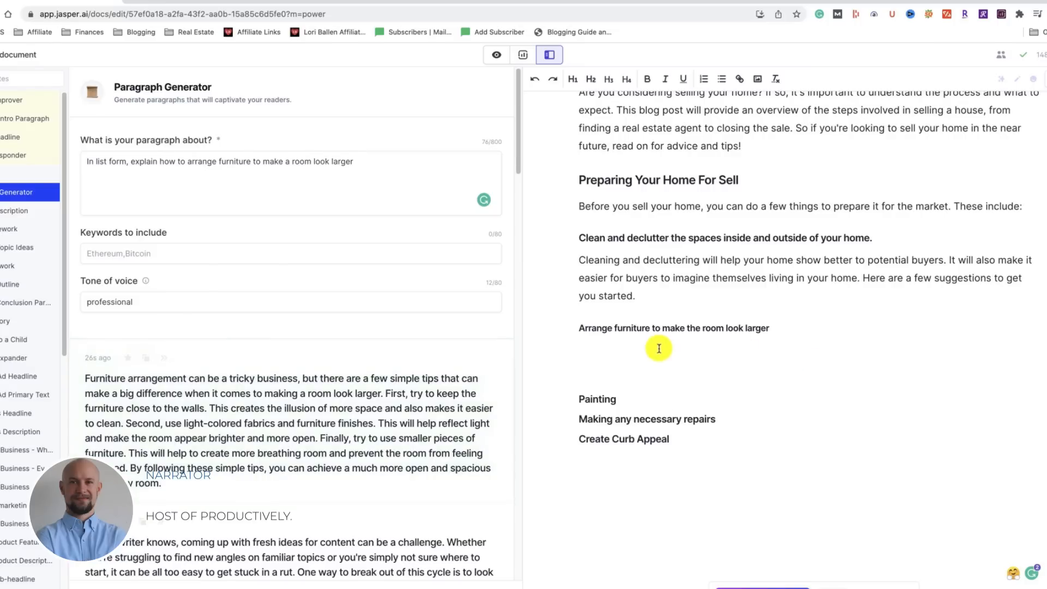
Insert the generated furniture paragraph into the blog post under its heading.
click(738, 263)
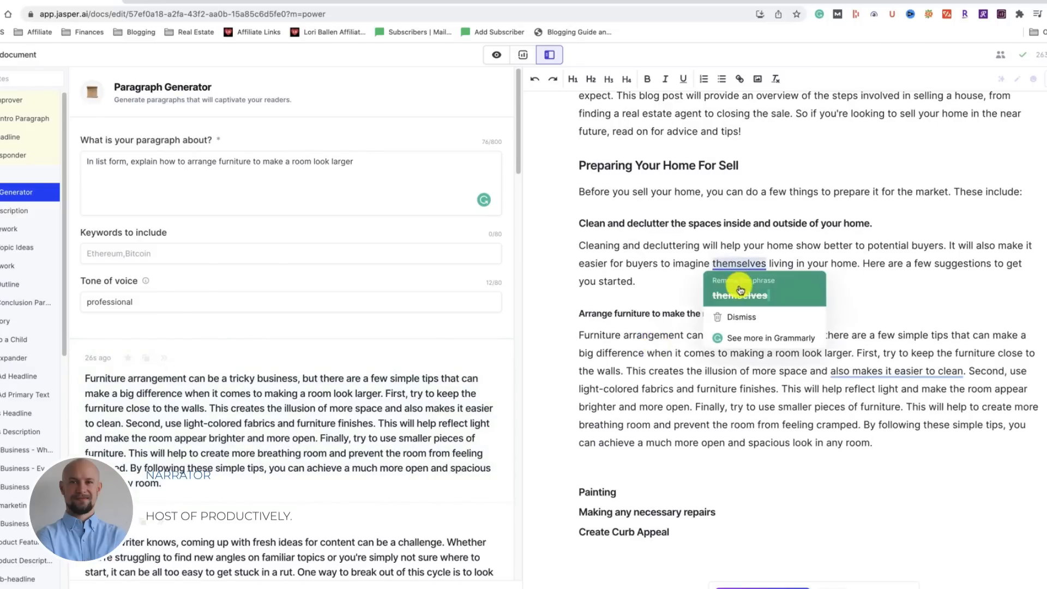
click(906, 371)
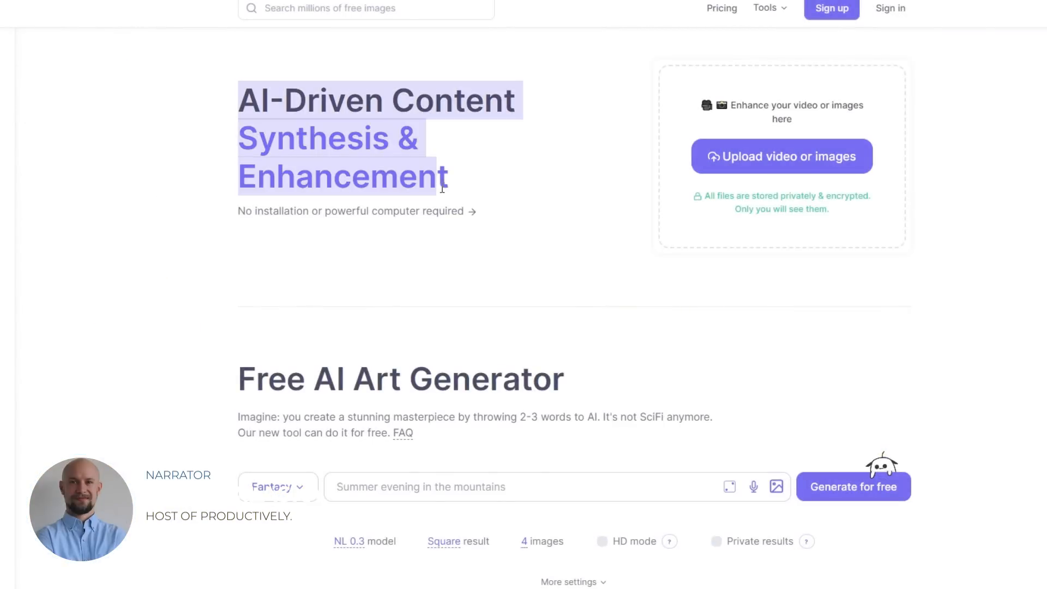
Browse the Neural.love homepage and sign up, confirming the new account.
scroll(down, 3)
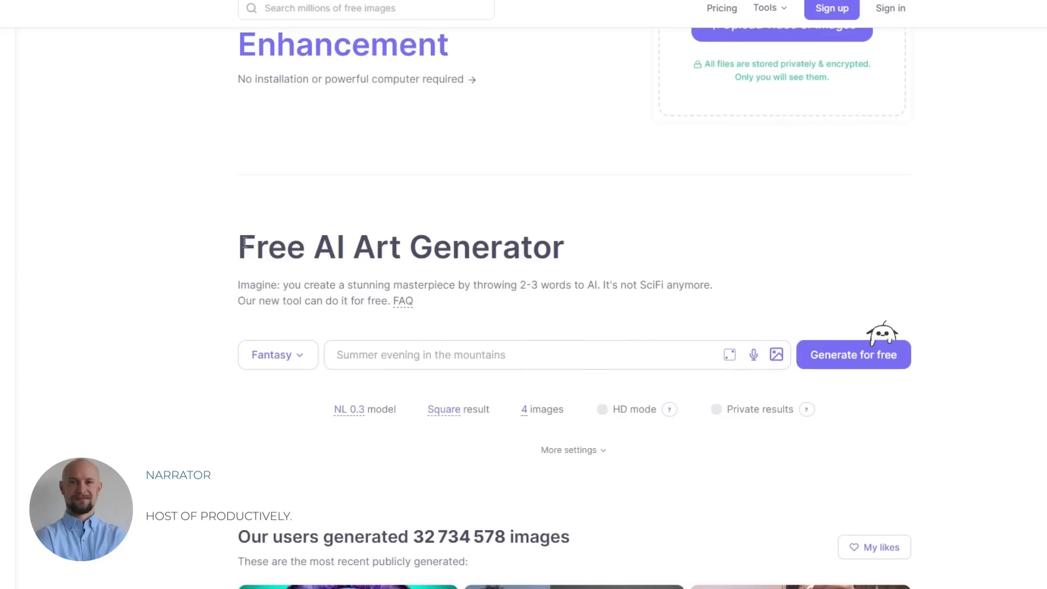
scroll(down, 3)
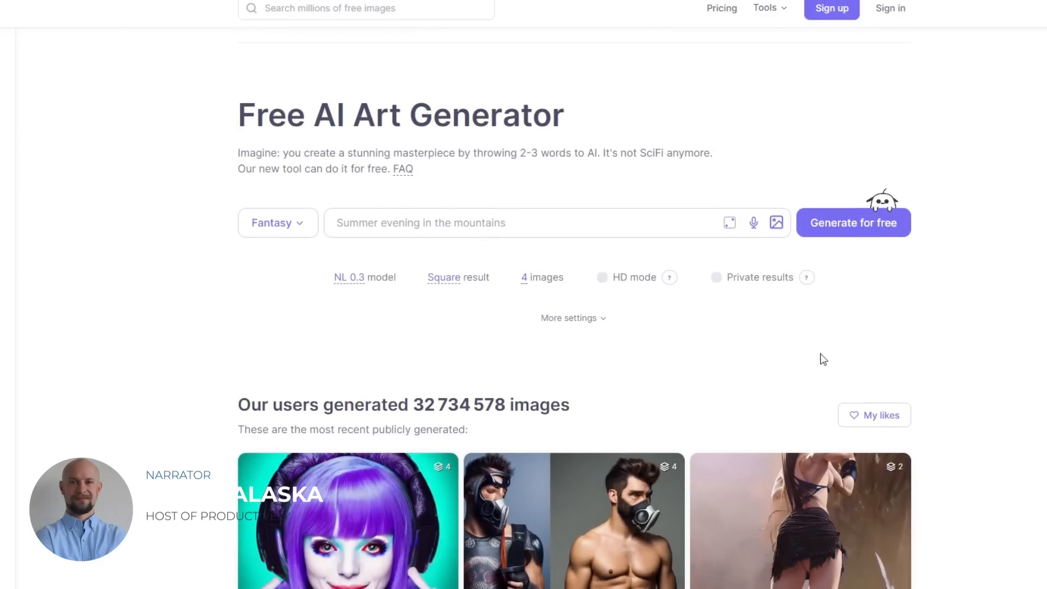
scroll(down, 3)
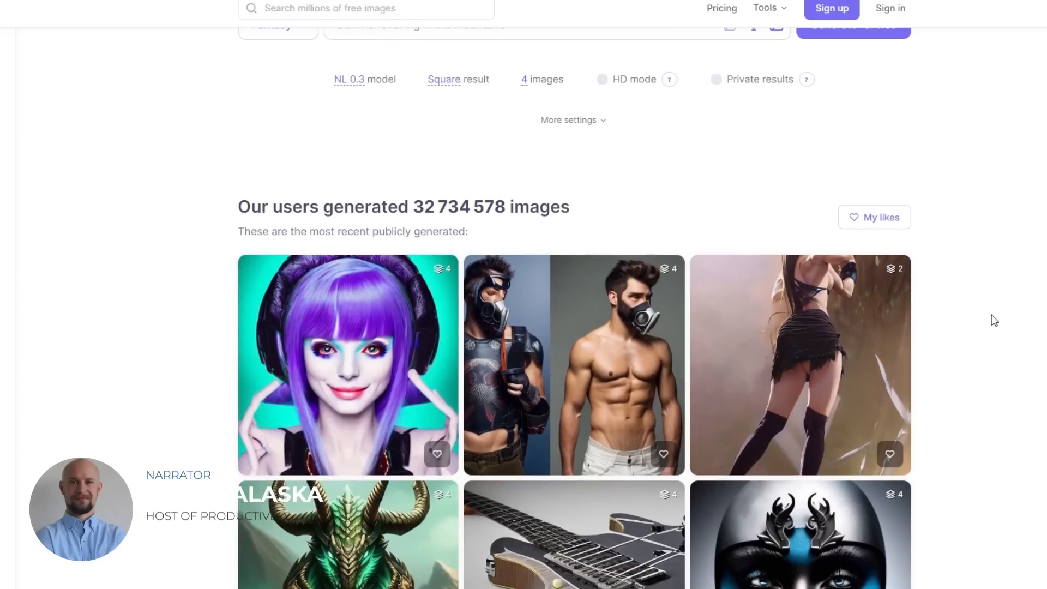
scroll(down, 3)
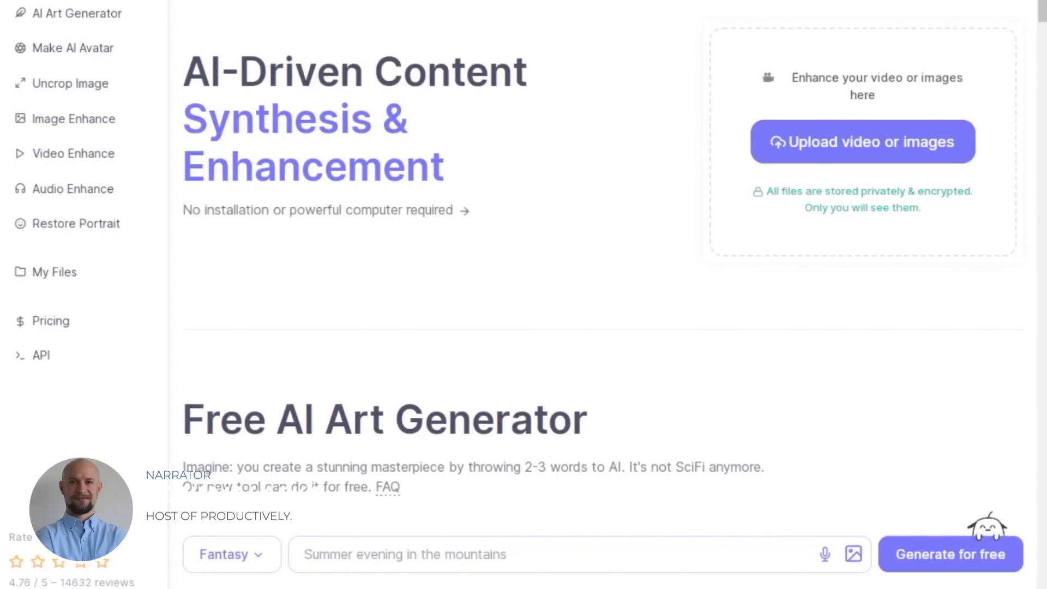
scroll(down, 3)
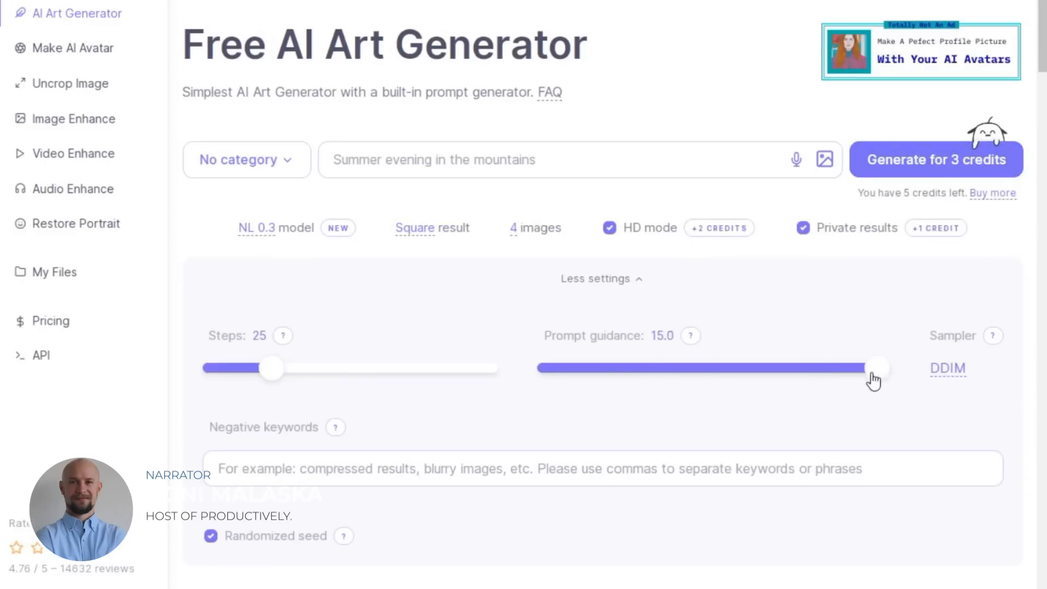
scroll(down, 3)
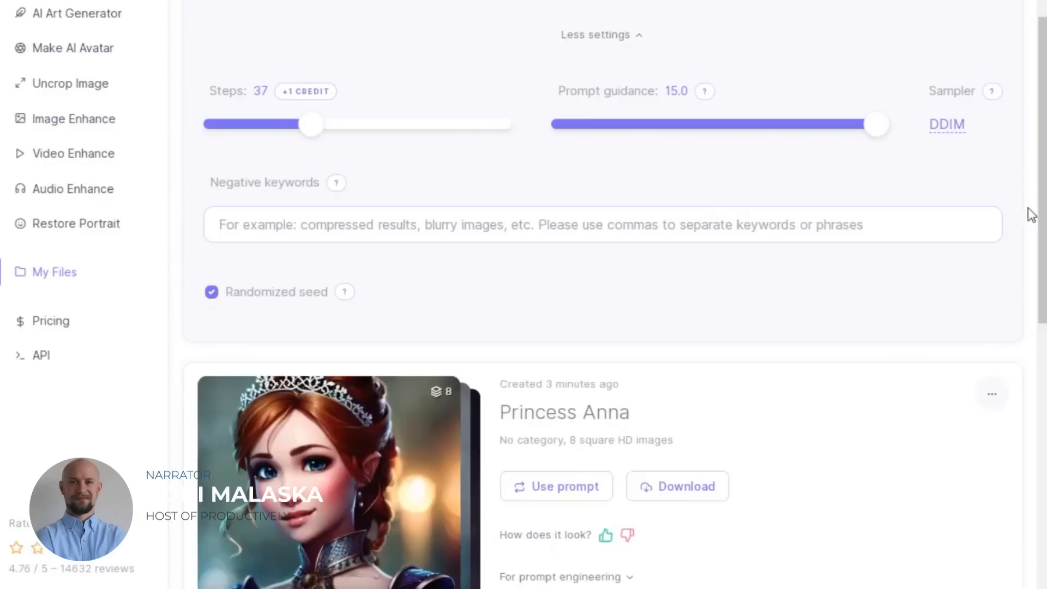
scroll(down, 3)
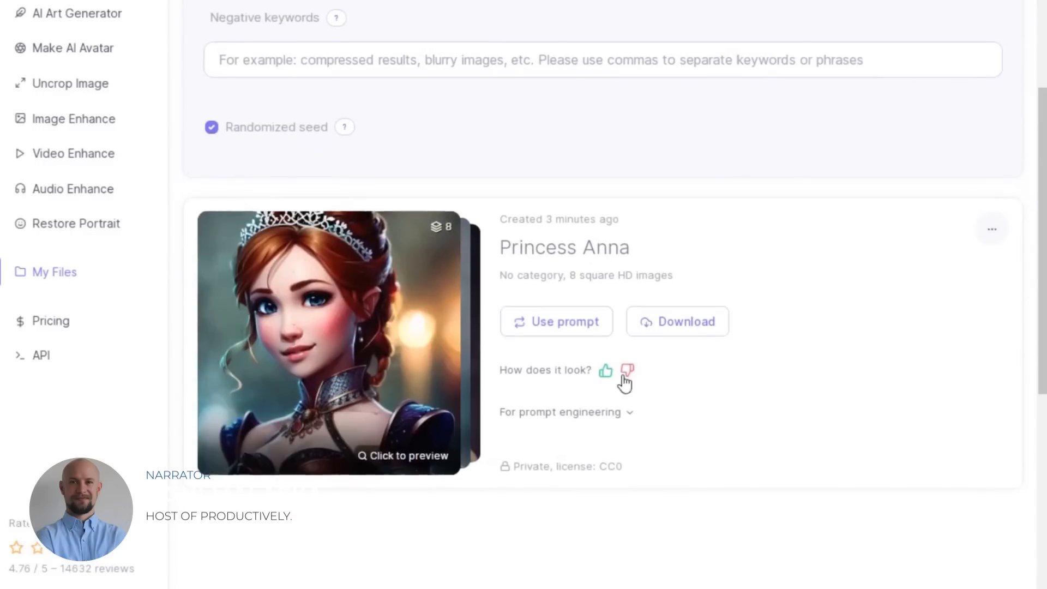
click(605, 371)
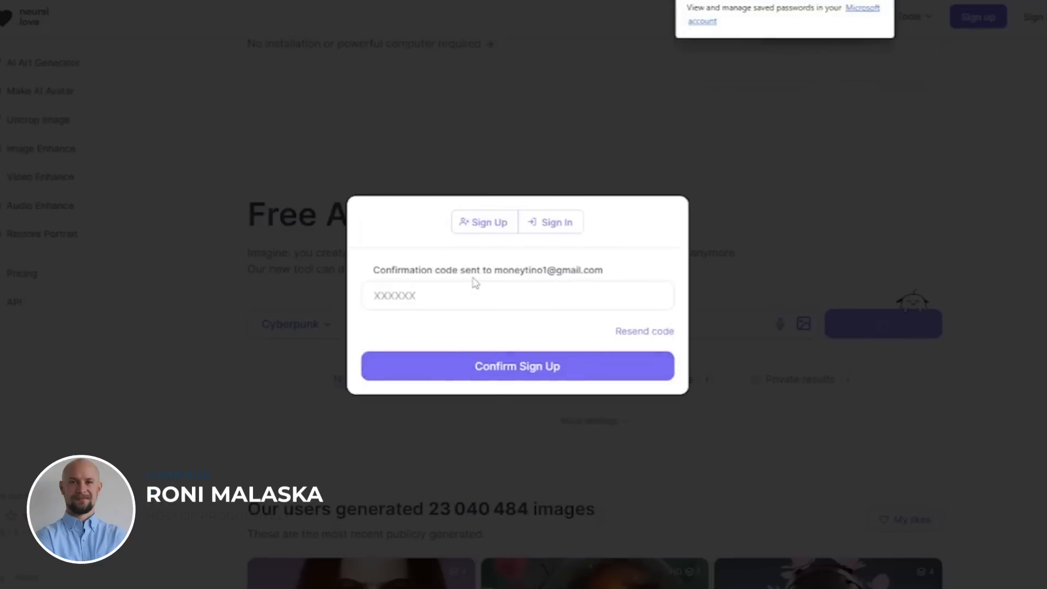
mouse_move(498, 285)
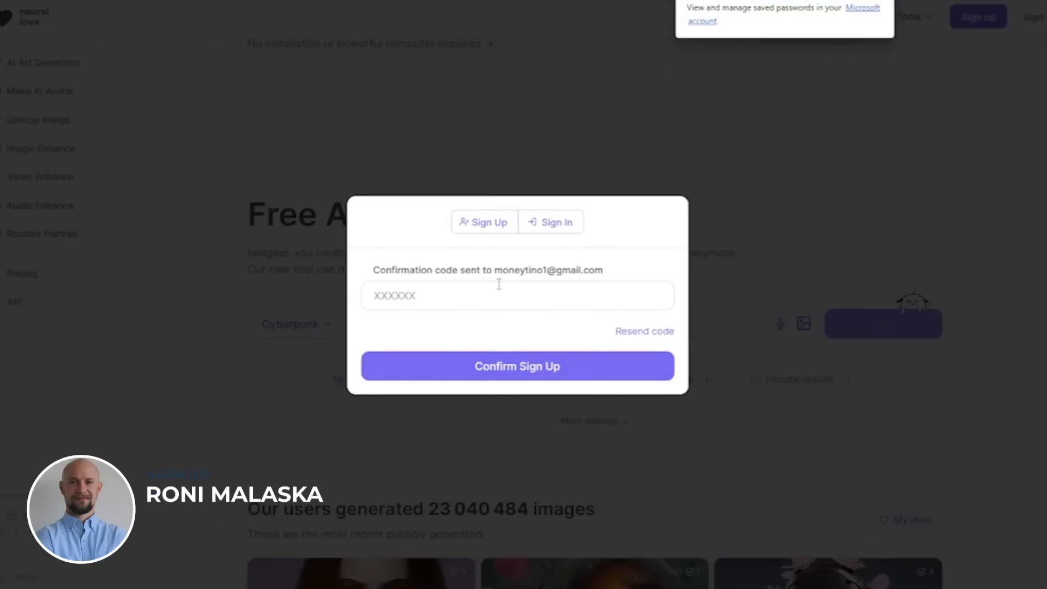
click(516, 366)
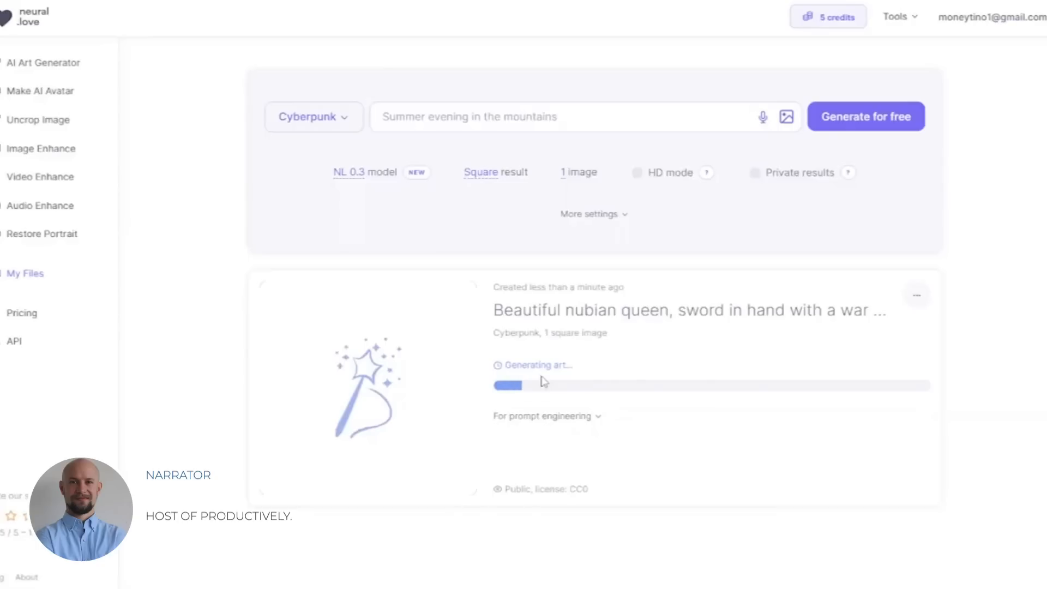
Generate Fantasy images of a nubian queen with a sword and preview the result.
click(865, 117)
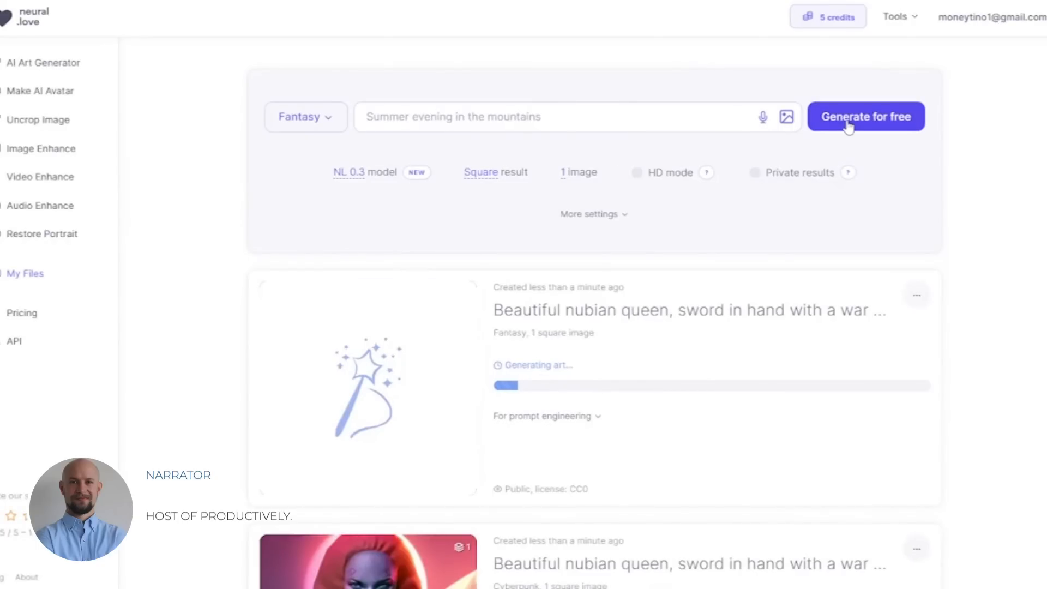
mouse_move(740, 368)
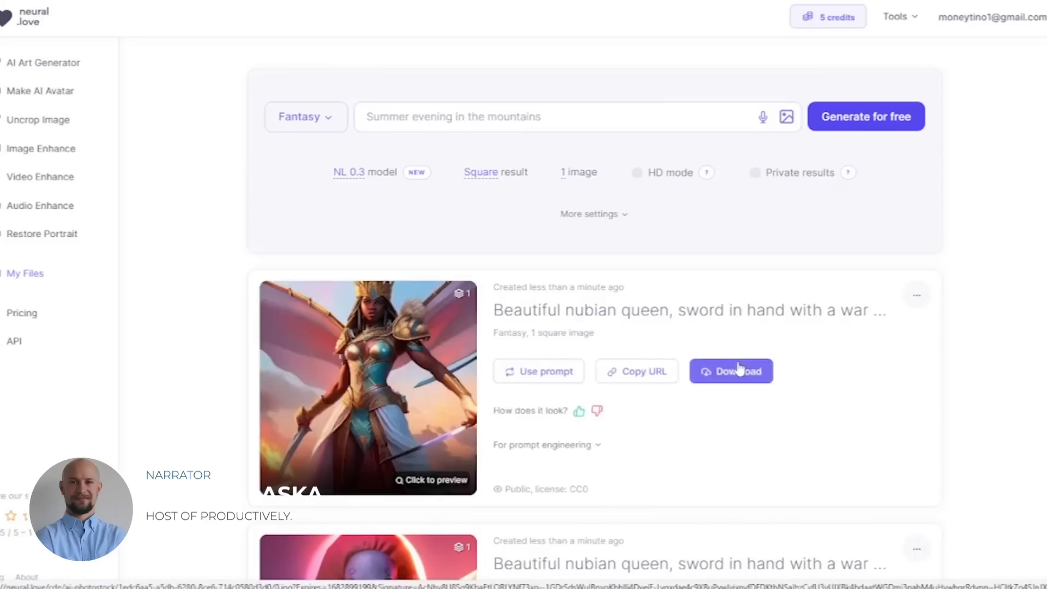
click(368, 387)
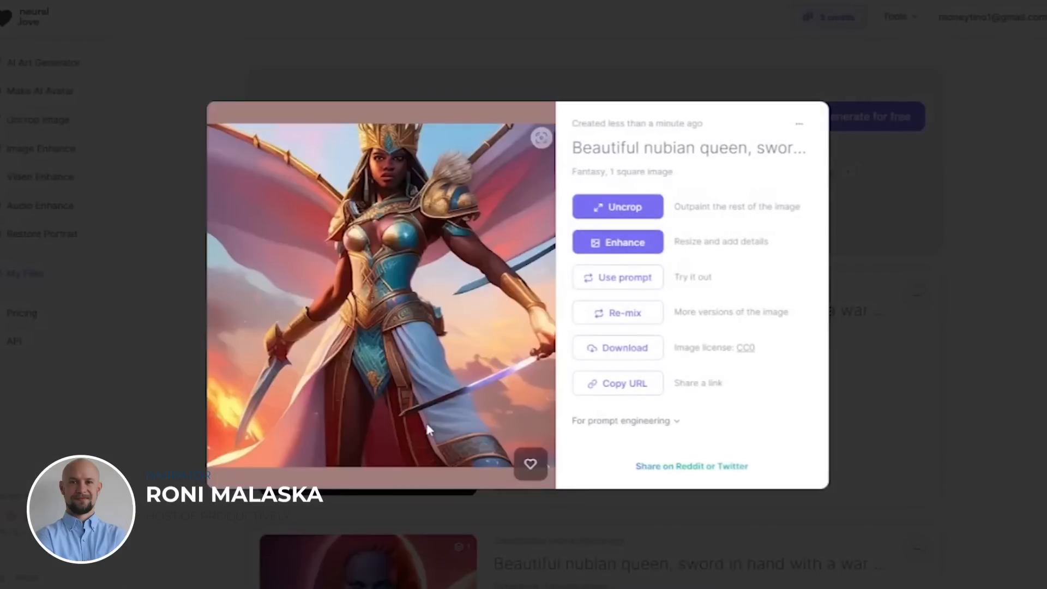
mouse_move(433, 390)
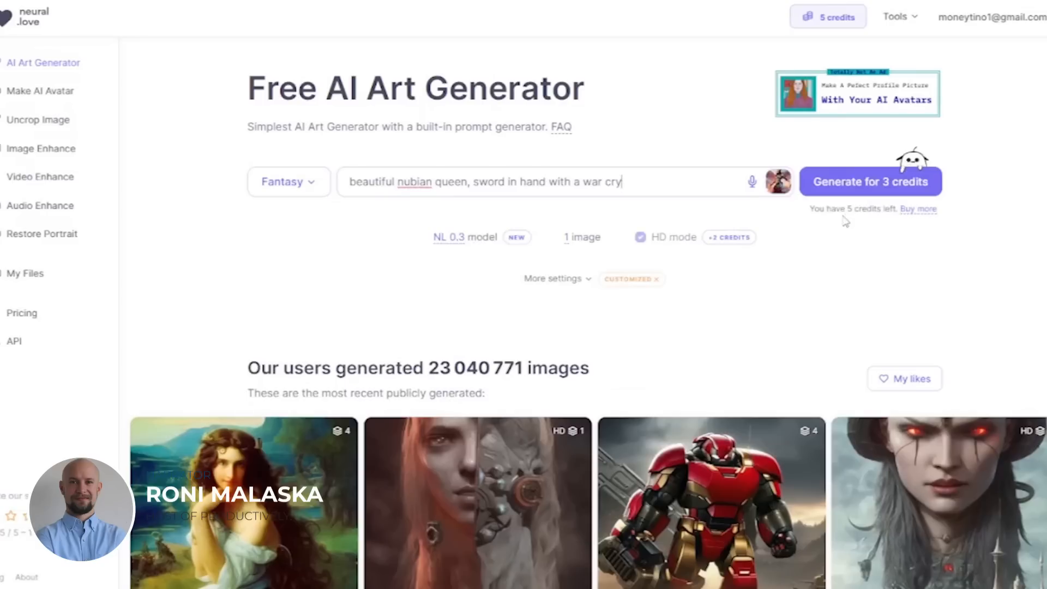
mouse_move(848, 186)
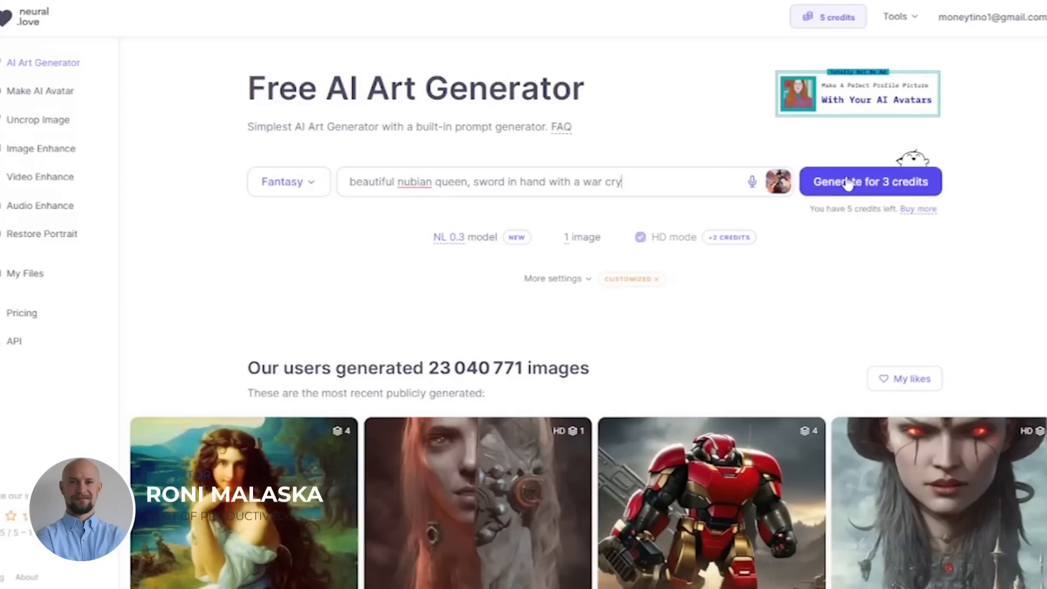
Generate a Sci-Fi HD queen image for 3 credits and preview it alongside the Fantasy re-mix.
click(870, 181)
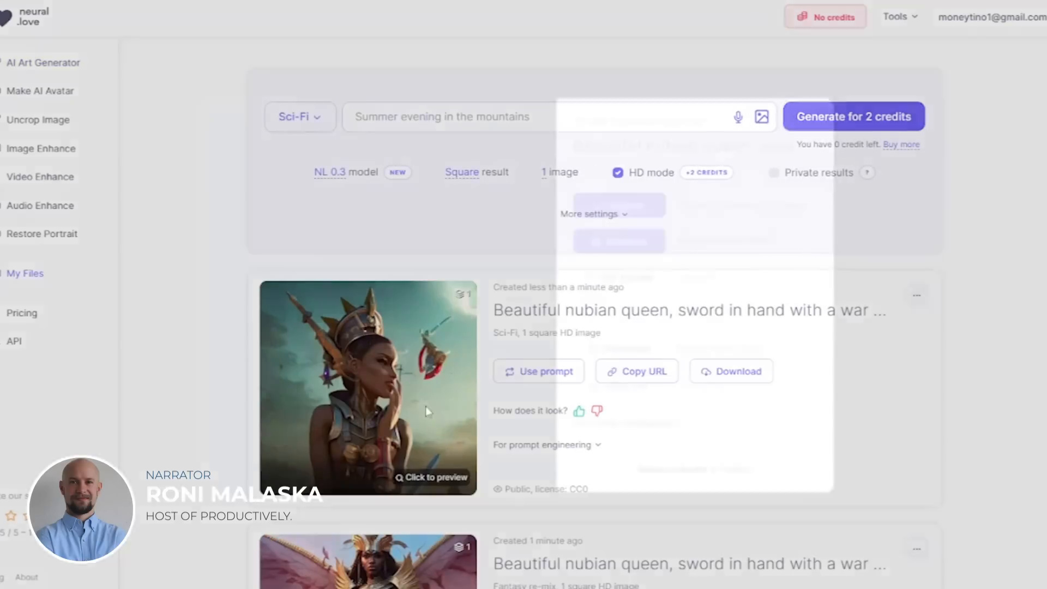
click(367, 387)
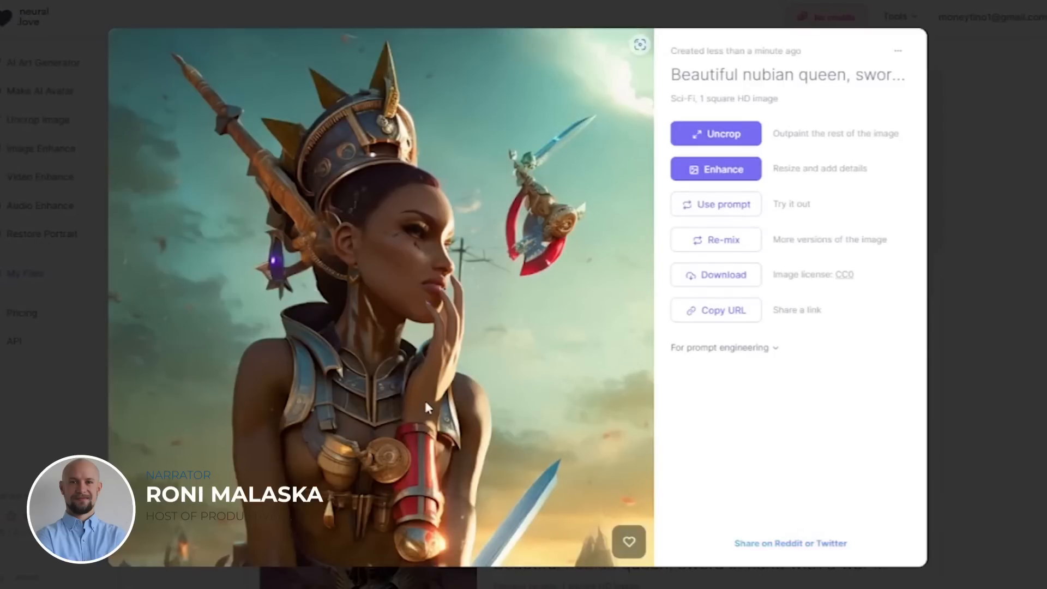
mouse_move(432, 387)
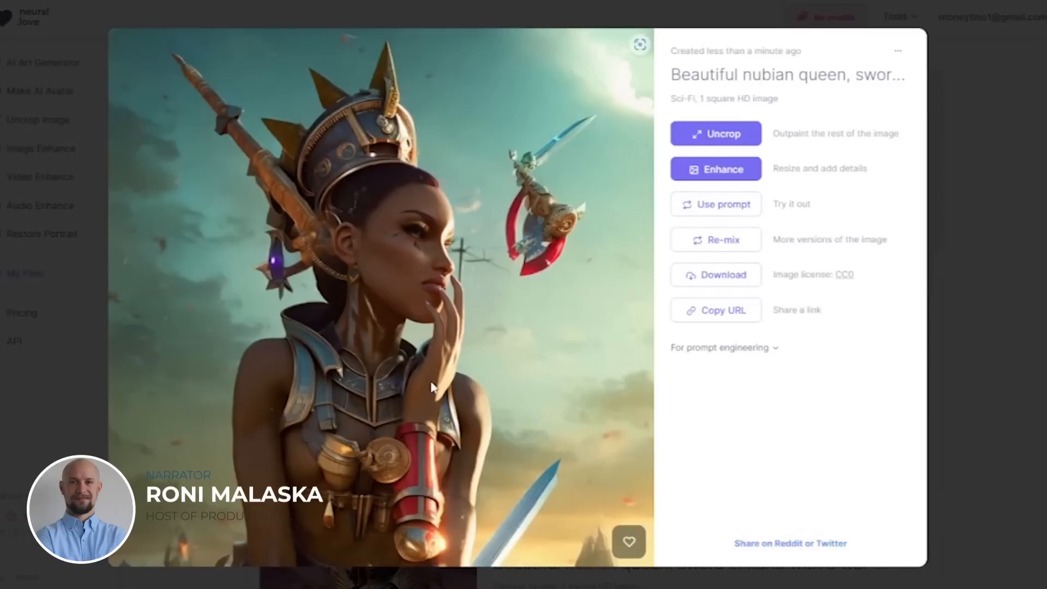
mouse_move(967, 266)
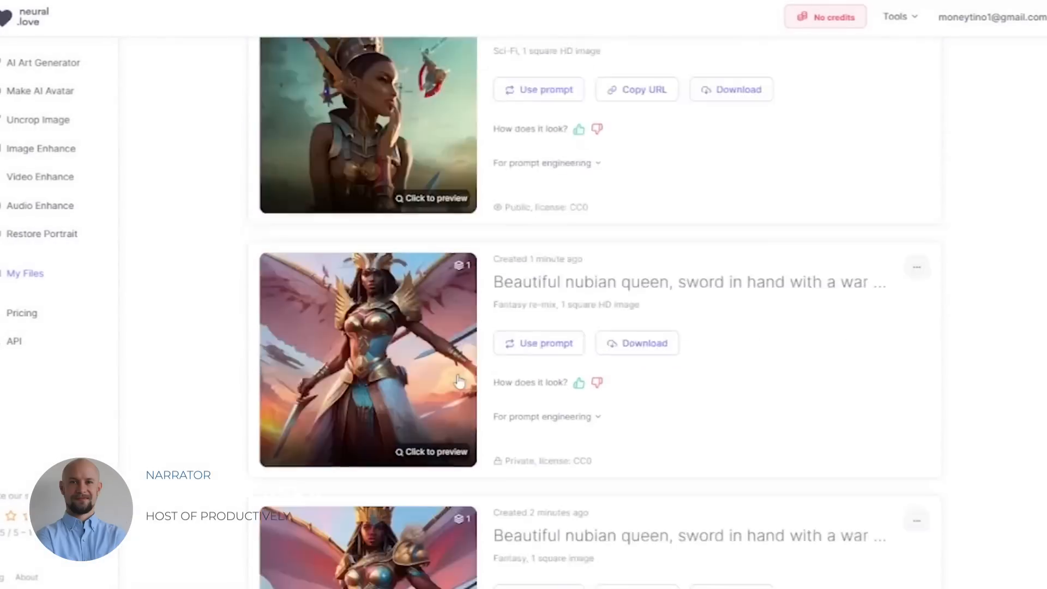
click(300, 117)
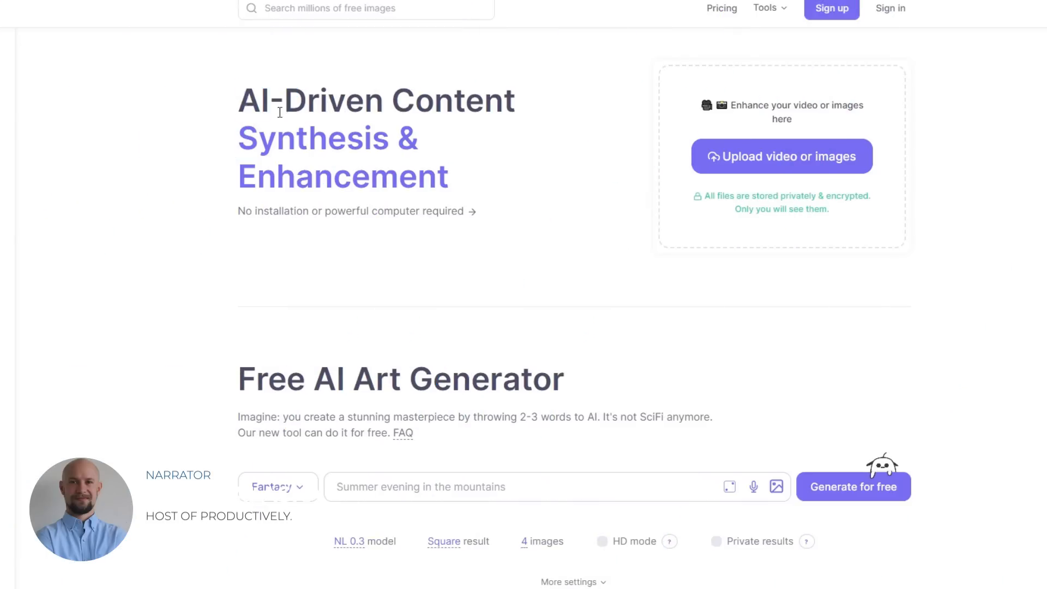
scroll(down, 3)
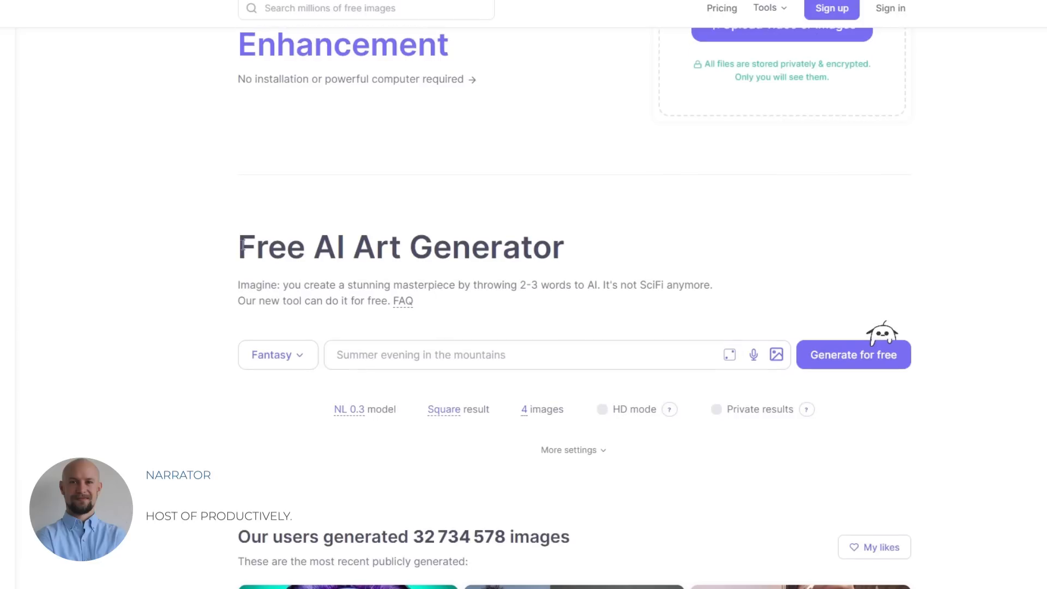
scroll(down, 3)
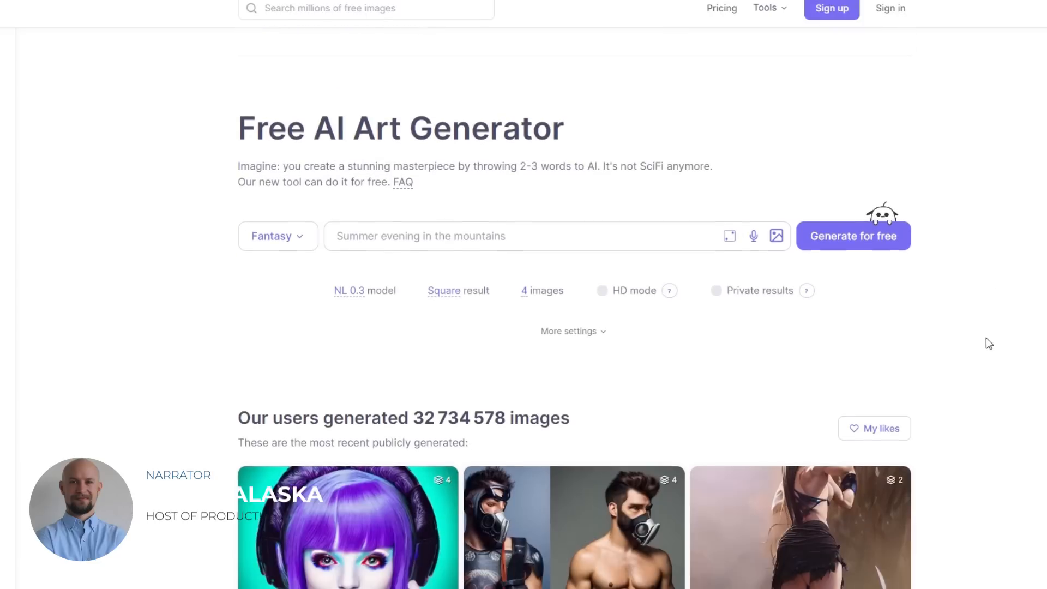
scroll(down, 3)
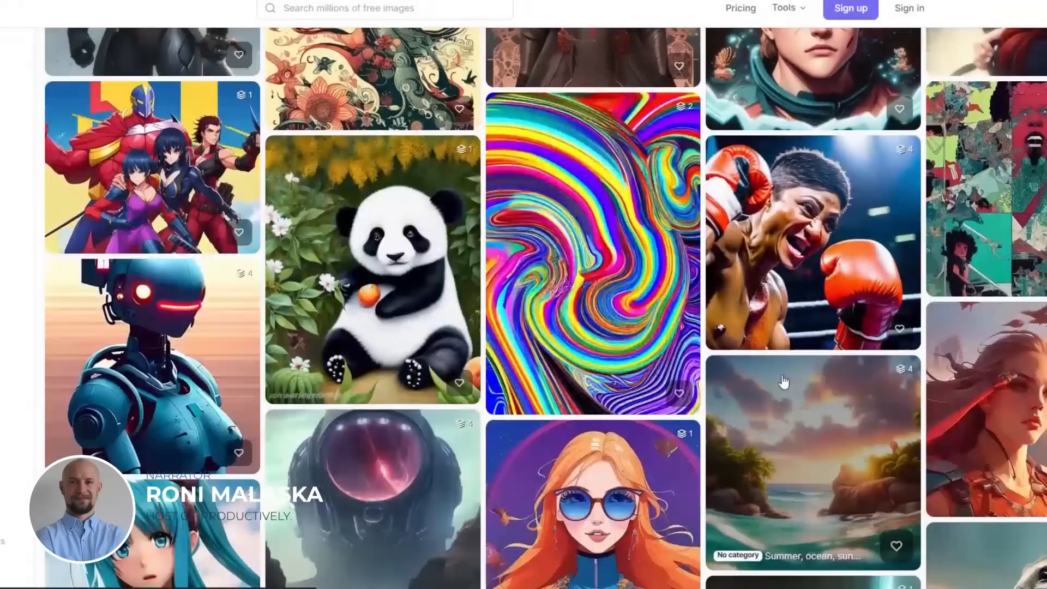
click(372, 270)
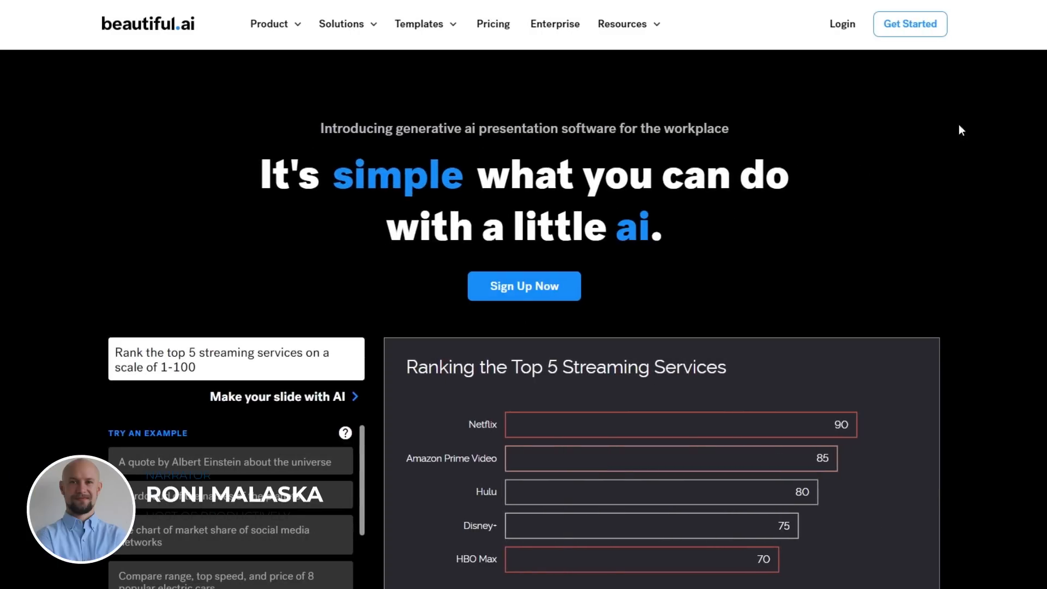
Browse Starter Templates, start a presentation from Budget Review and show My Presentations.
scroll(down, 3)
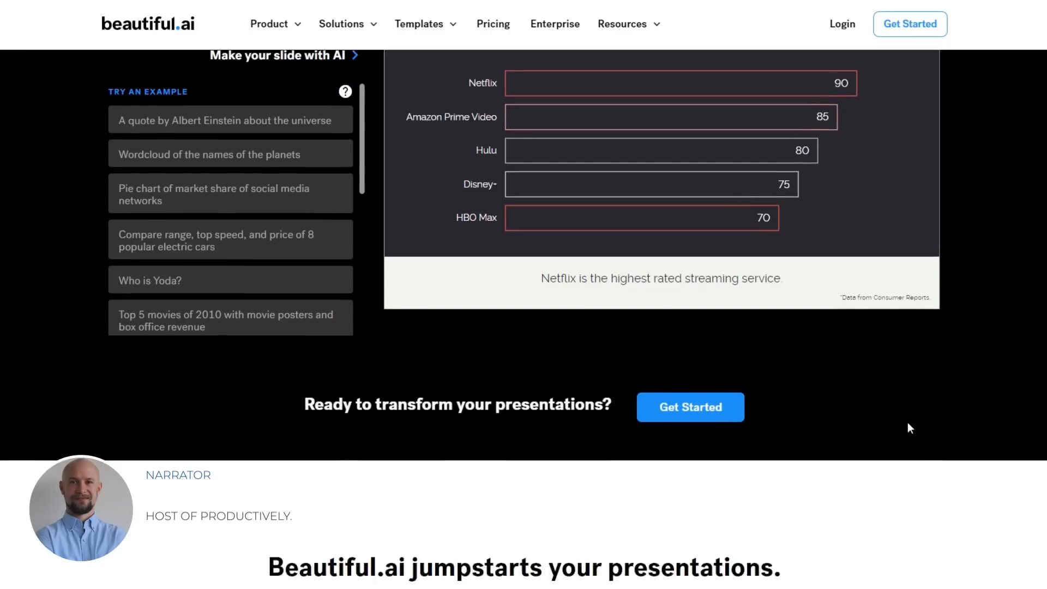
scroll(down, 3)
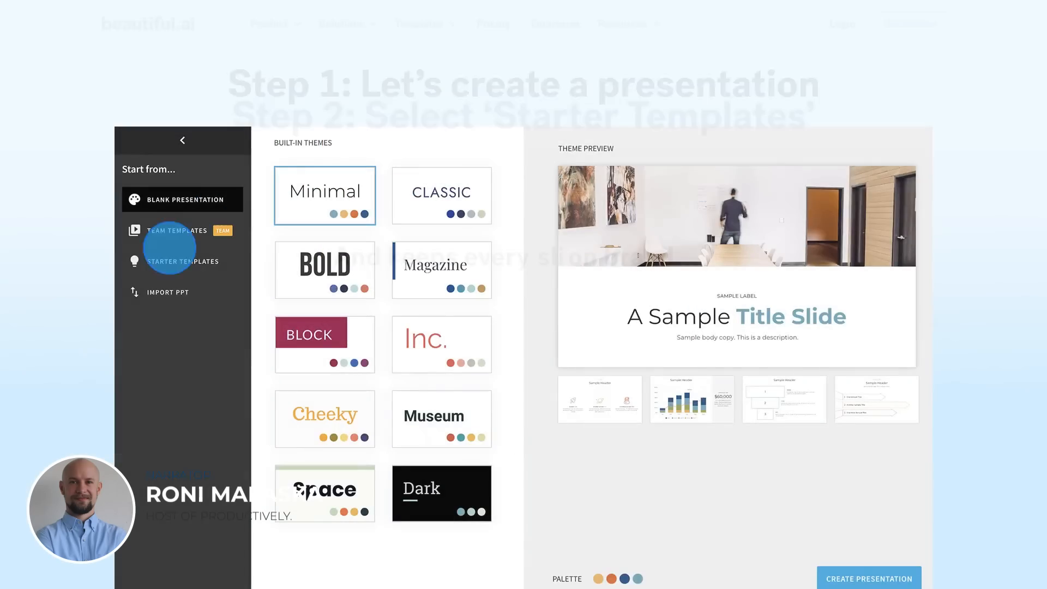
click(182, 261)
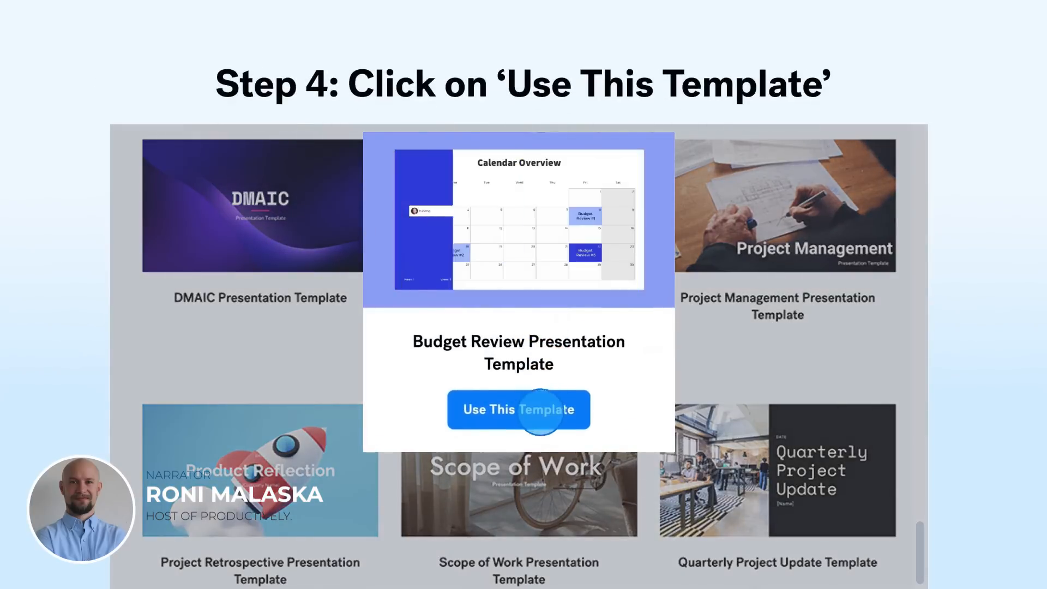
click(517, 409)
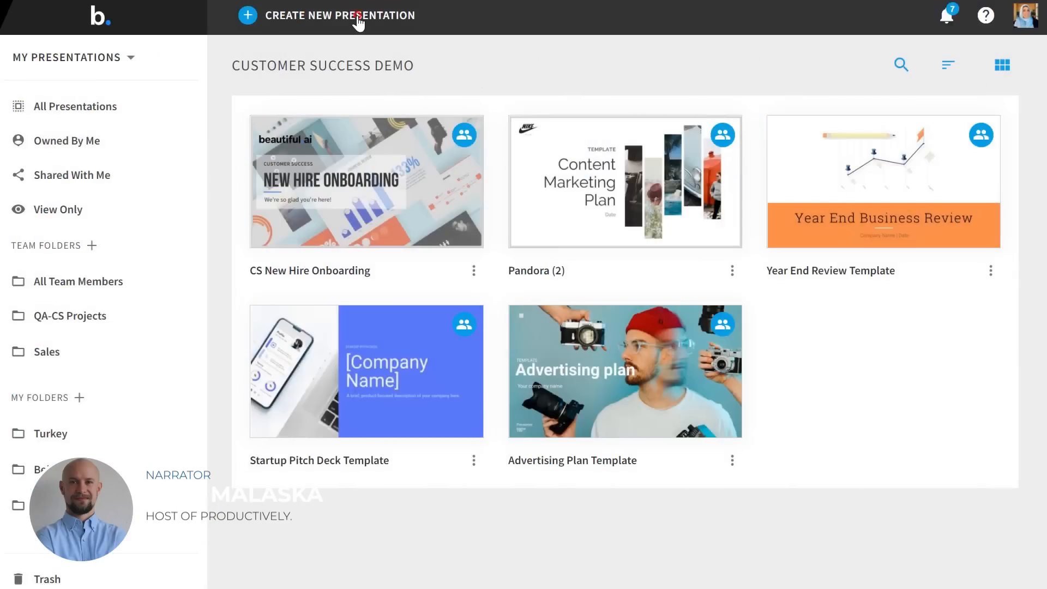
Start a new presentation and browse the team templates and starter templates.
click(340, 15)
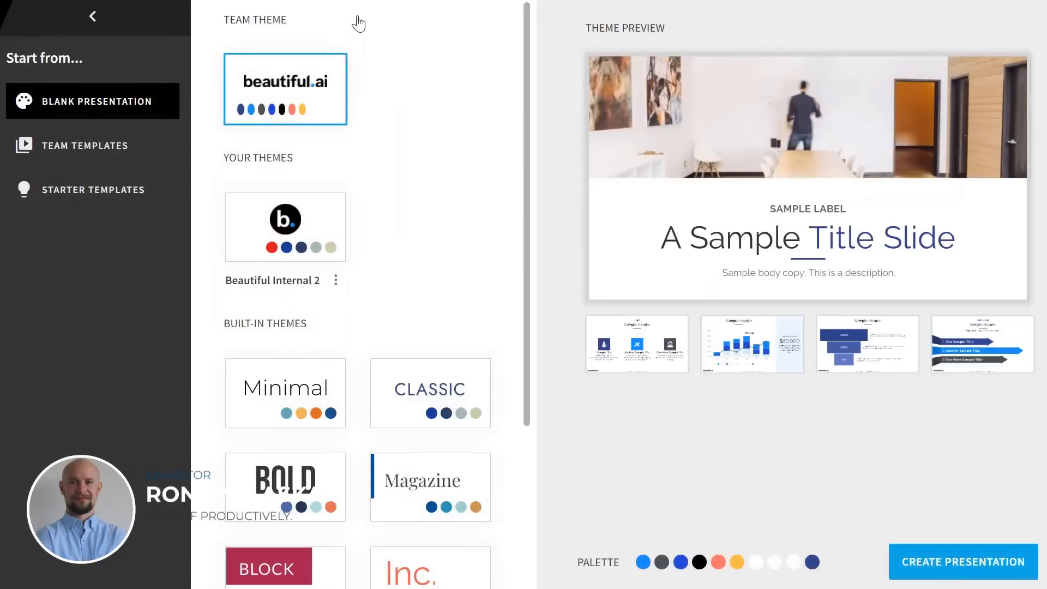
click(85, 145)
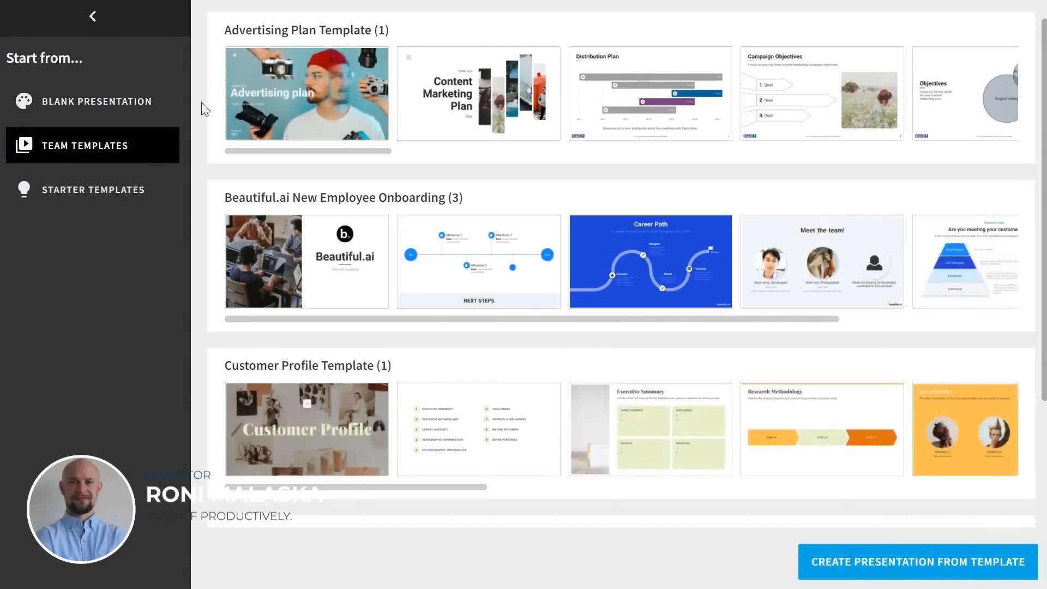
mouse_move(133, 195)
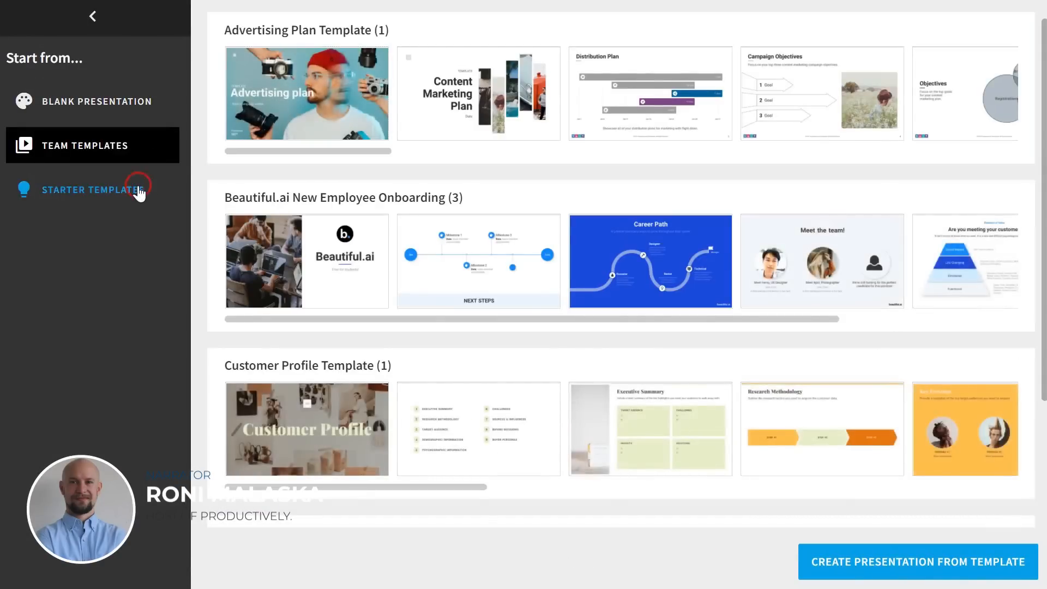
click(917, 561)
text(Pitch for a new project manag)
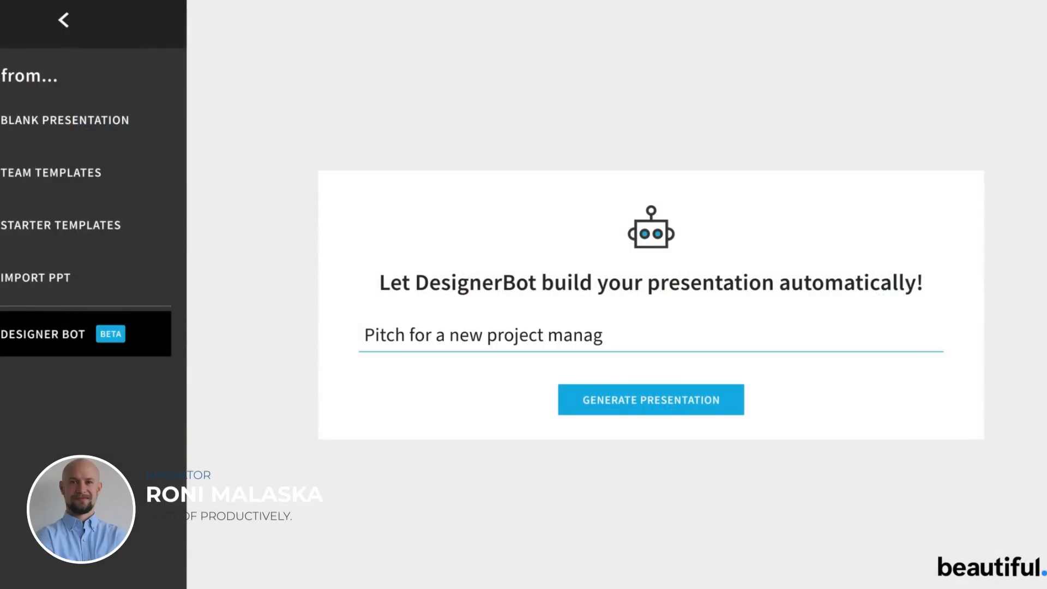
Have DesignerBot generate a pitch for a project management app called JoonBug.
text(ement app called JoonBug)
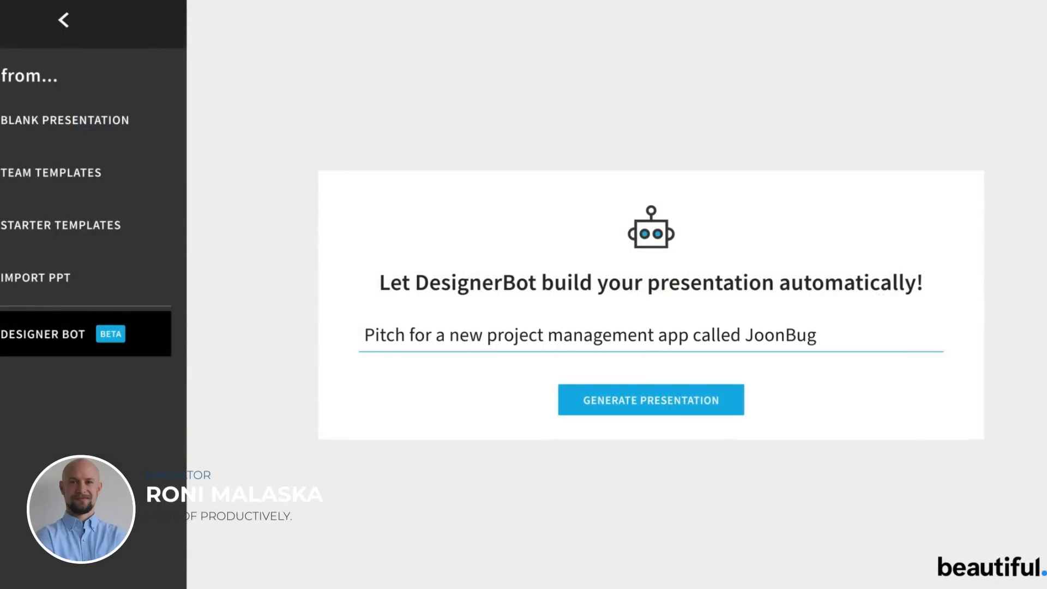
click(650, 399)
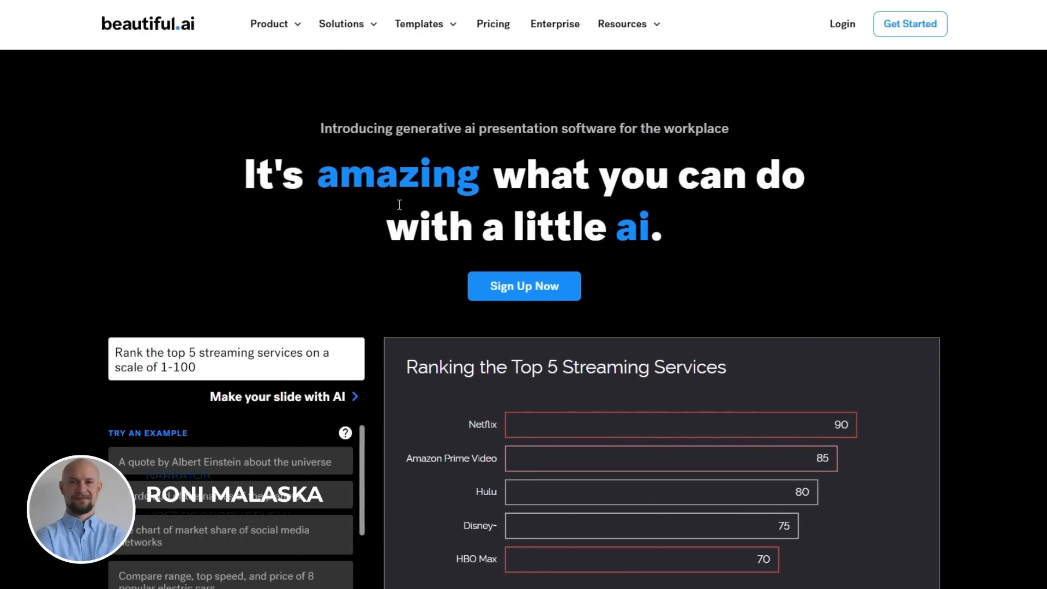
Scroll the Beautiful.ai homepage past the top 5 streaming services slide.
scroll(down, 3)
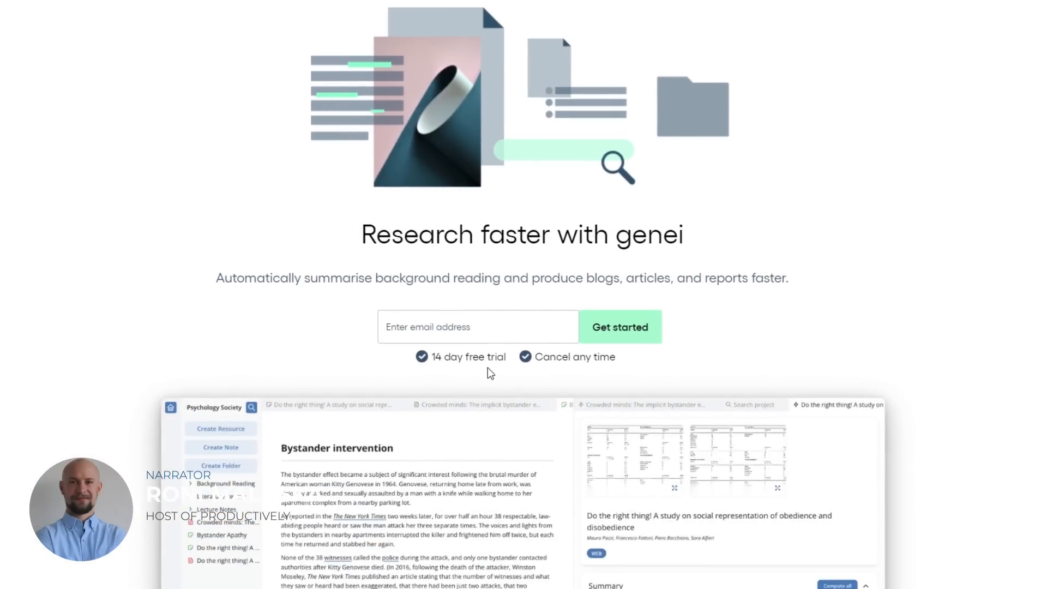
Load the linked cognitive-biases paper on Genei's Summarise page.
scroll(down, 3)
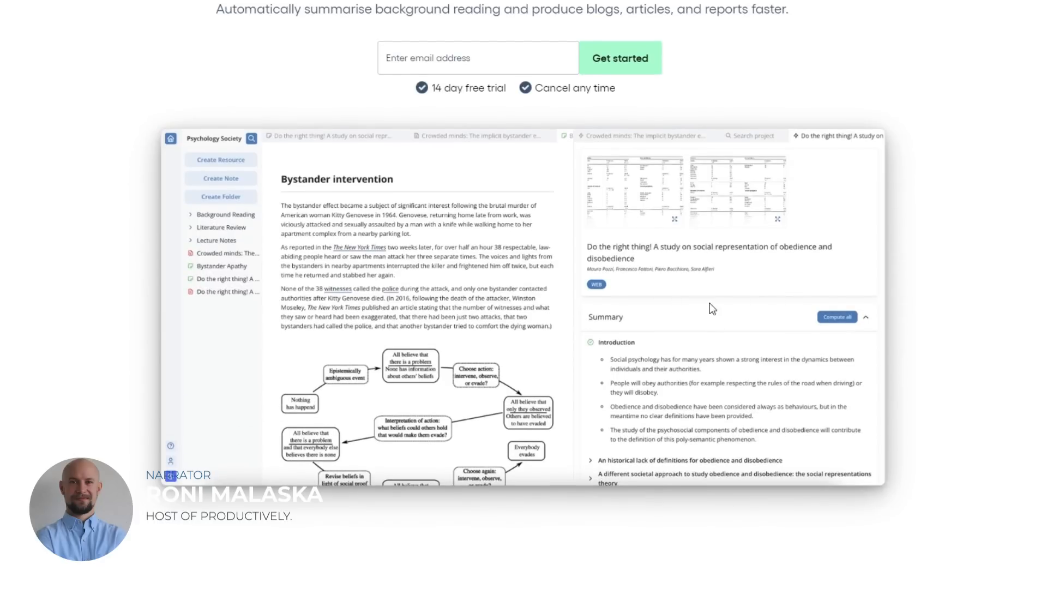
scroll(down, 3)
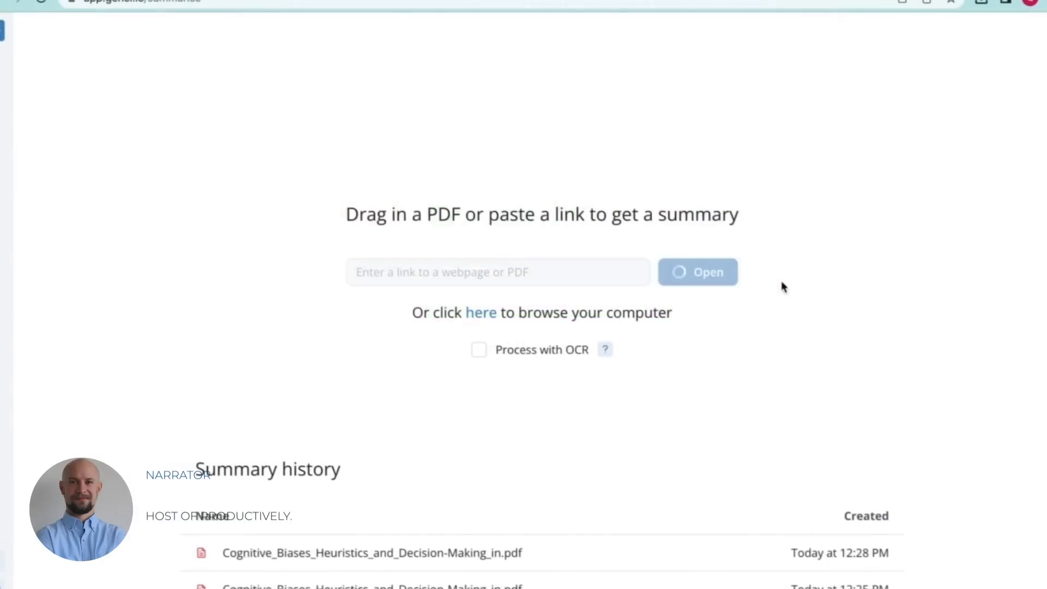
click(372, 552)
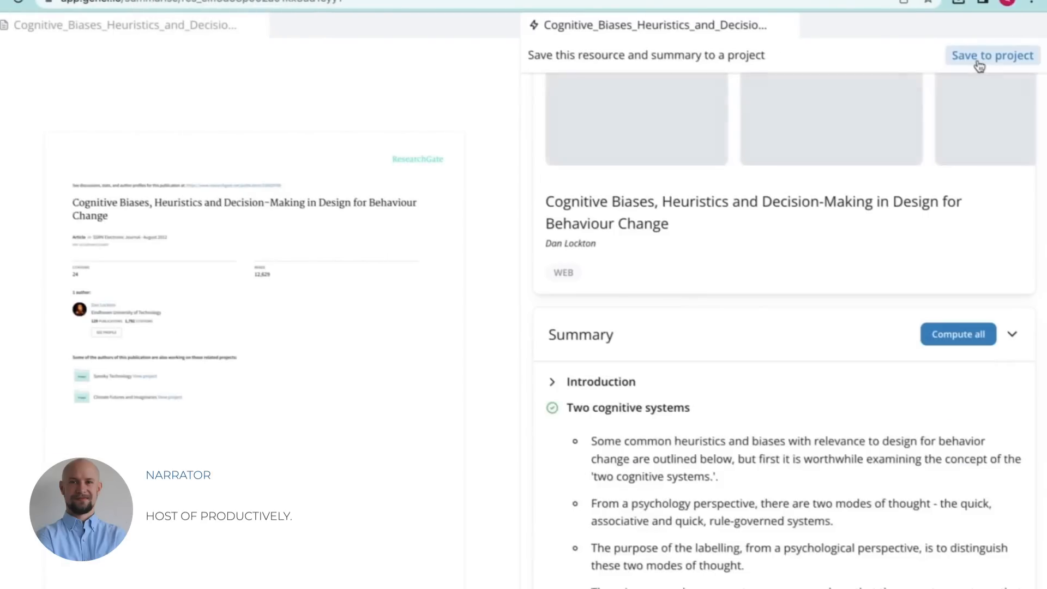
Save the cognitive-biases paper into a new project named Heuristics.
click(991, 54)
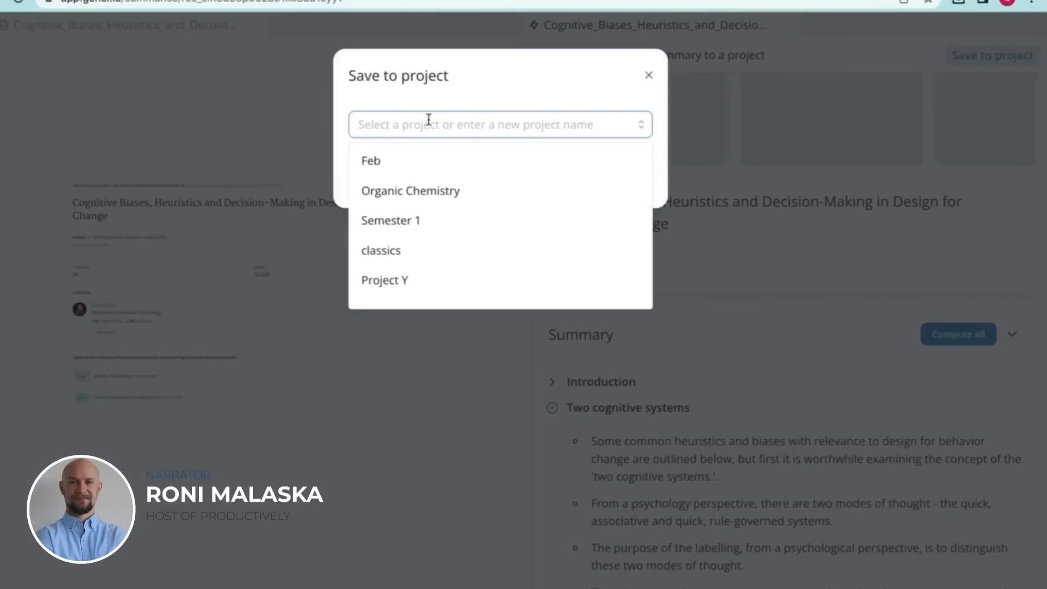
text(H)
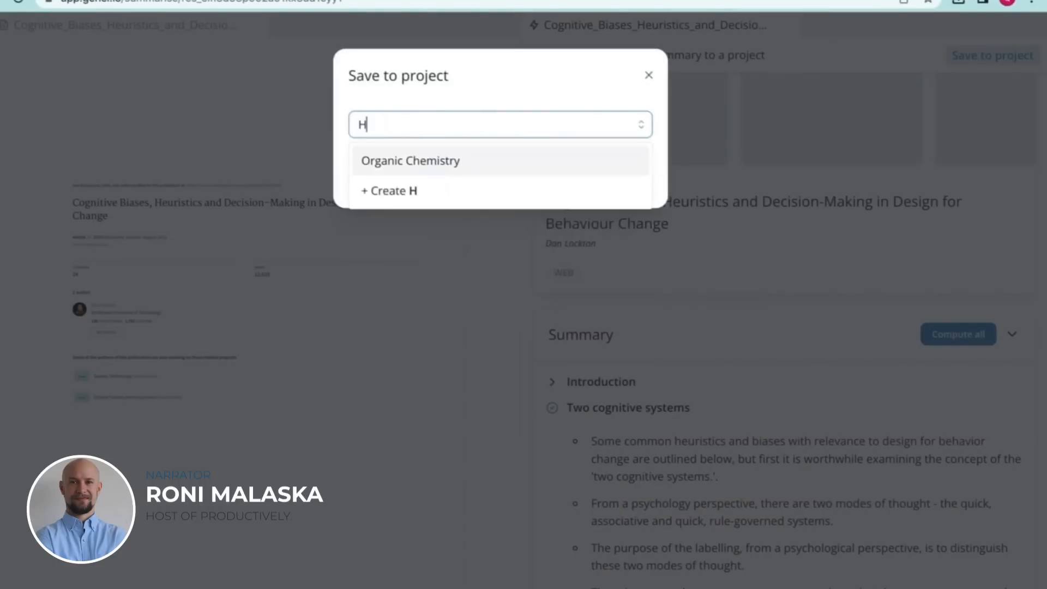
text(euristics)
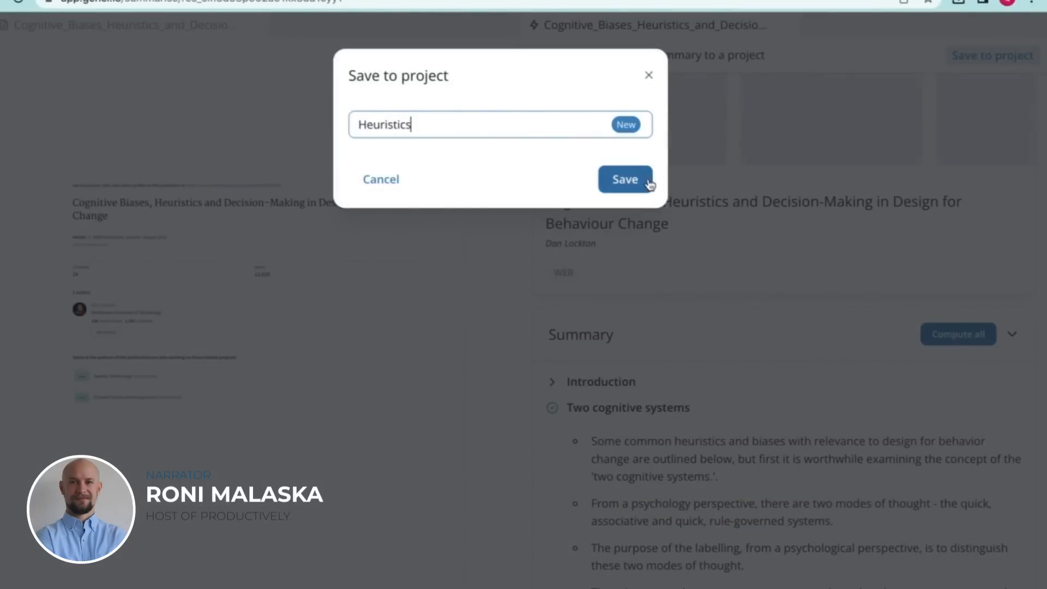
click(624, 179)
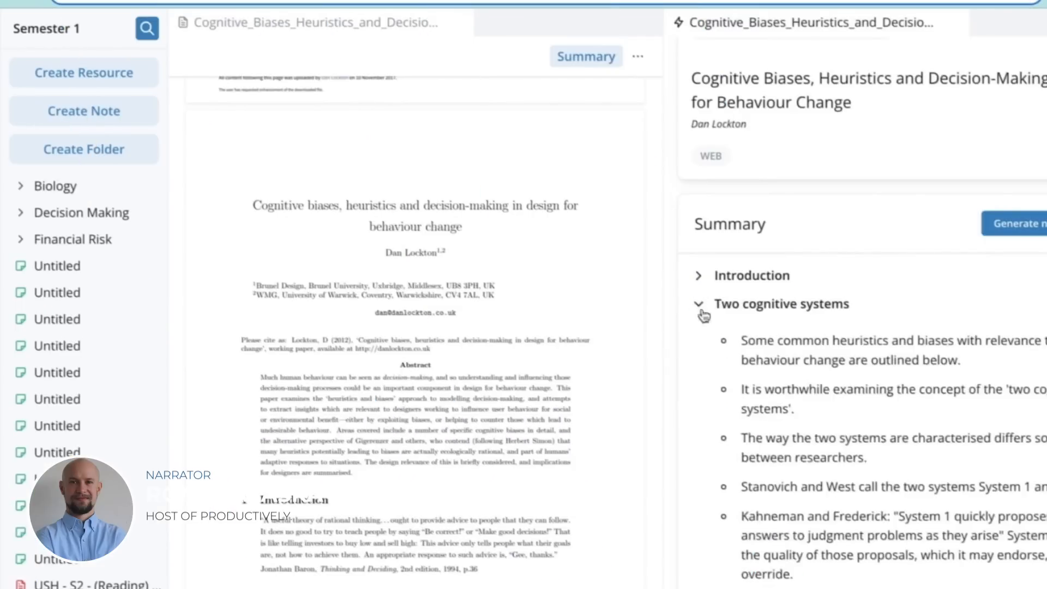
Create a new note beside the paper and add summary excerpts to it.
click(57, 266)
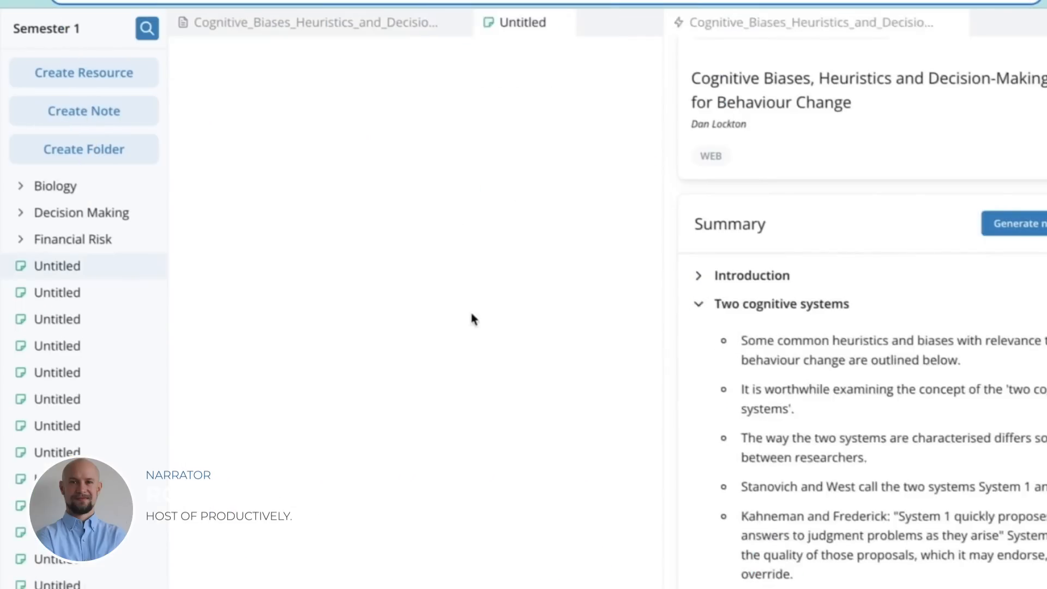
click(320, 22)
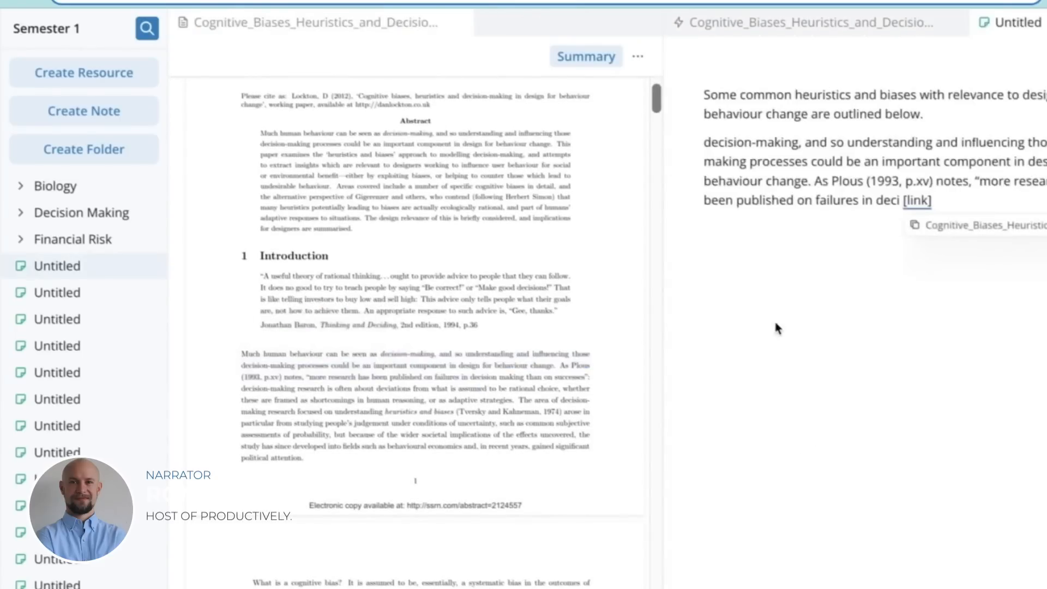
mouse_move(975, 225)
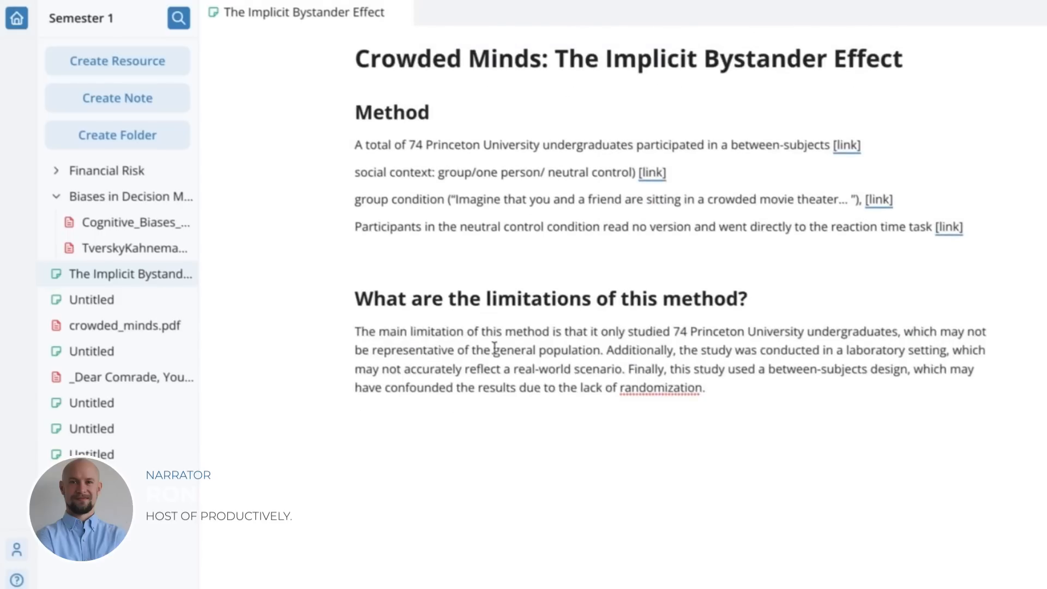
mouse_move(666, 410)
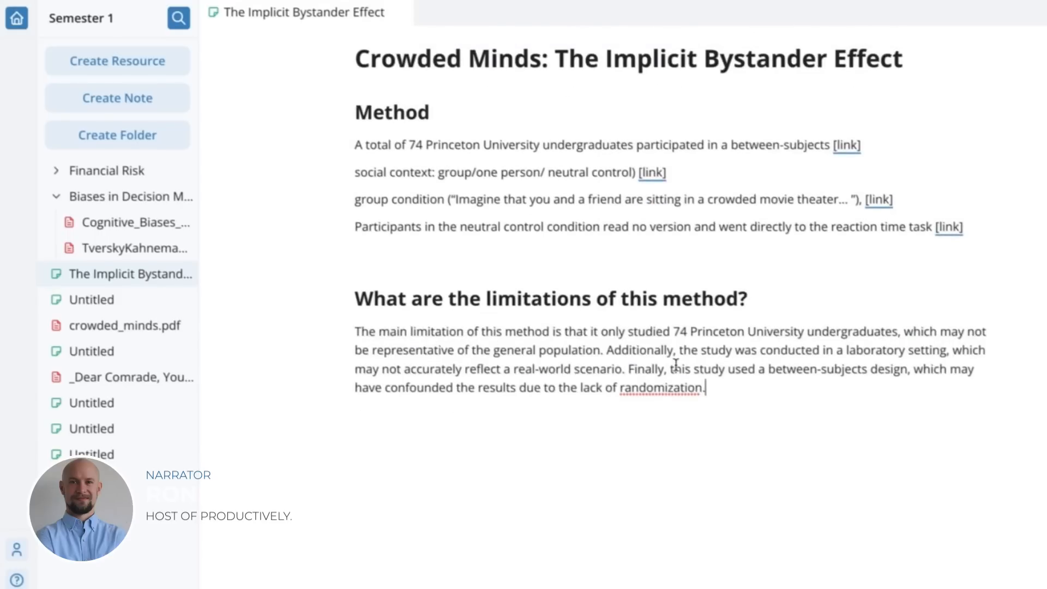
Translate the limitations paragraph into French via the Complete prompt list.
click(605, 307)
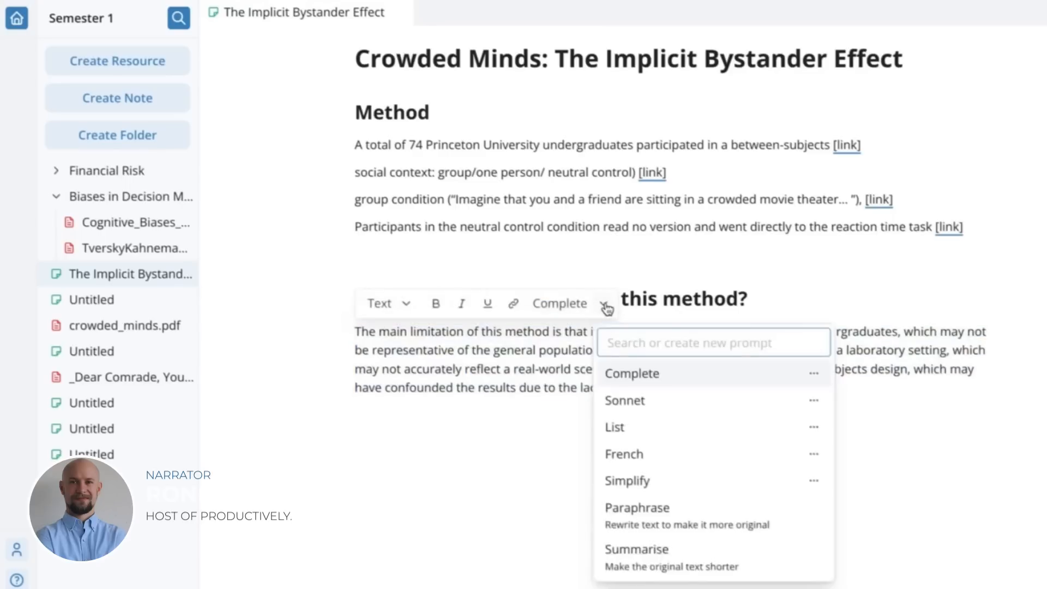
mouse_move(635, 426)
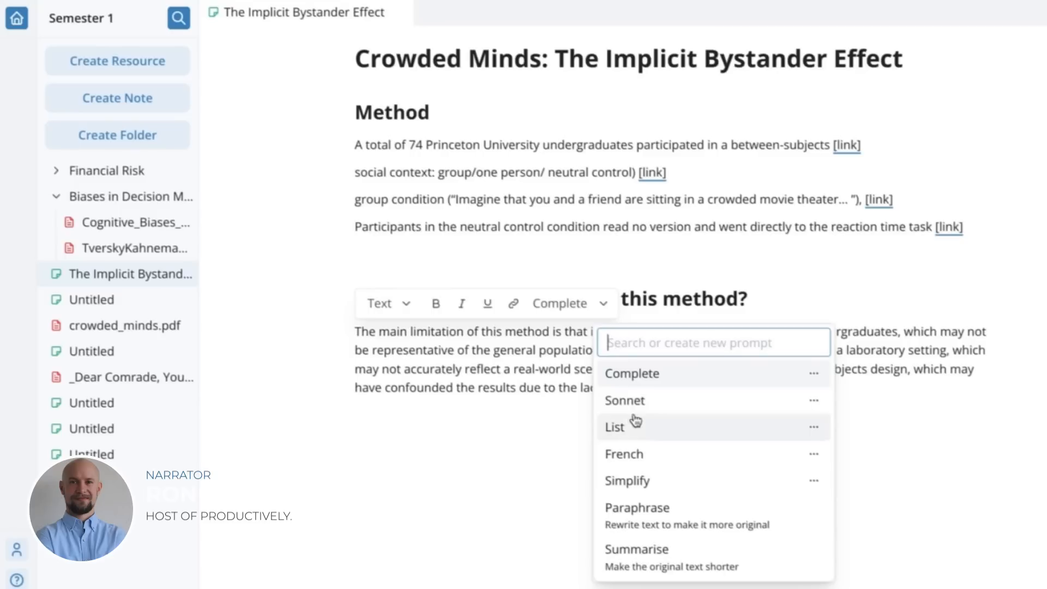
mouse_move(624, 454)
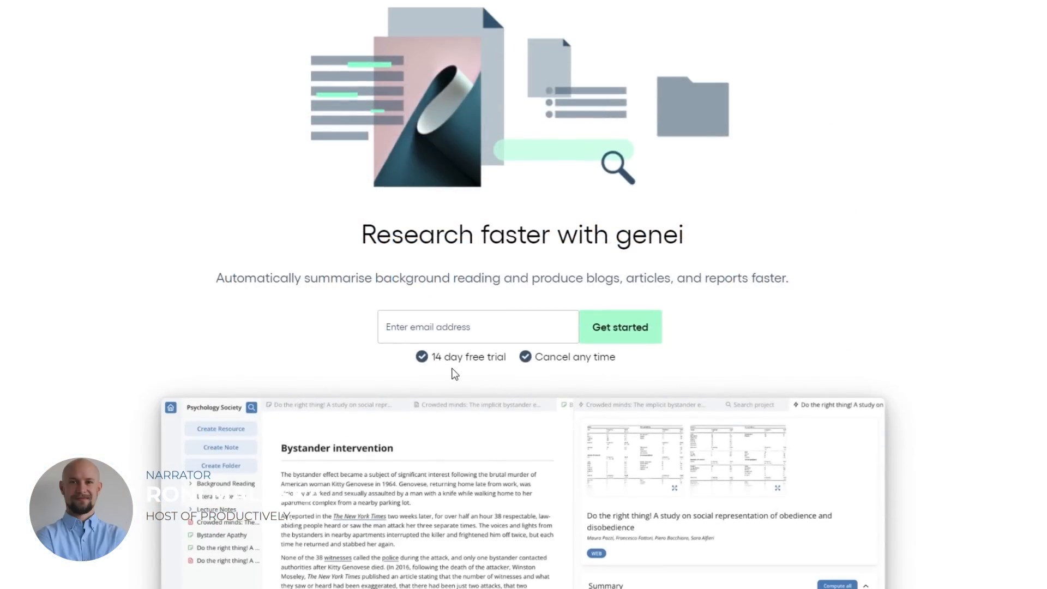
scroll(down, 3)
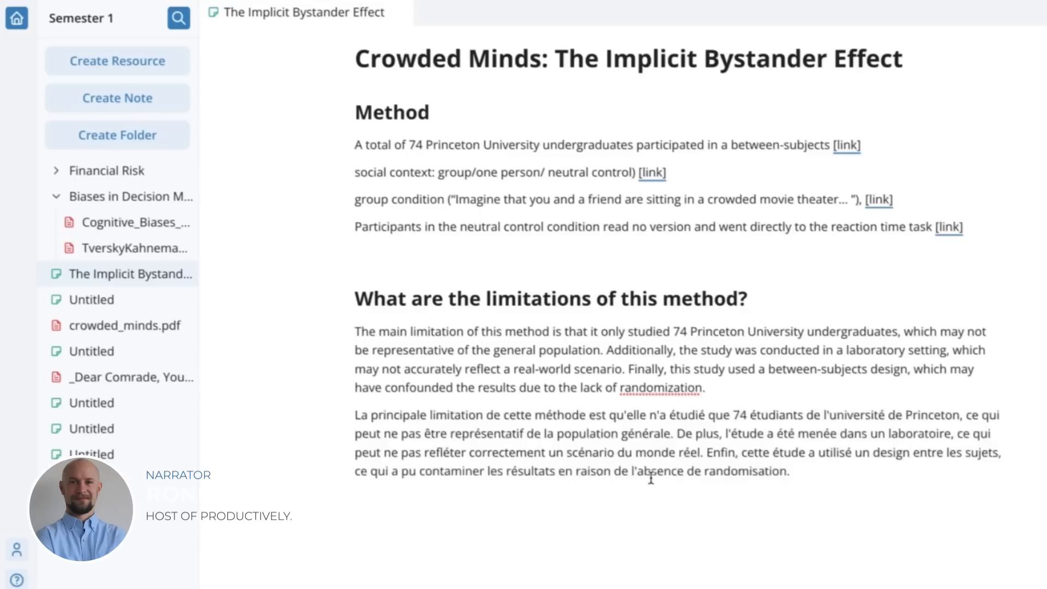
mouse_move(662, 366)
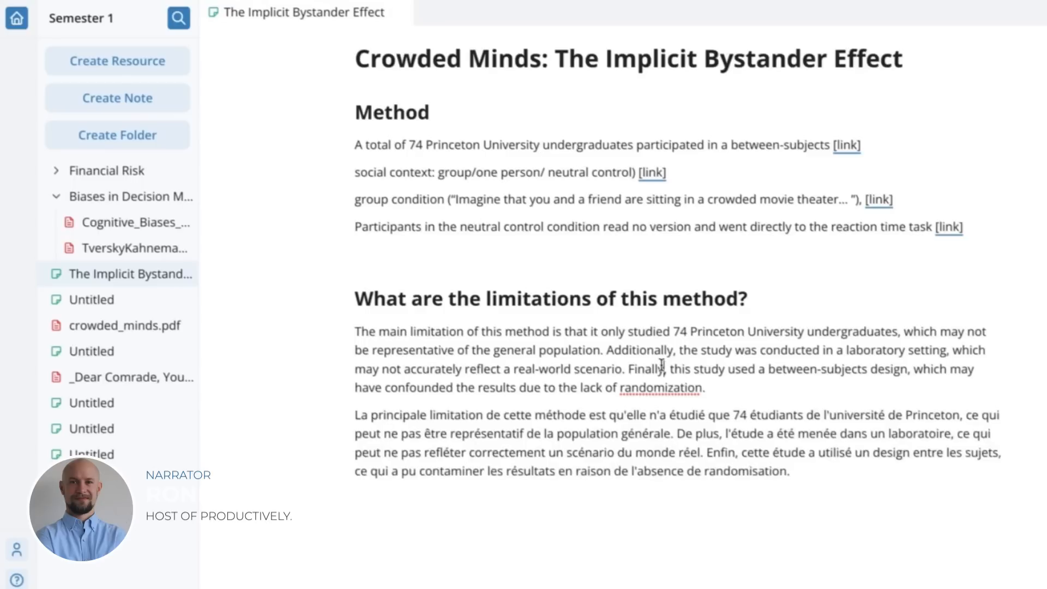
click(562, 303)
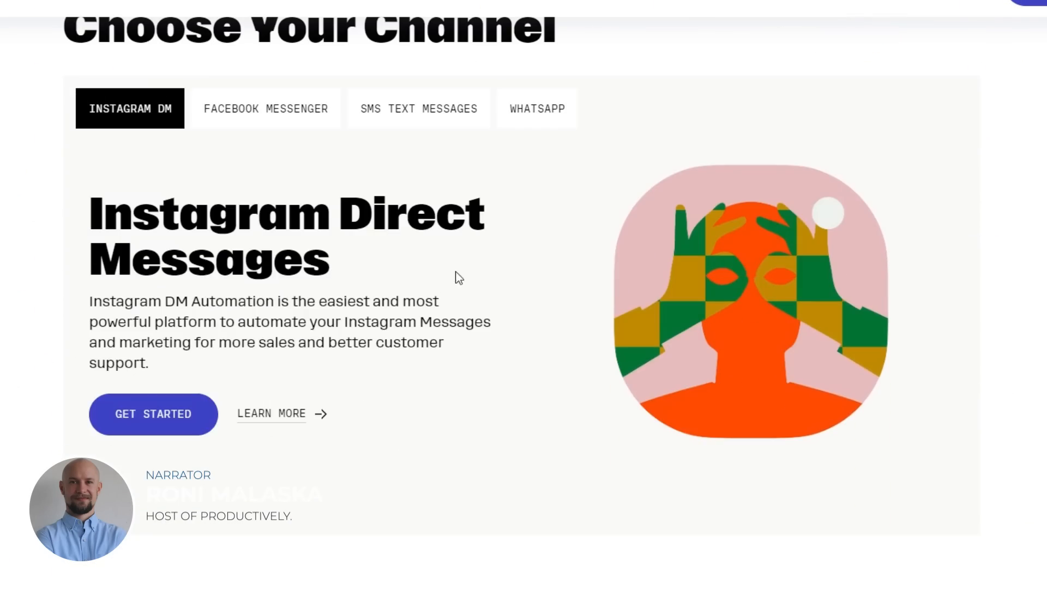
Browse the Facebook Messenger and WhatsApp channel descriptions on the ManyChat site.
click(266, 108)
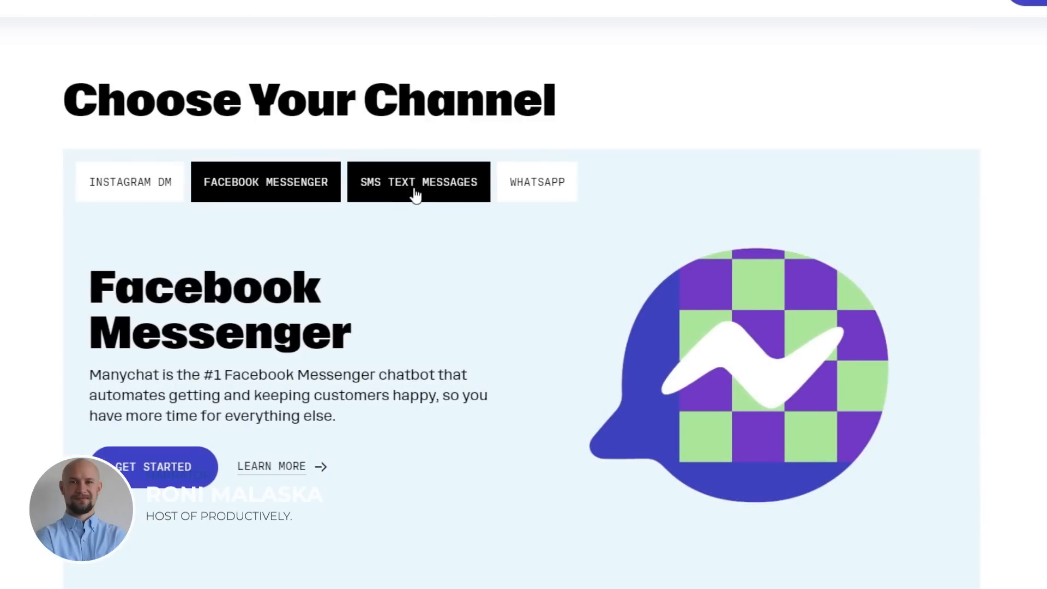
click(537, 182)
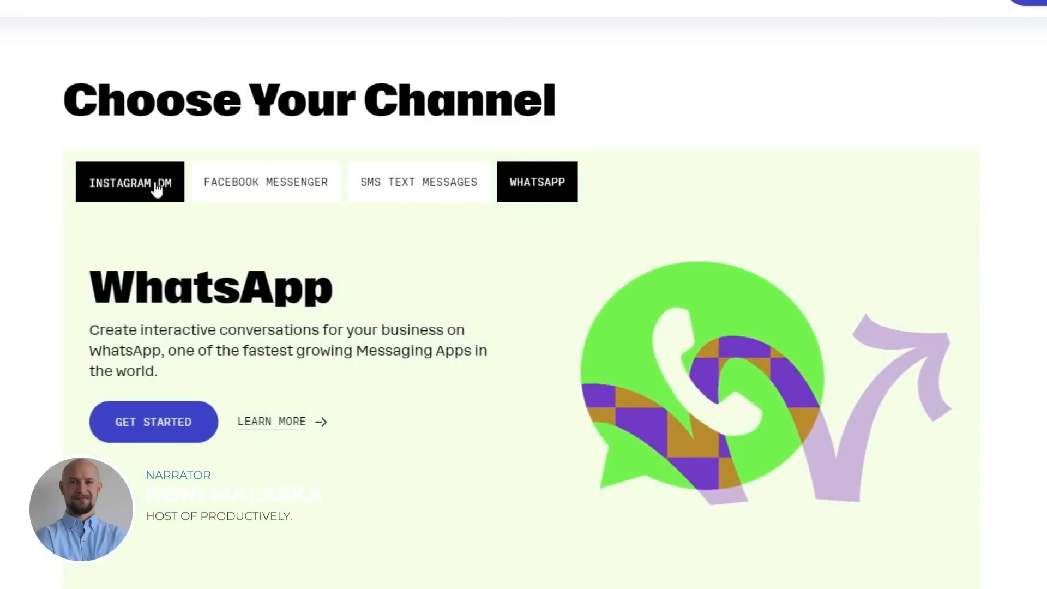
scroll(down, 3)
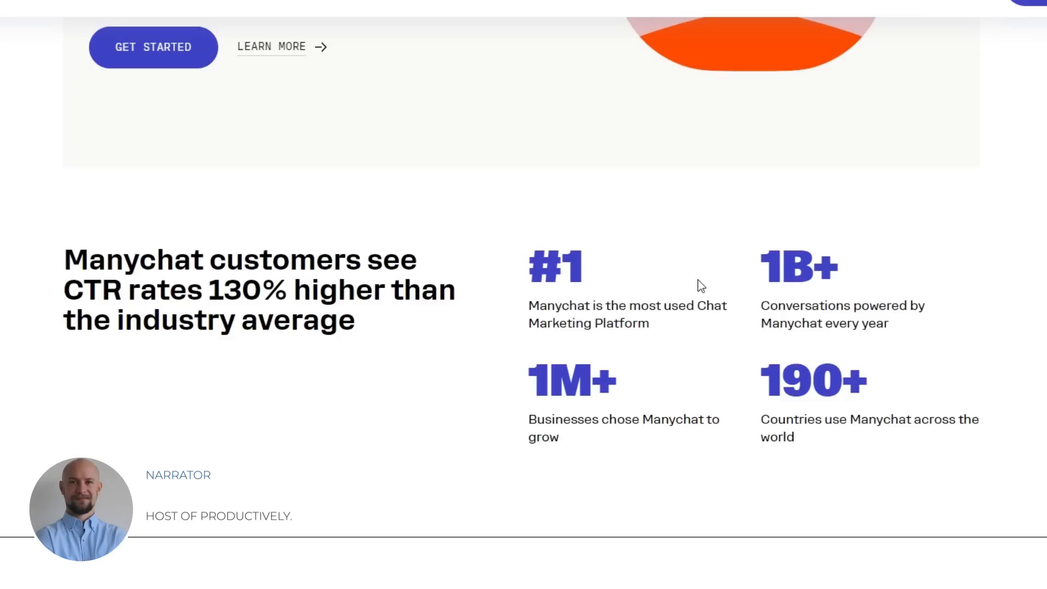
scroll(down, 3)
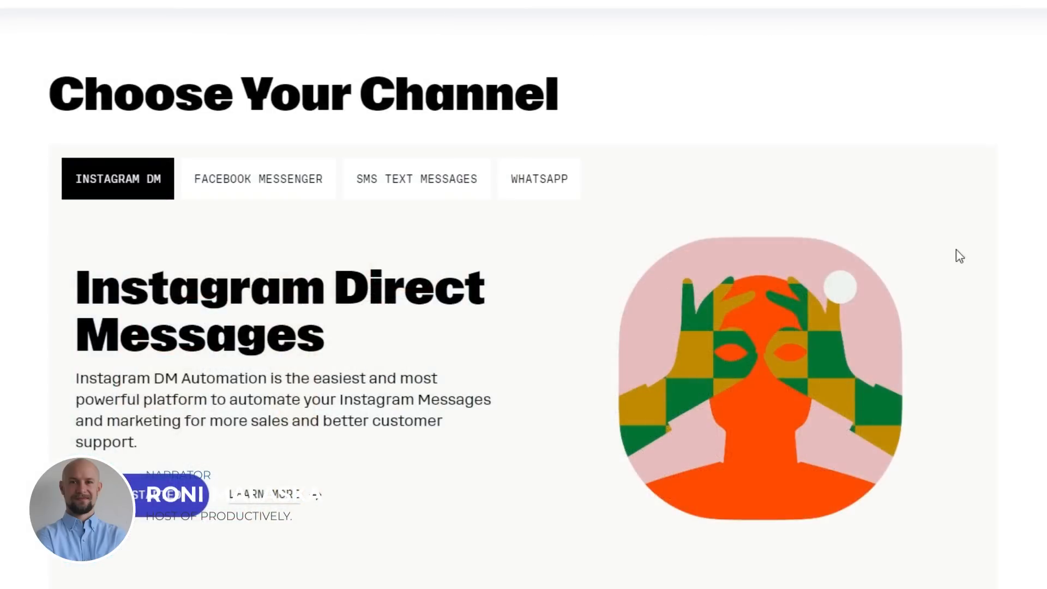
Return to Facebook Messenger details and show the Fletcher Goods bot overview on Home.
click(258, 178)
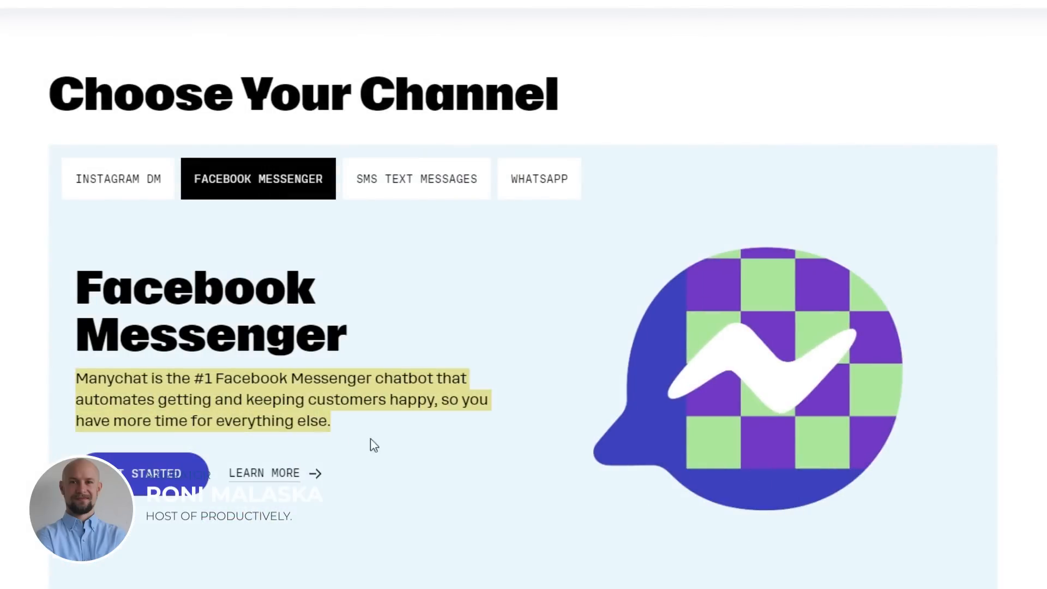
click(416, 178)
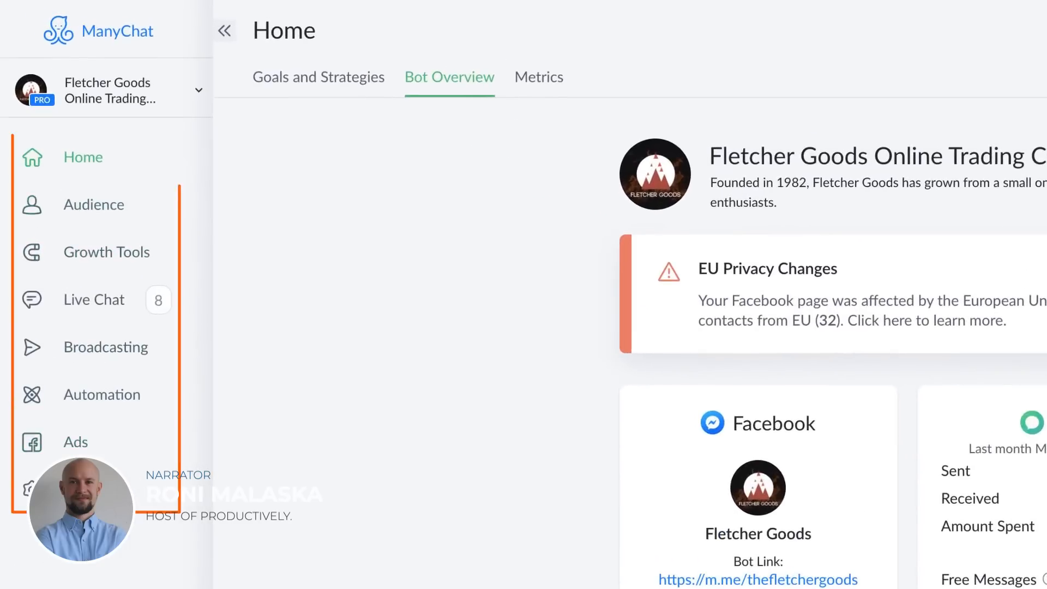
Create a new Growth Tools widget titled '[Live Chat] Bots That Convert'.
click(106, 252)
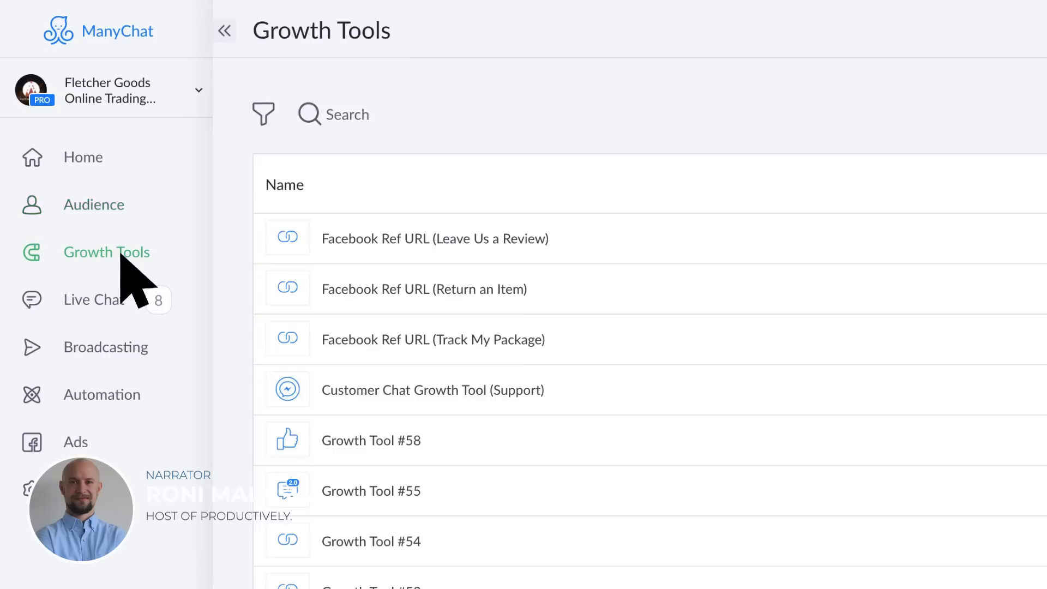
click(106, 347)
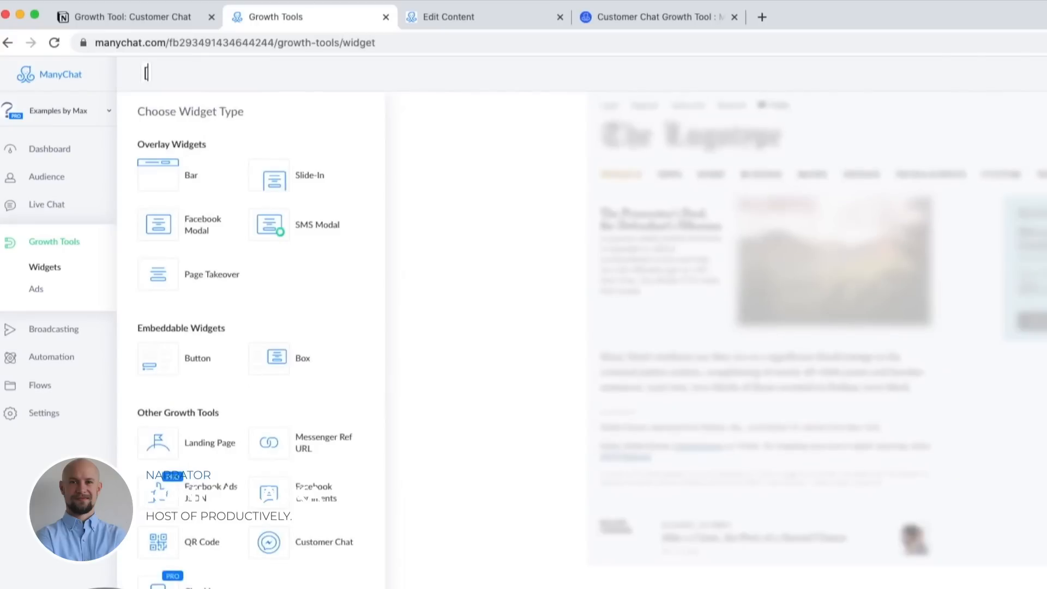
text([Live Chat])
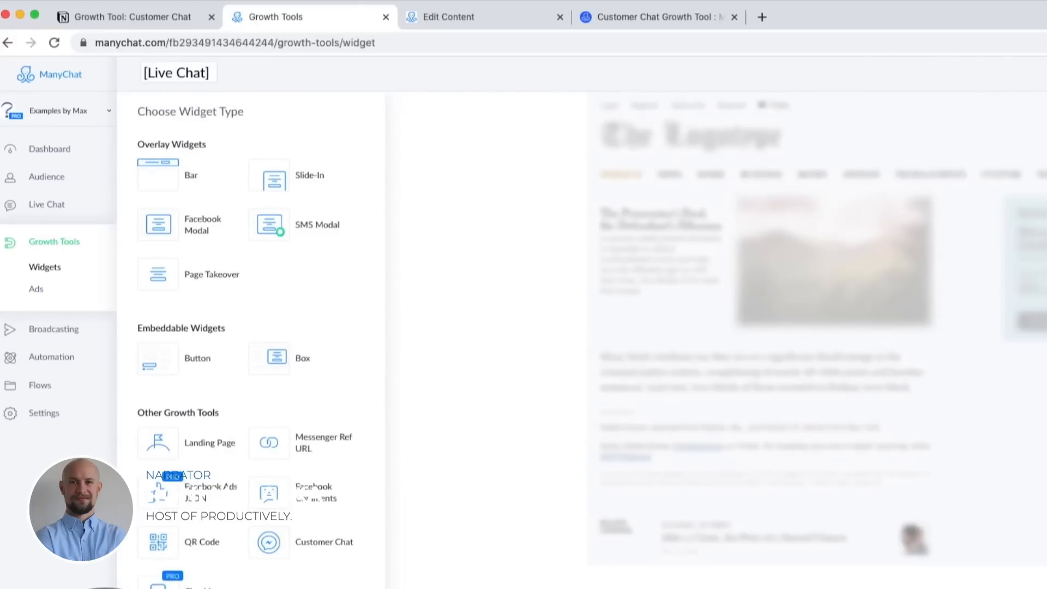
text(Bots Th)
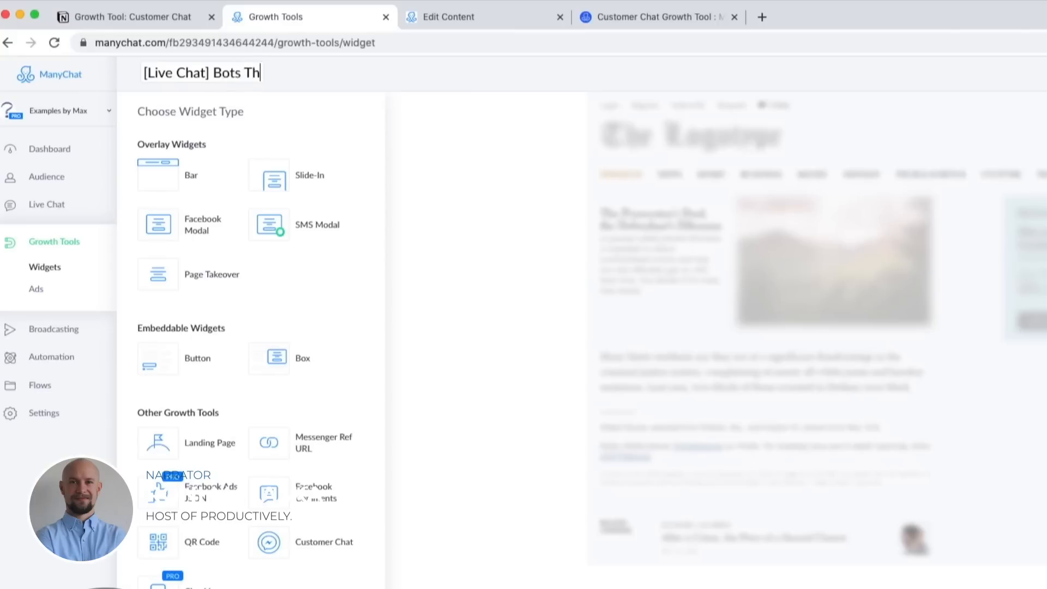
text(at Convert)
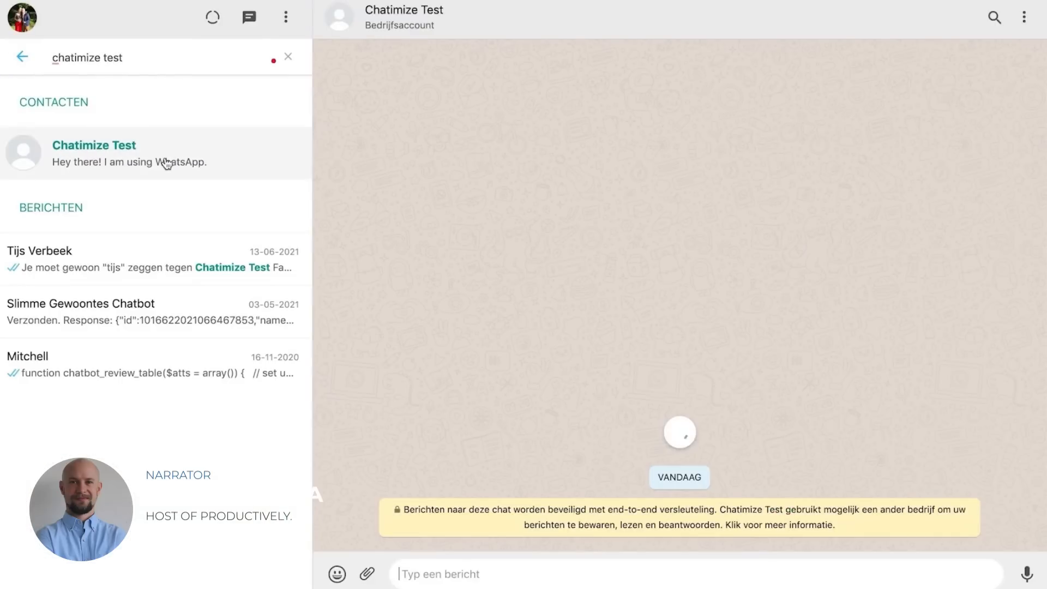
Draft the message 'hey' in the Chatimize Test WhatsApp chat.
text(hey)
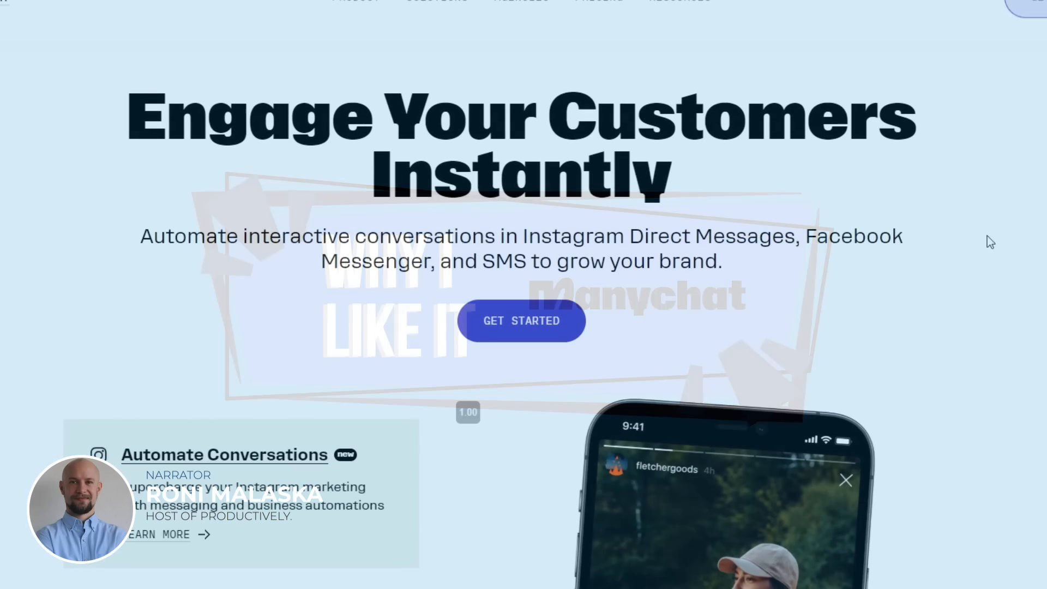
Show the Facebook Messenger channel and open the Welcome message test flow.
scroll(down, 3)
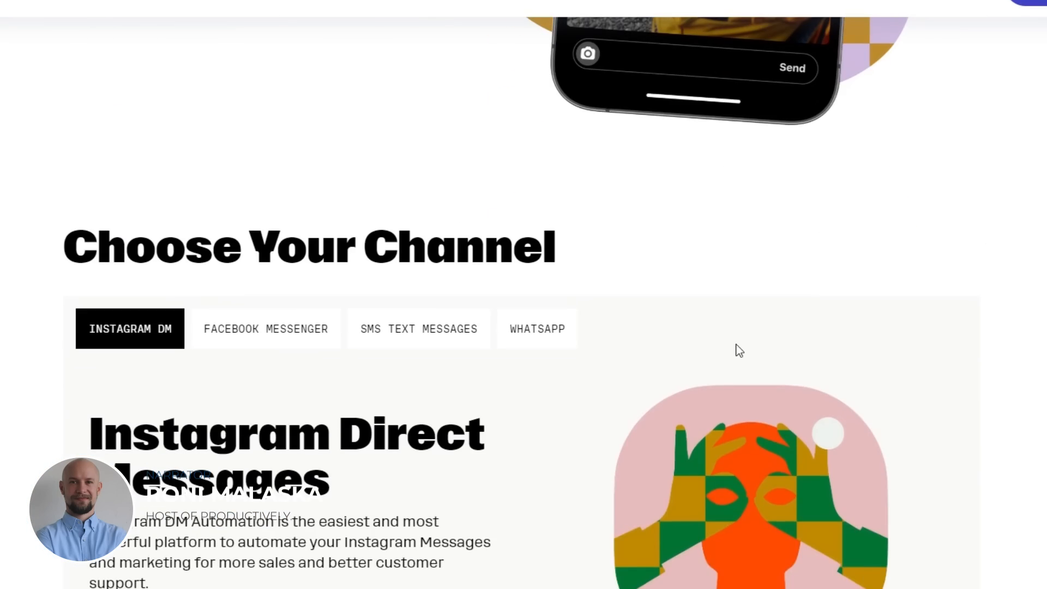
click(265, 328)
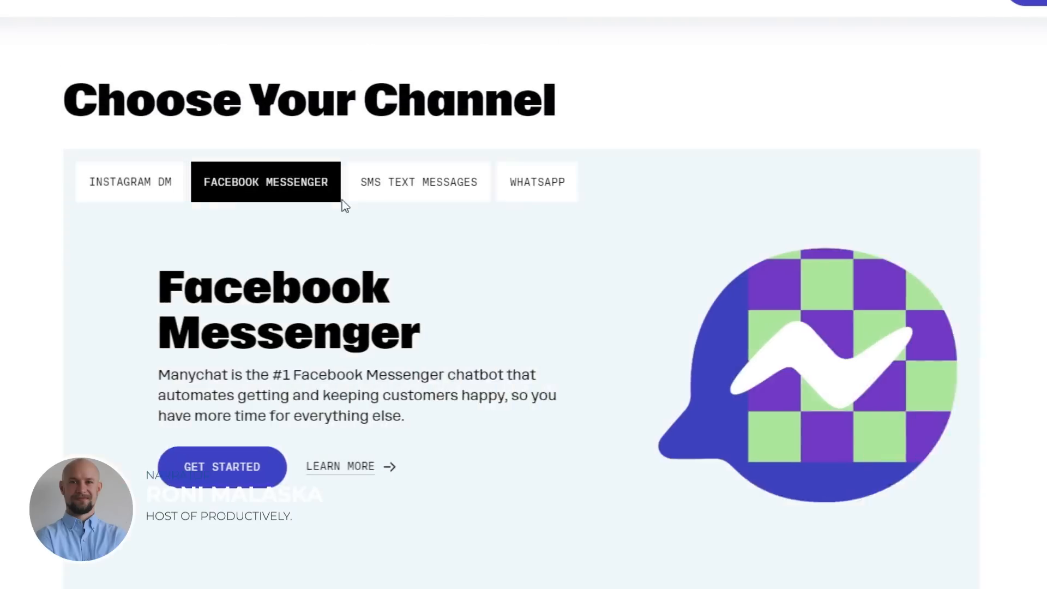
click(418, 182)
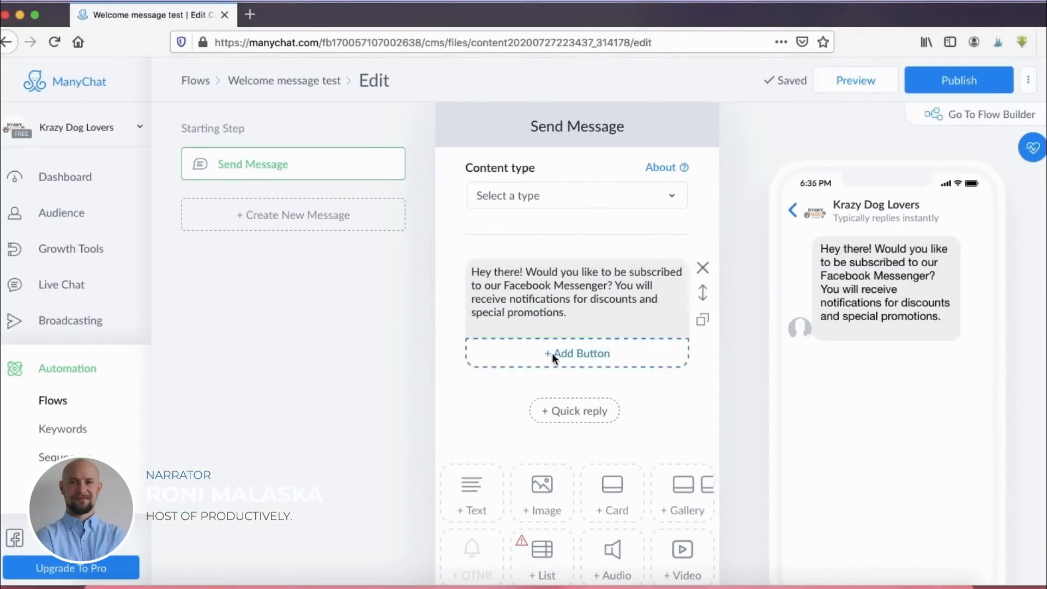
Add a button titled 'Yes!' to the Messenger subscription message.
click(576, 353)
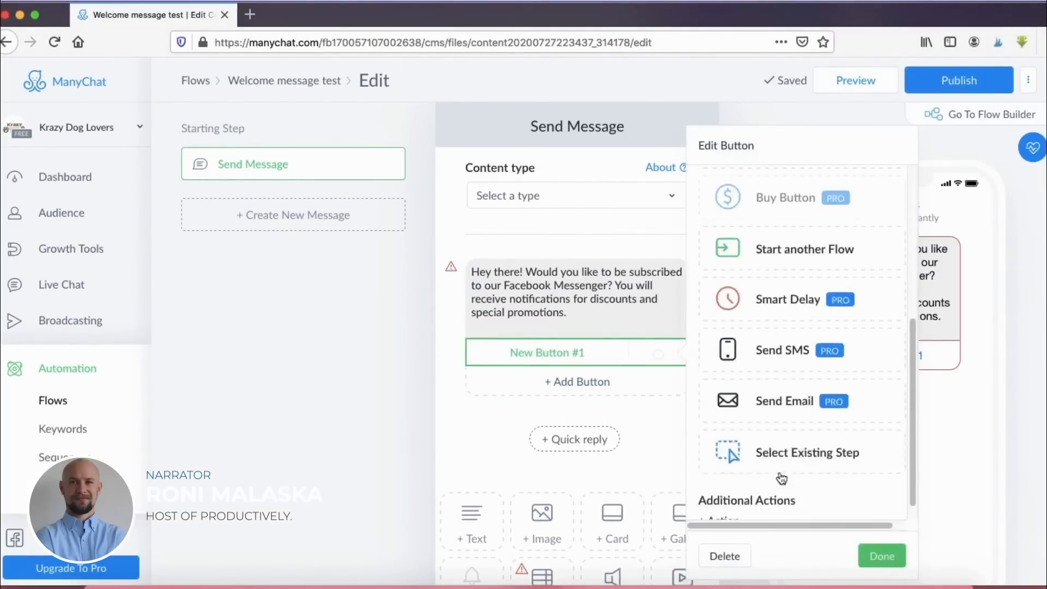
scroll(up, 3)
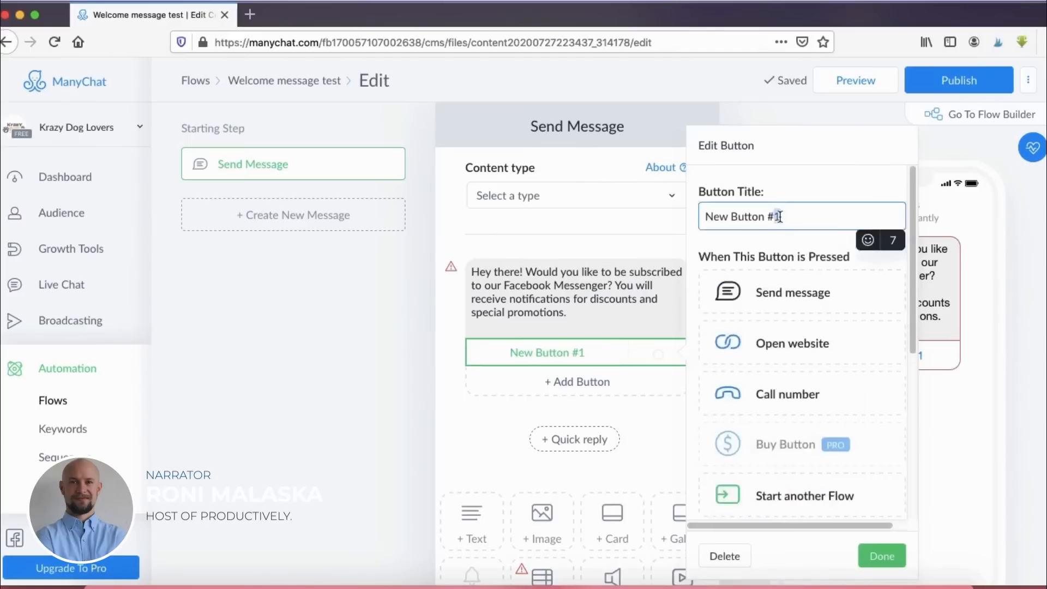
text(Yes!)
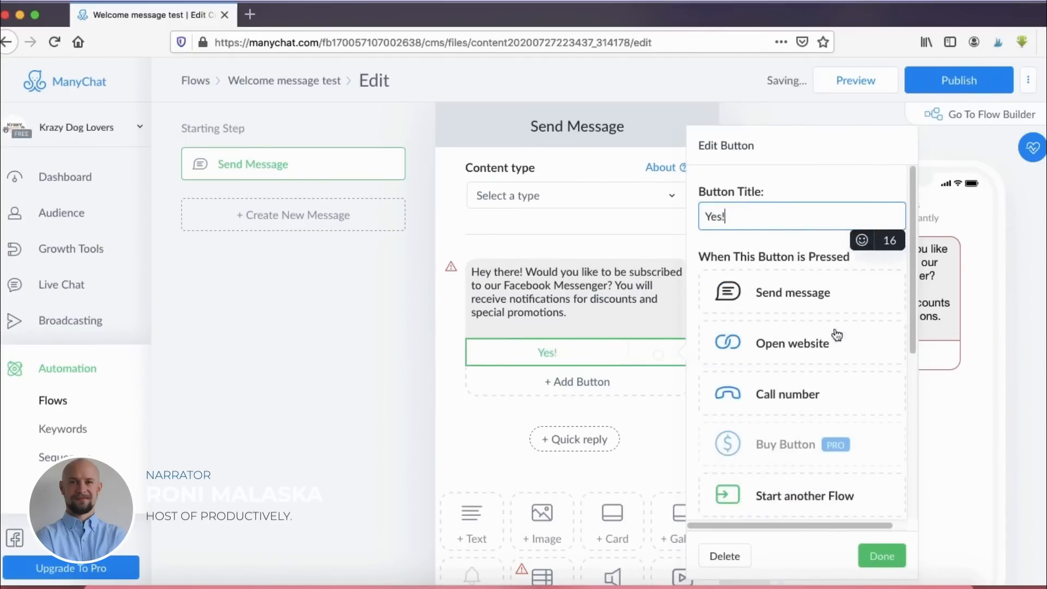
scroll(down, 3)
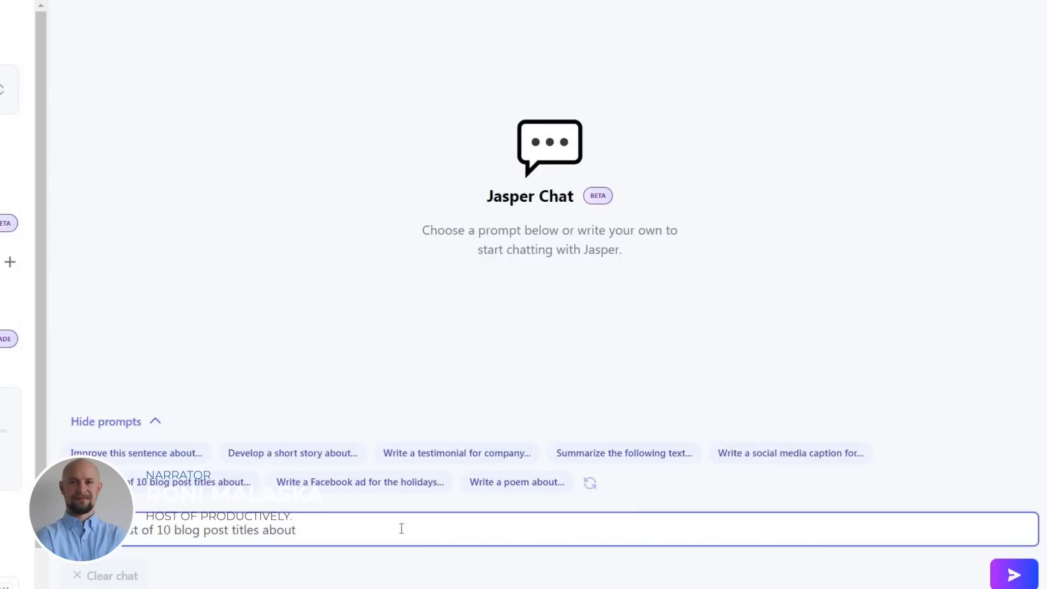
Show Jasper Chat, Neural.love's Free AI Art Generator, a blank Beautiful.ai presentation, and ManyChat's keyword trigger.
text(g)
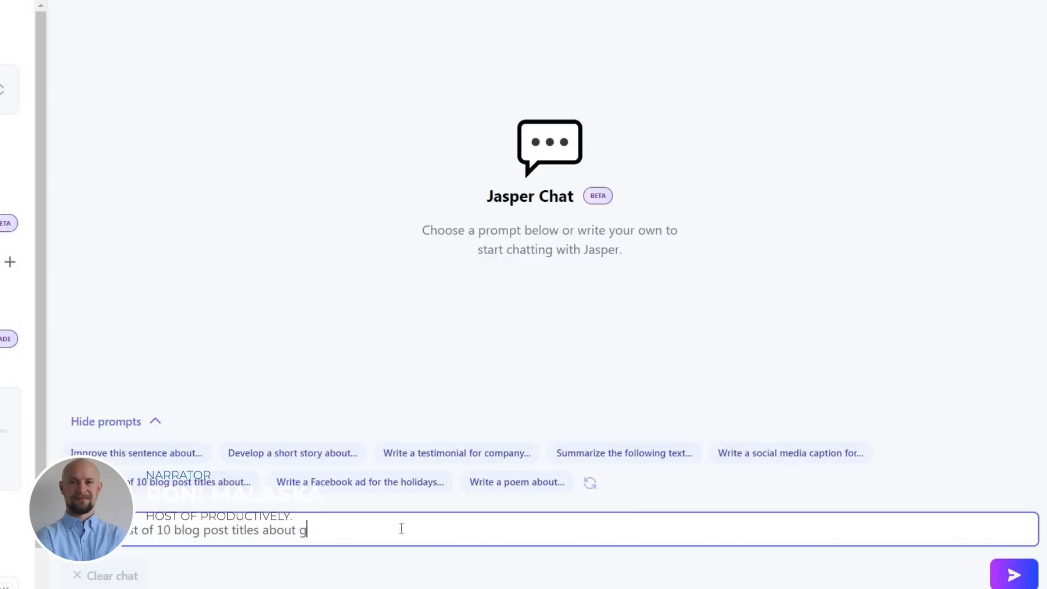
click(1012, 575)
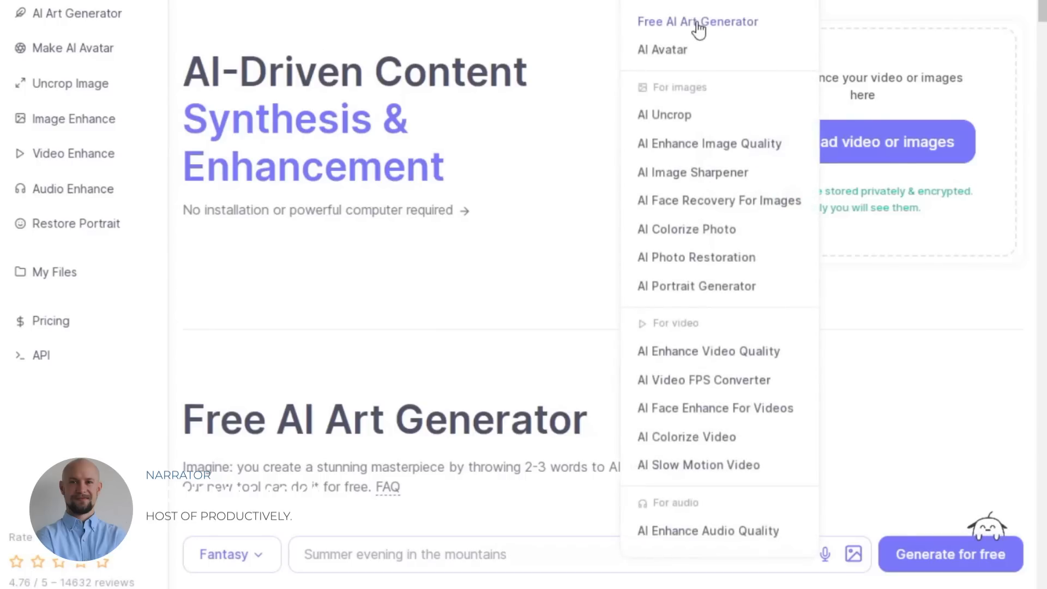
click(697, 22)
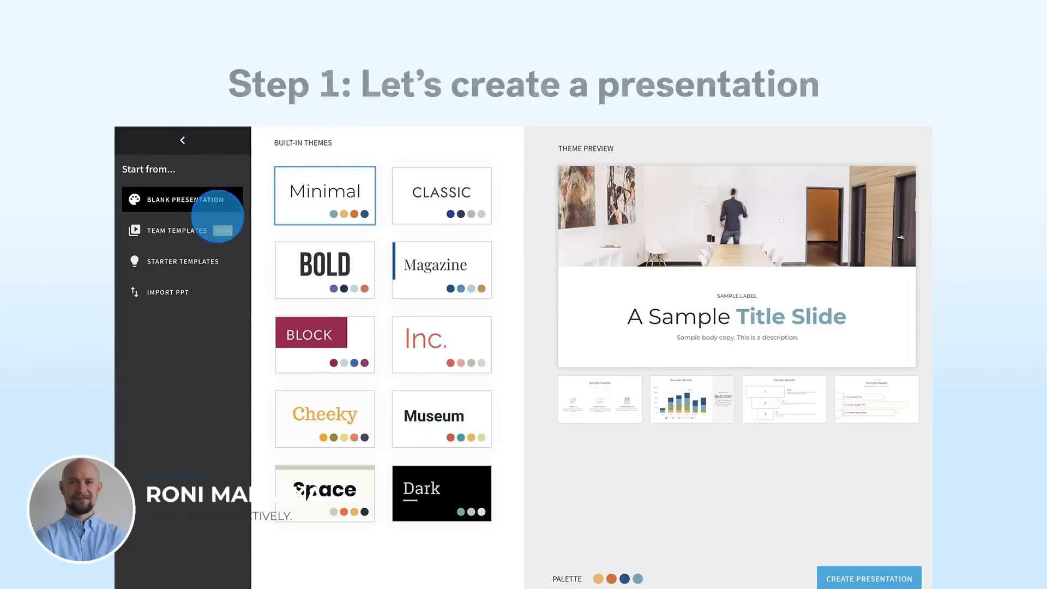
click(182, 261)
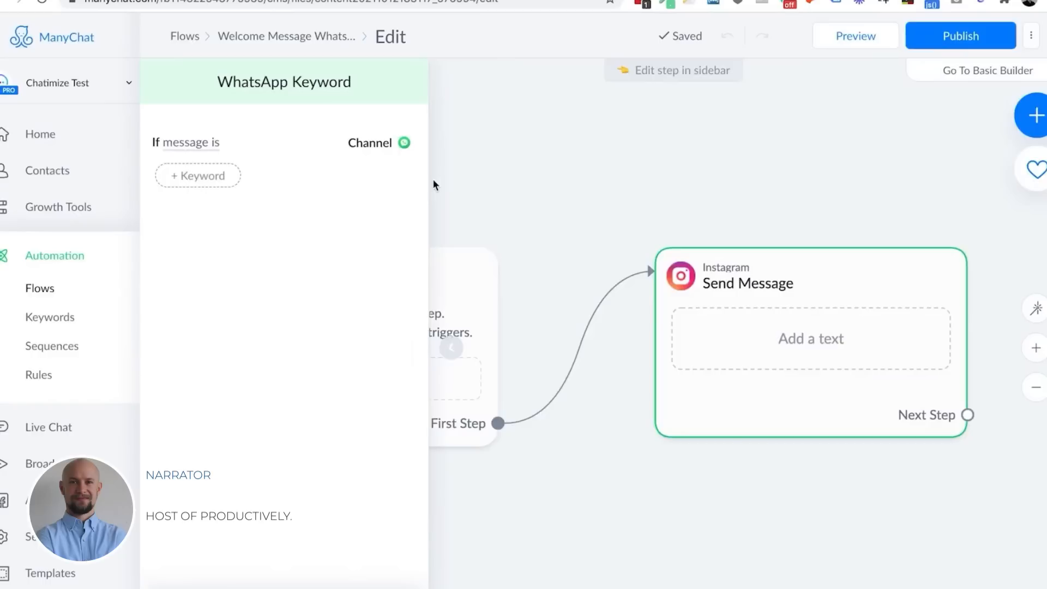
click(198, 175)
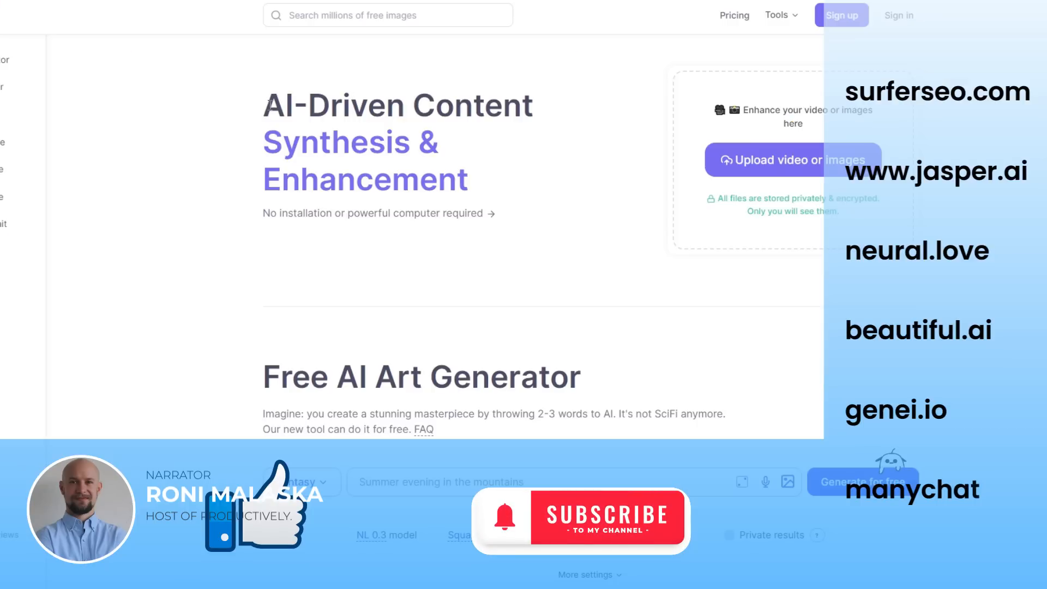
Scroll Neural.love's page, then move through the beautiful.ai and genei.io homepages.
scroll(down, 3)
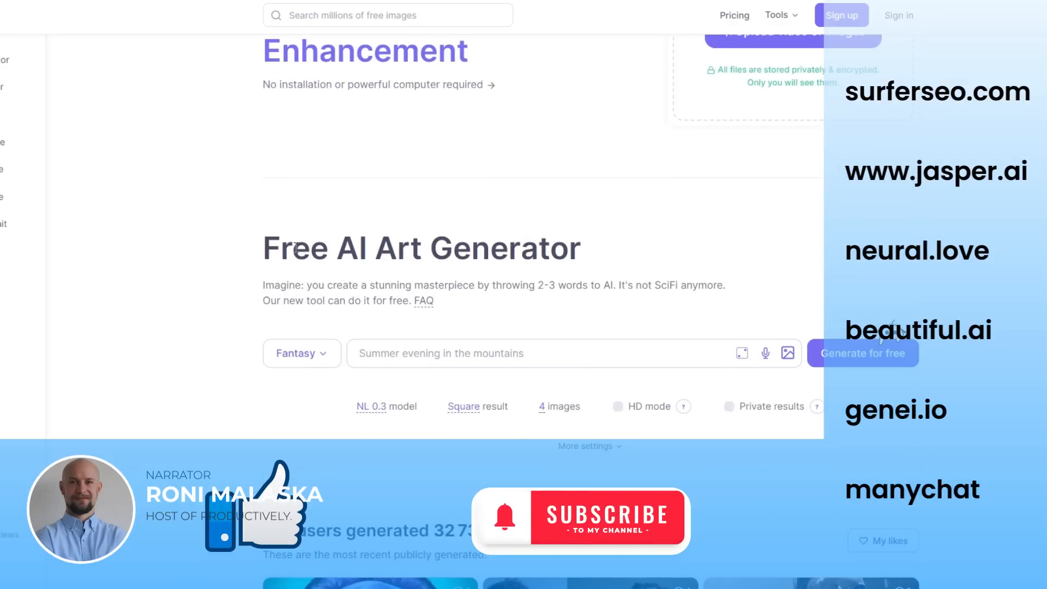
click(917, 329)
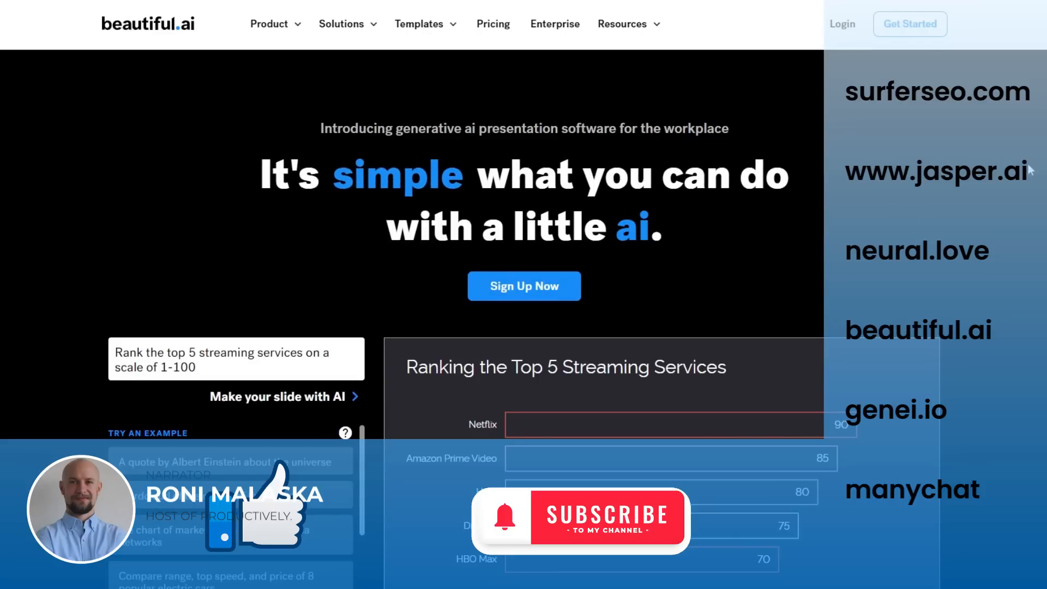
click(894, 409)
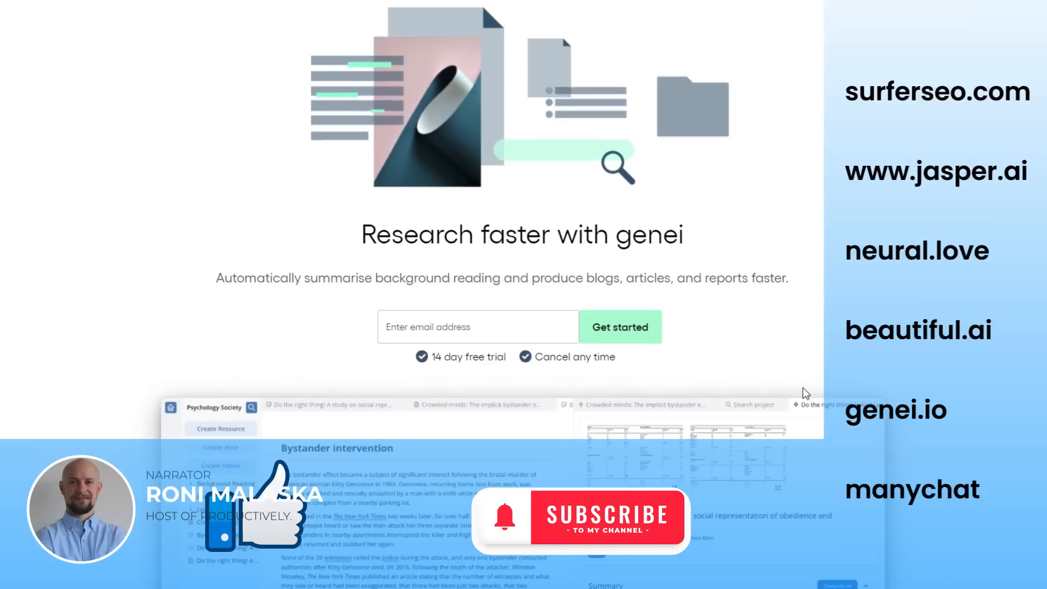